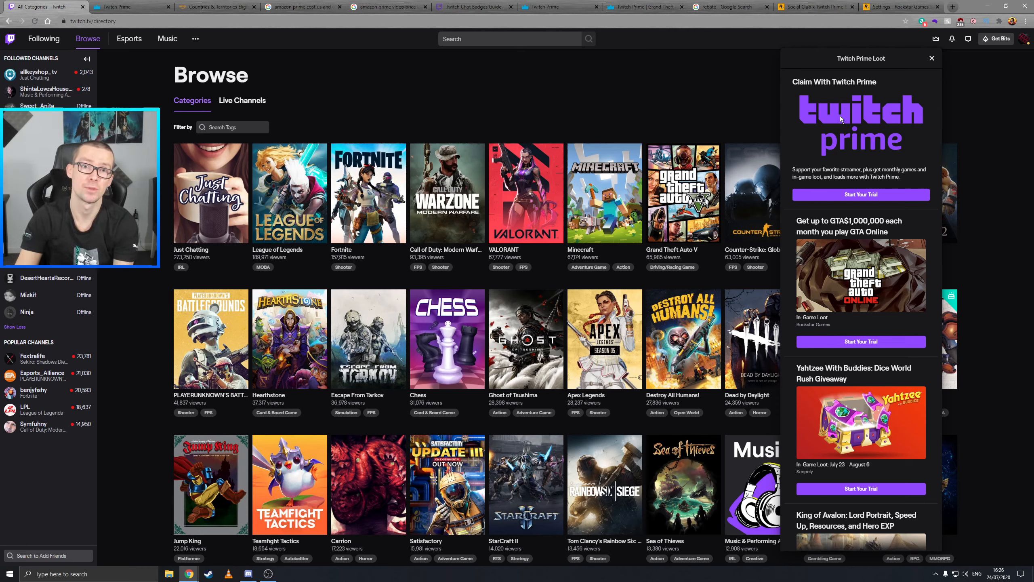
mouse_move(643, 112)
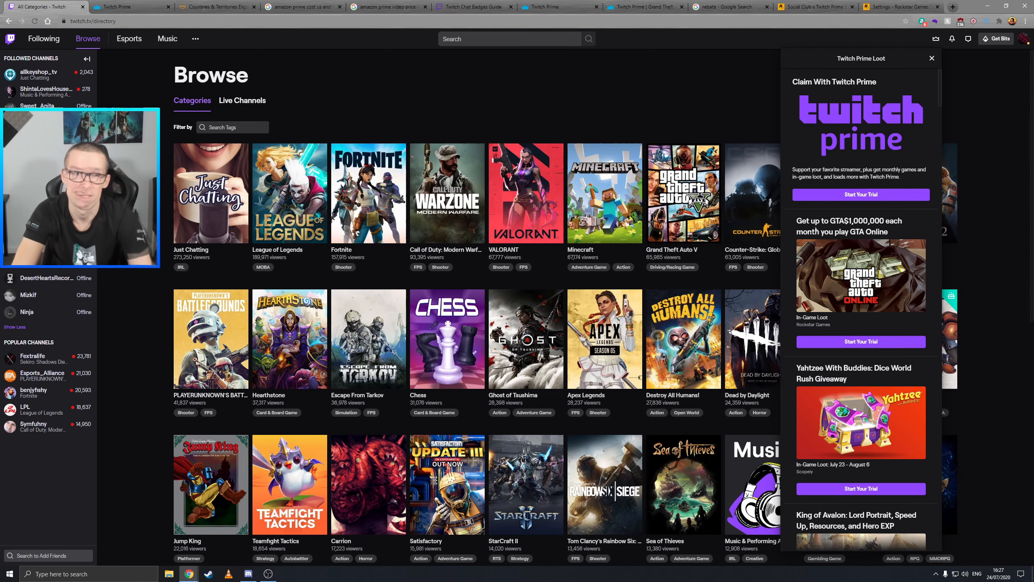
Switch to the Twitch Prime tab and scroll up to the Games & Loot benefits
left_click(126, 7)
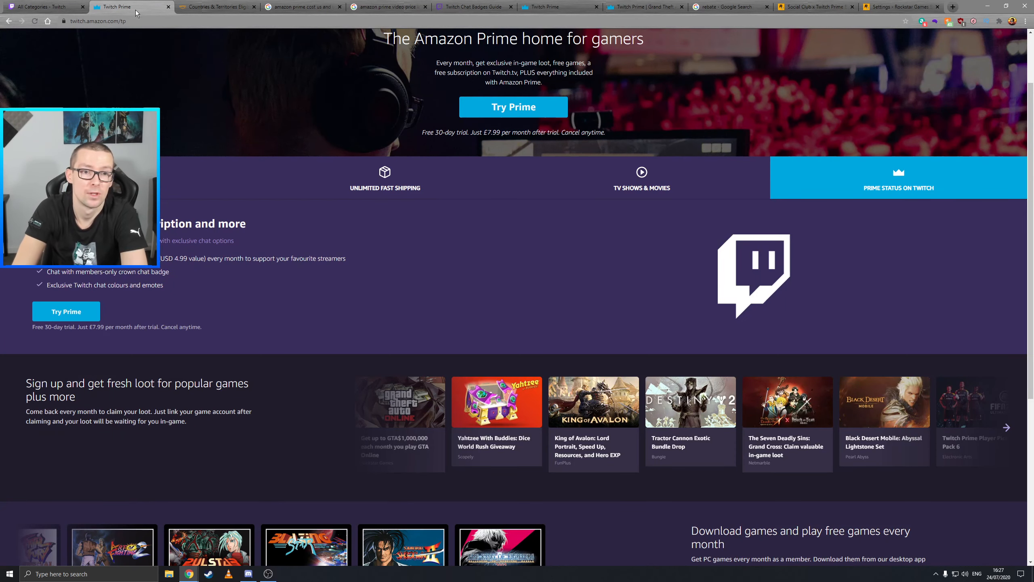
scroll("up", 3)
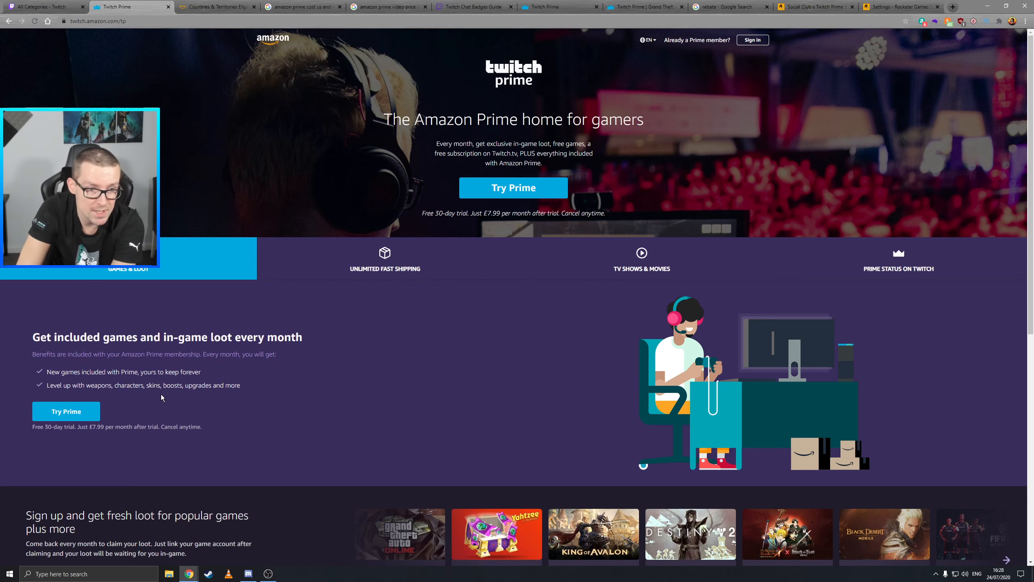
mouse_move(195, 396)
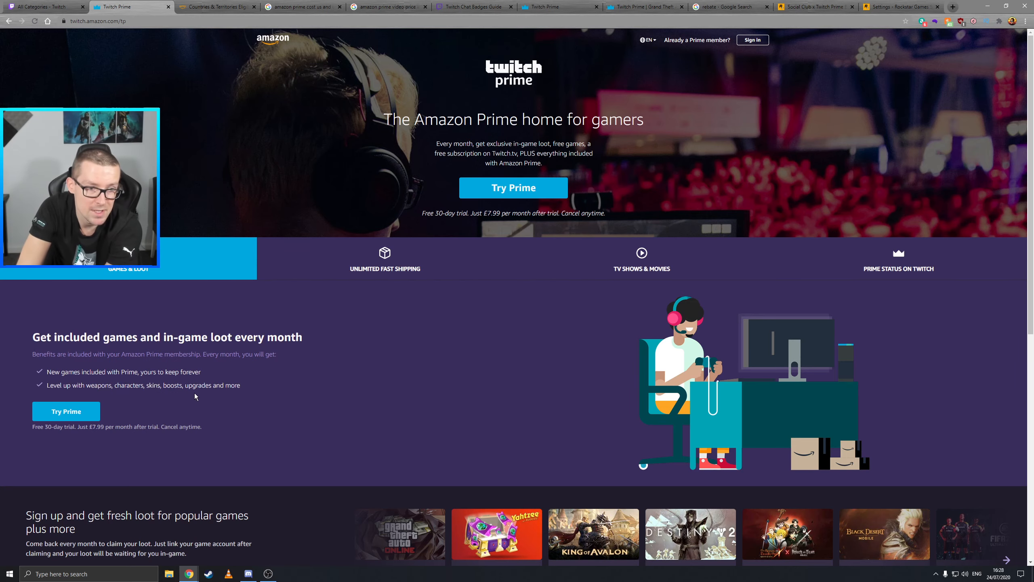
Show the Unlimited Fast Shipping benefits, then the TV Shows & Movies benefits
left_click(384, 258)
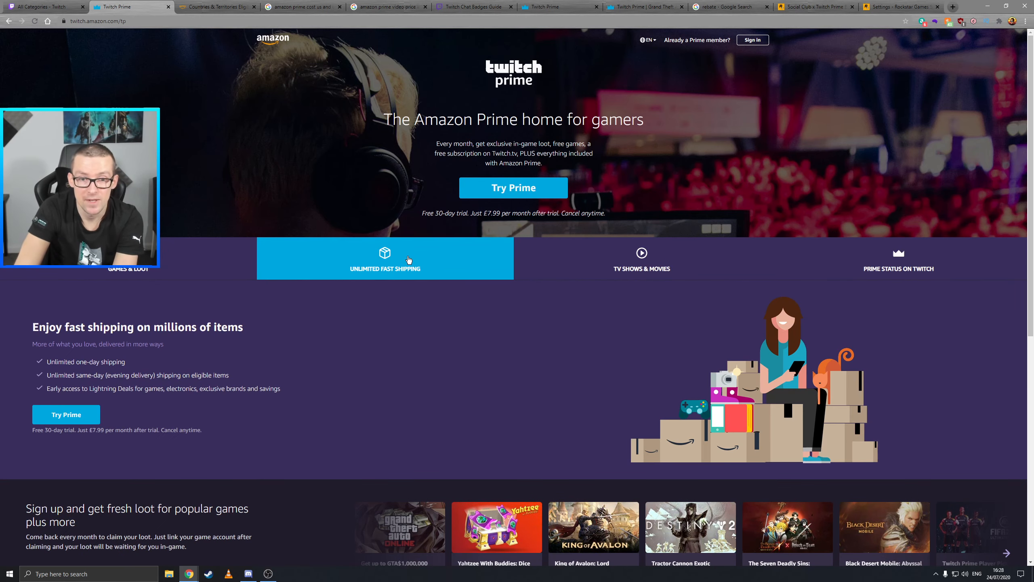
mouse_move(407, 254)
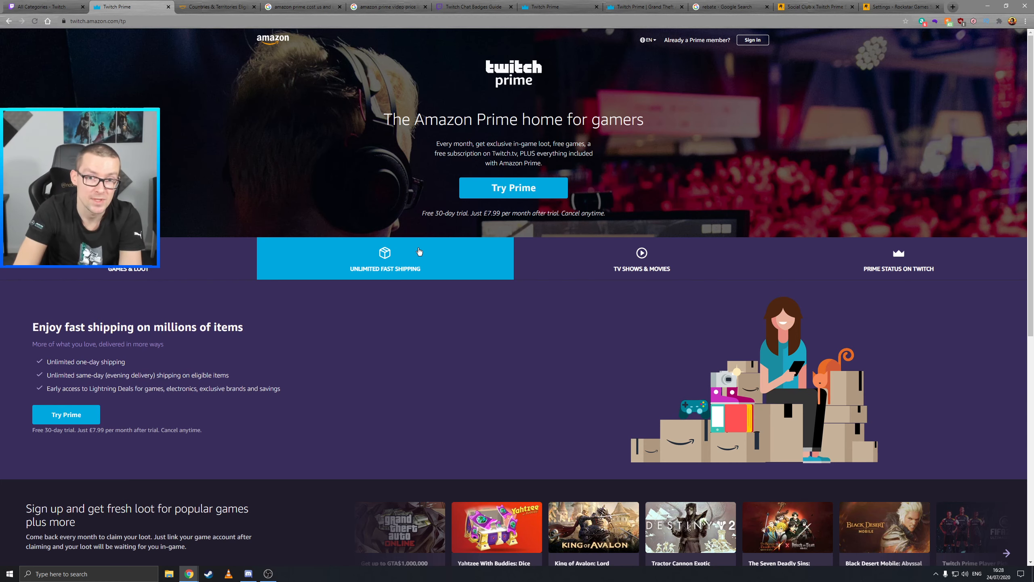
mouse_move(432, 290)
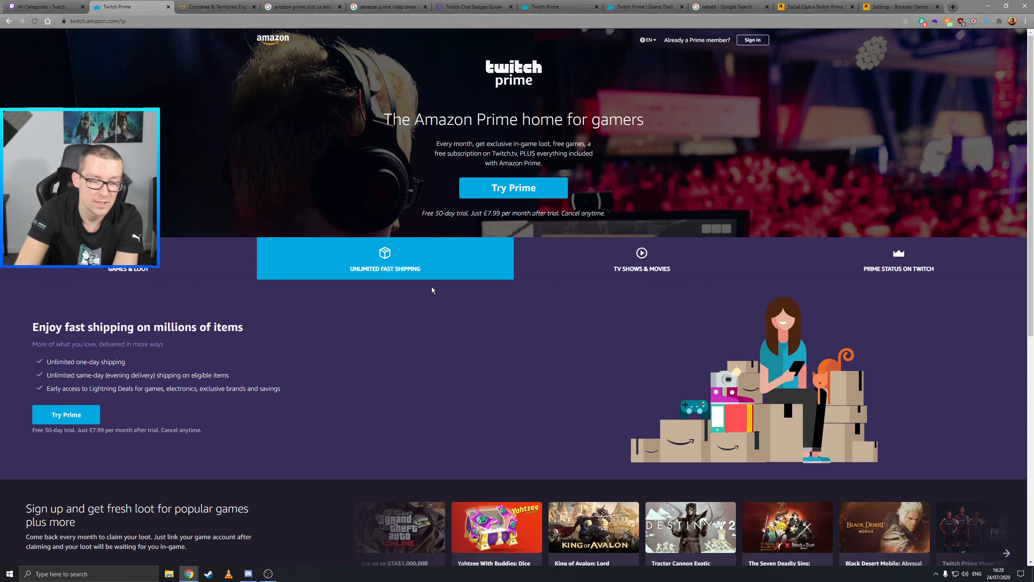
mouse_move(676, 296)
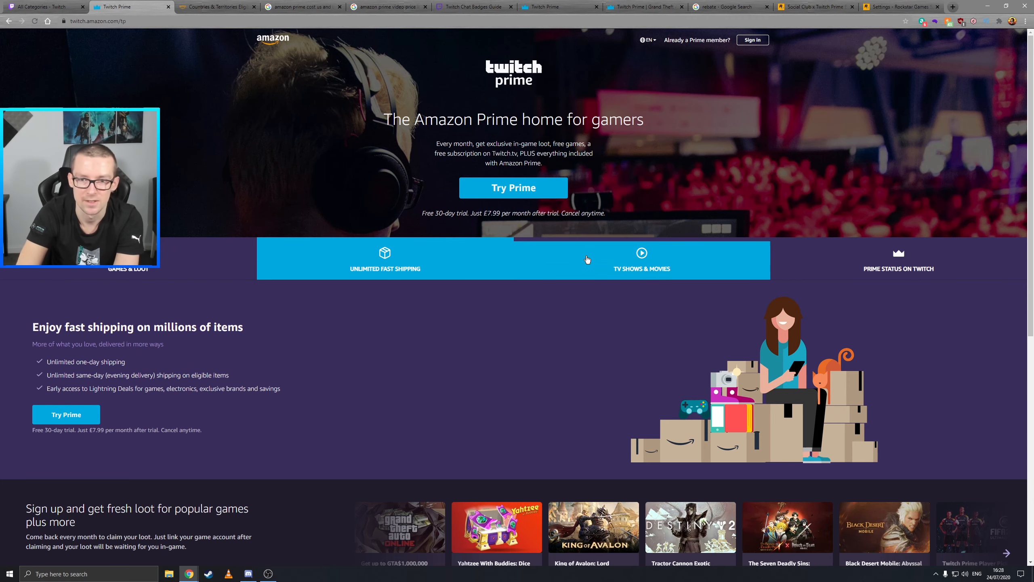
left_click(641, 258)
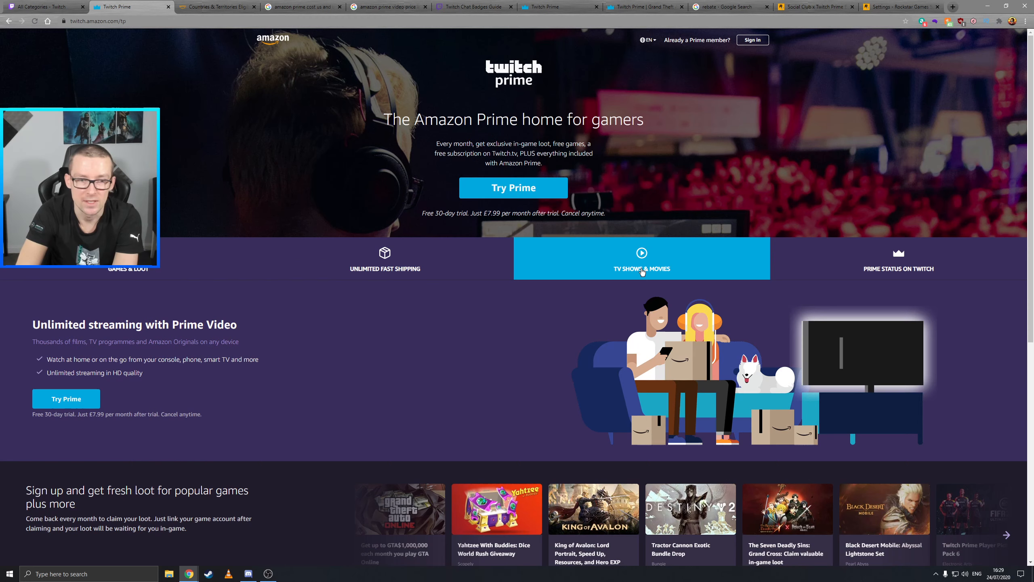
mouse_move(130, 386)
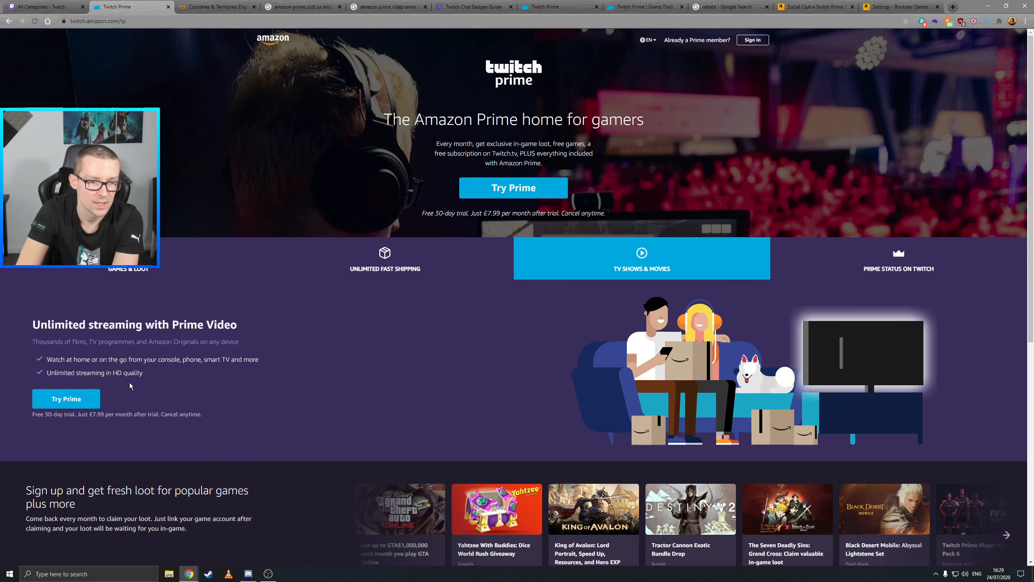
mouse_move(789, 324)
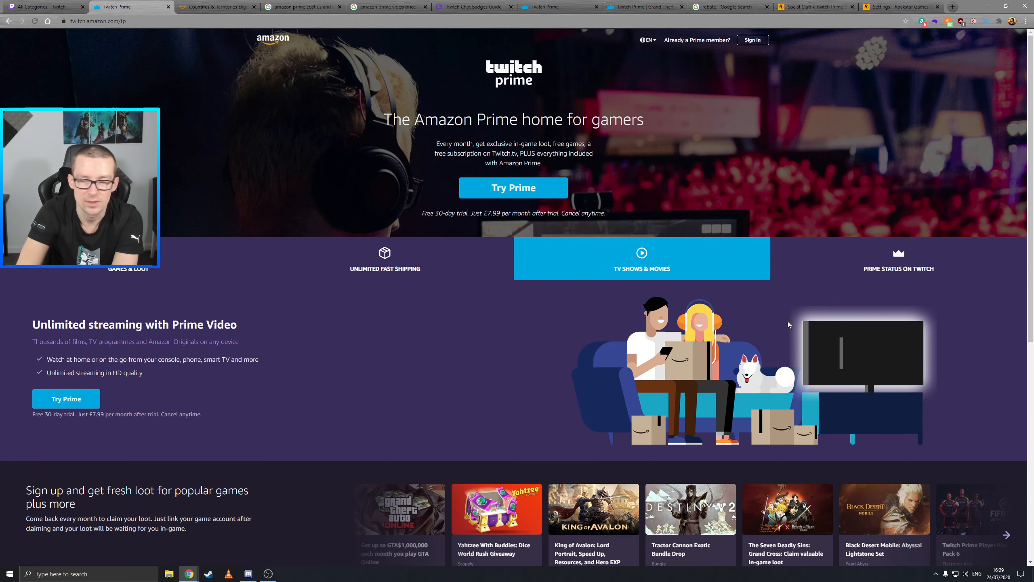
Show the Prime Status on Twitch benefits: channel subscription, crown badge, chat colours and emotes
left_click(898, 258)
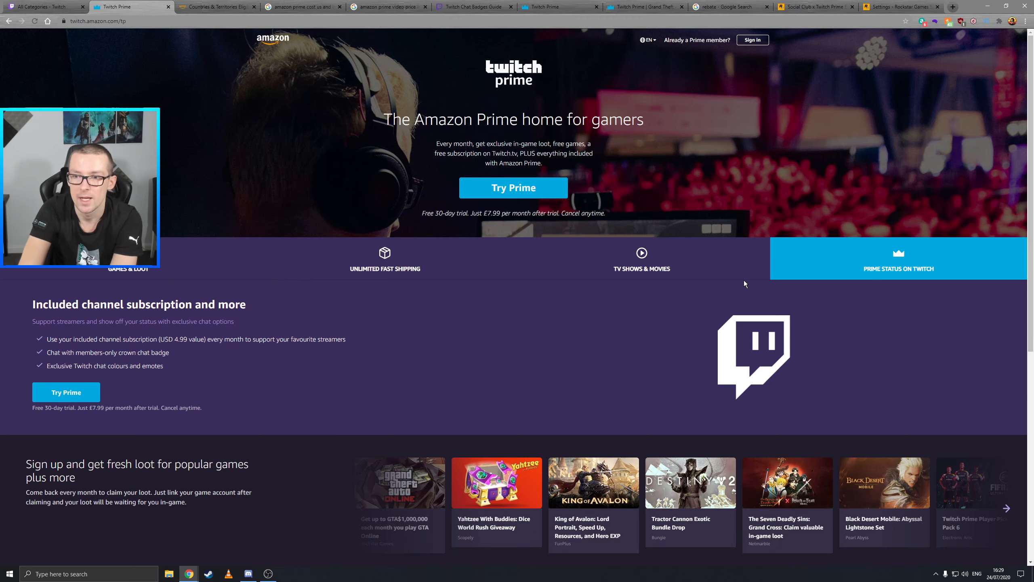
mouse_move(657, 286)
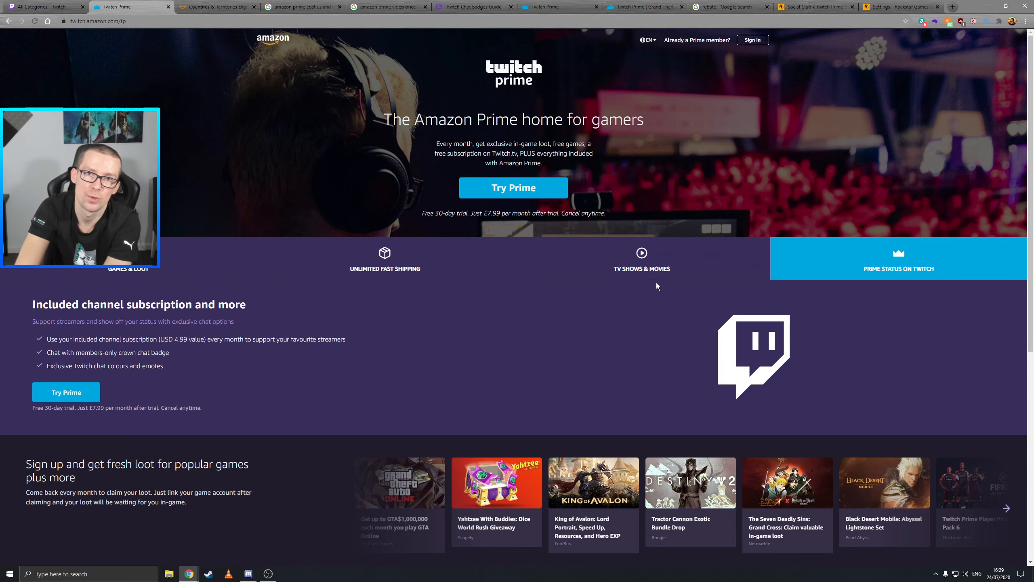
mouse_move(74, 351)
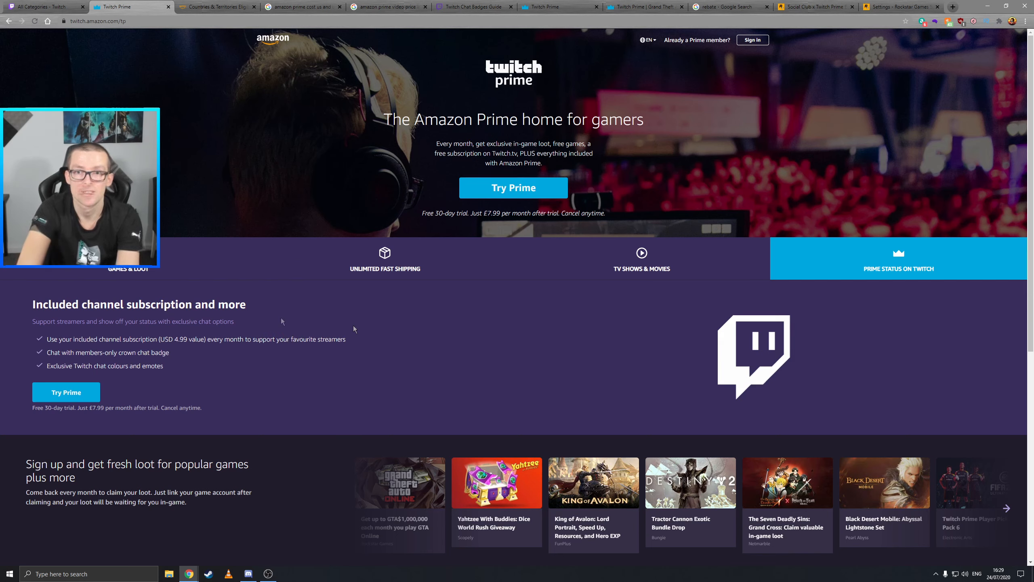
mouse_move(283, 316)
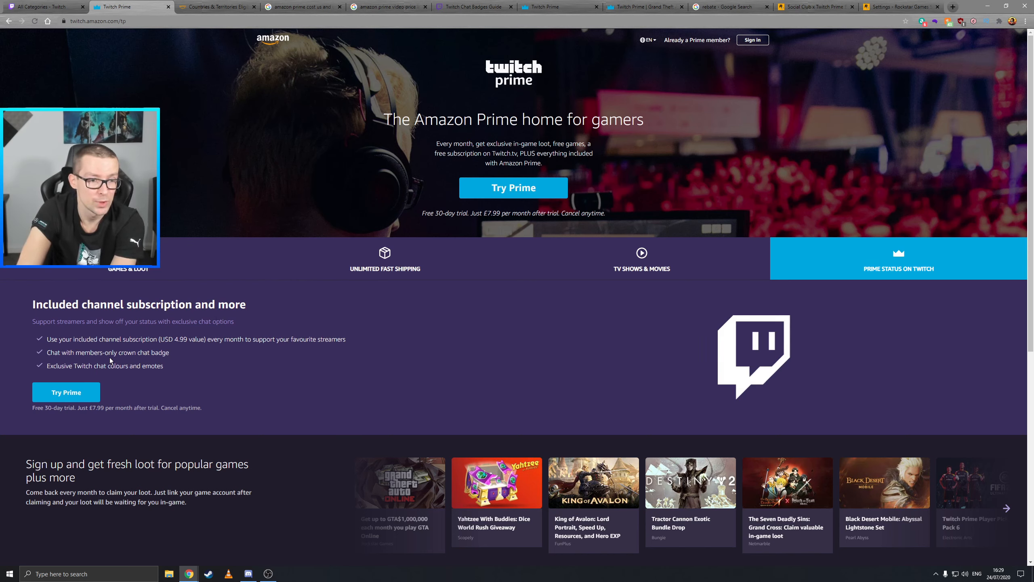
mouse_move(172, 369)
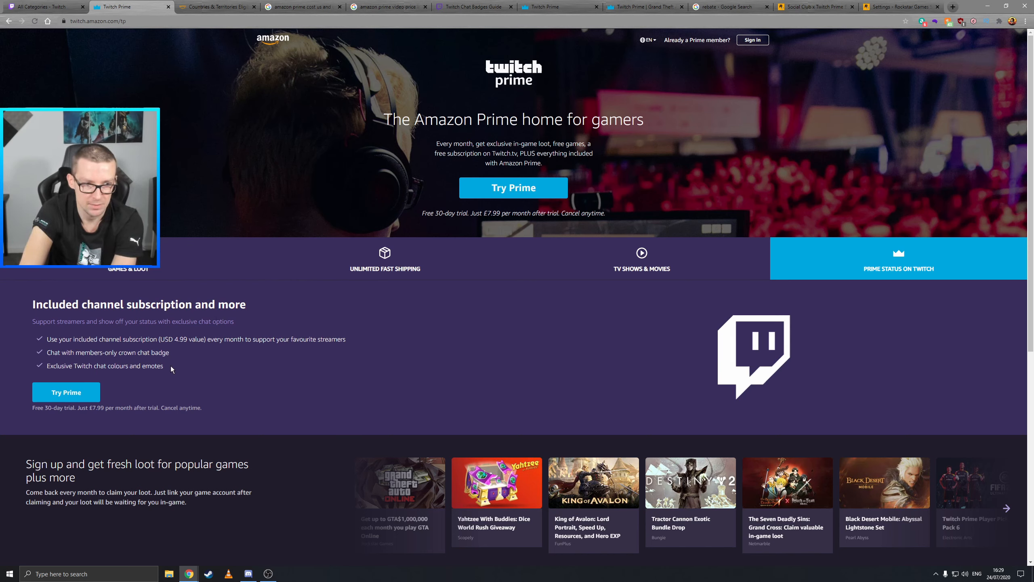
mouse_move(272, 326)
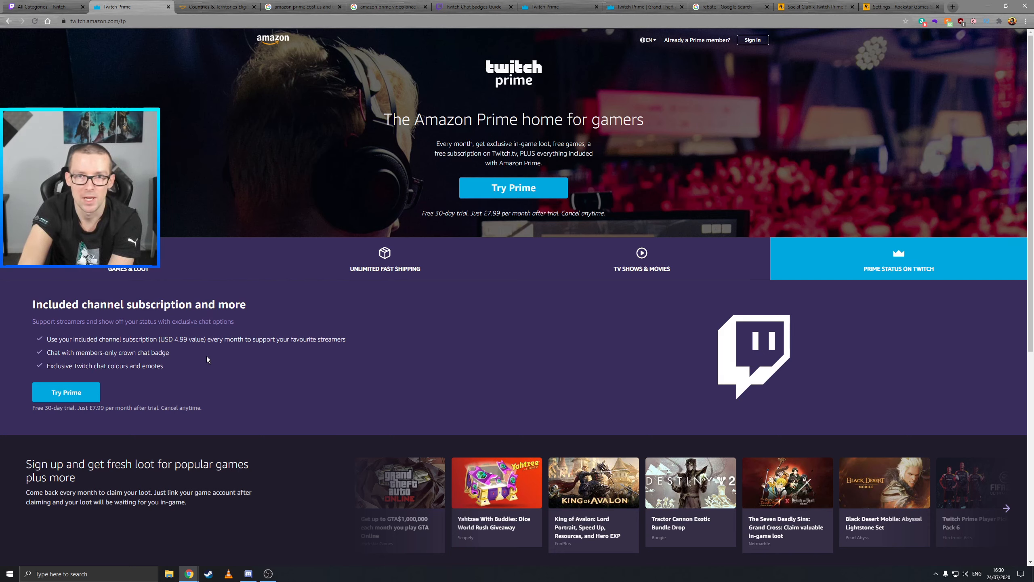
mouse_move(195, 361)
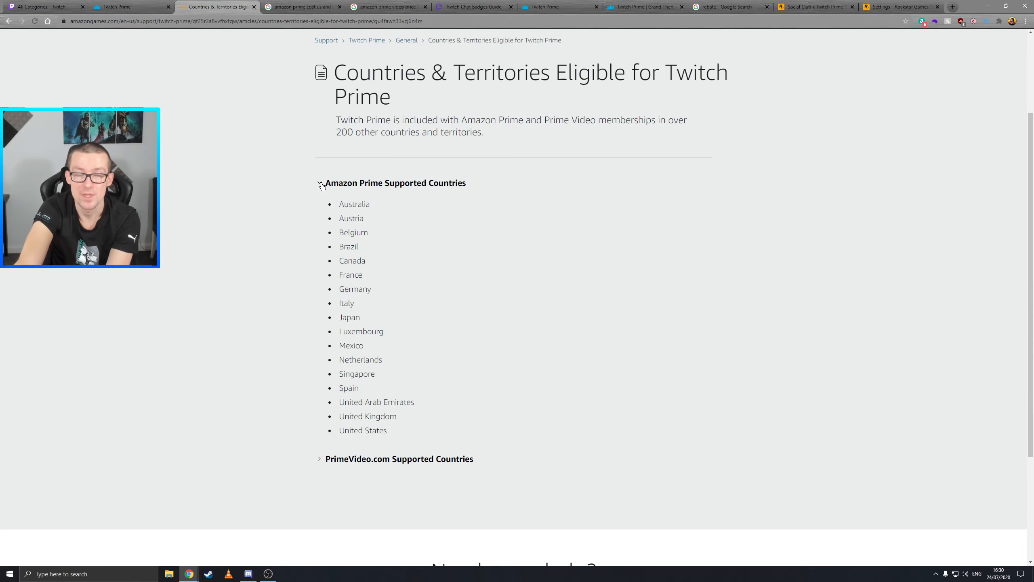
Collapse the Amazon Prime countries list, then expand and scroll through PrimeVideo.com supported countries
left_click(325, 183)
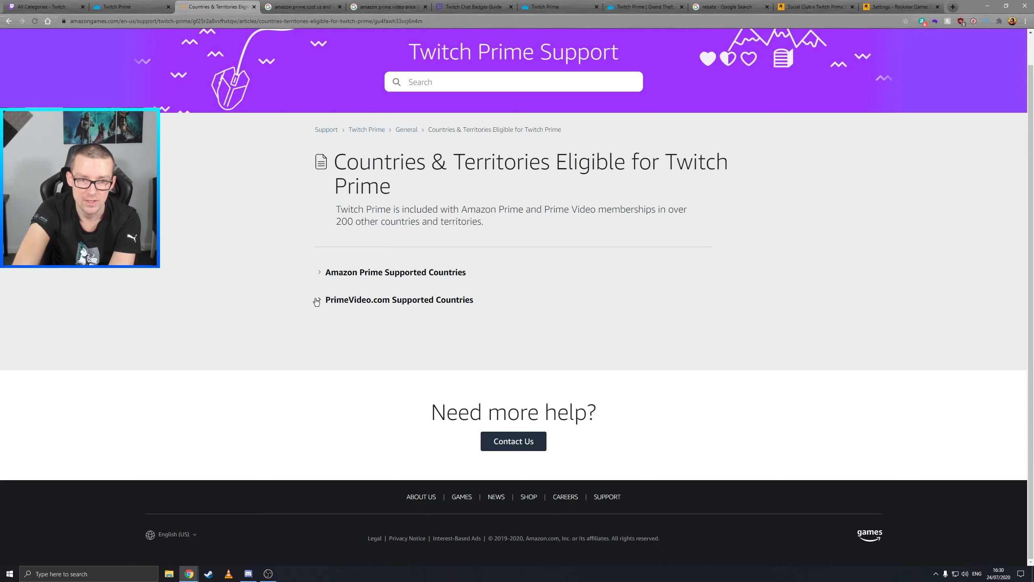
left_click(399, 300)
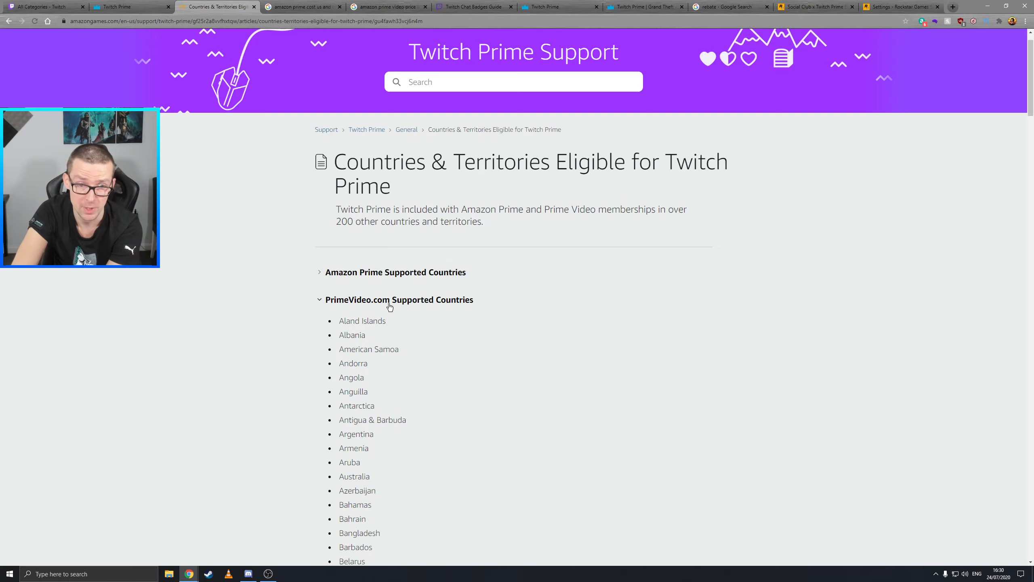
scroll("down", 3)
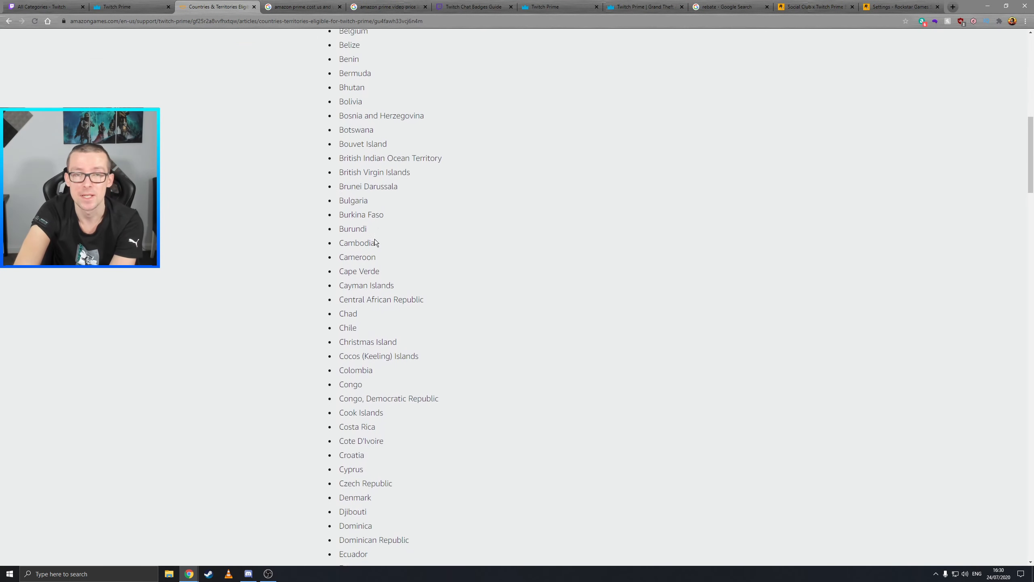
scroll("down", 3)
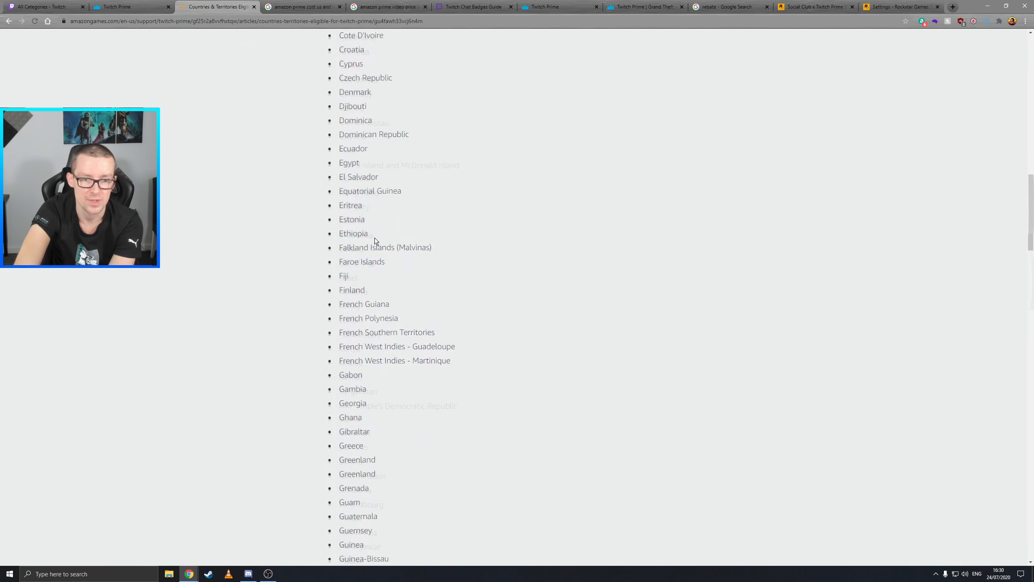
scroll("down", 3)
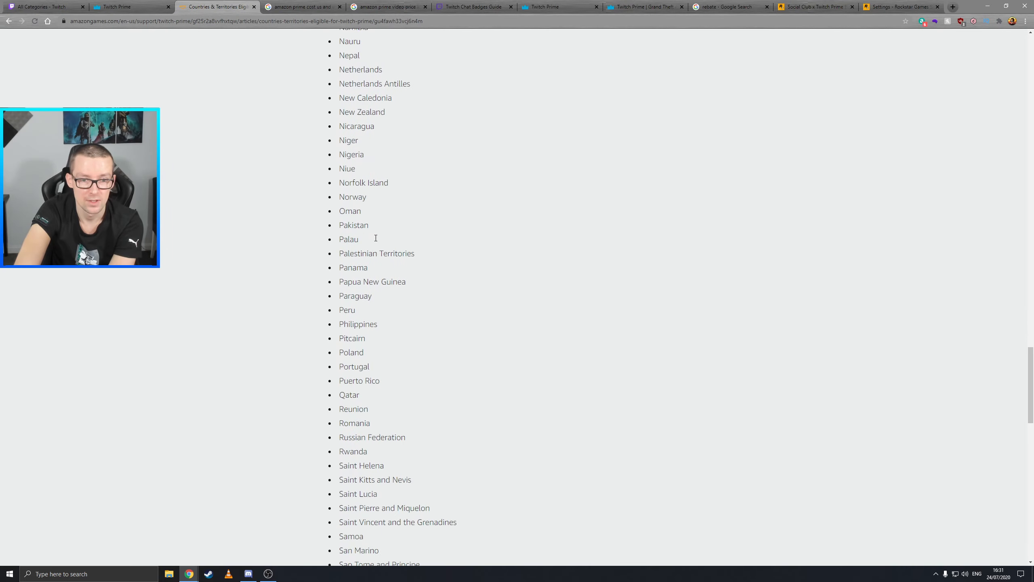
scroll("down", 3)
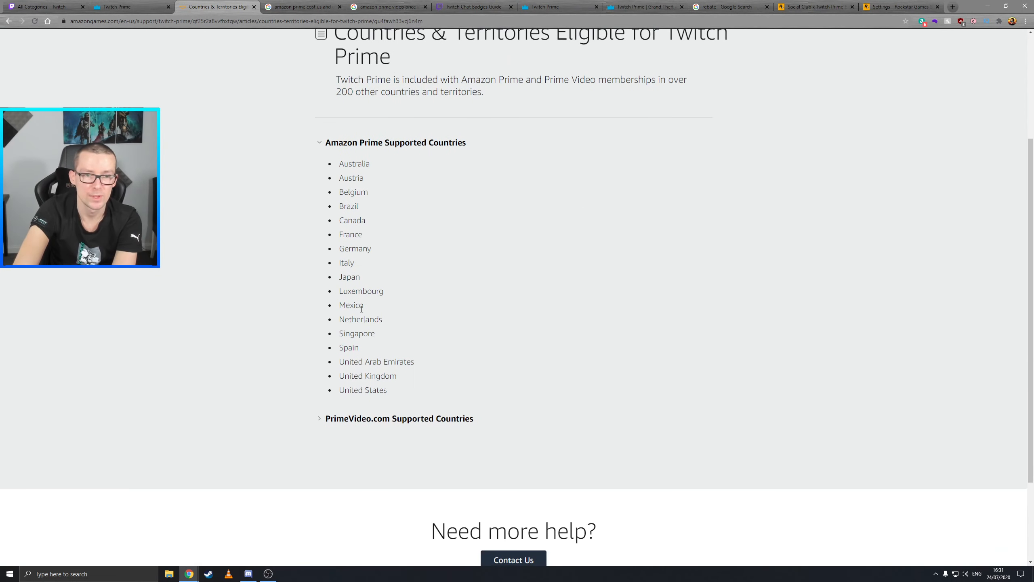
left_click(302, 7)
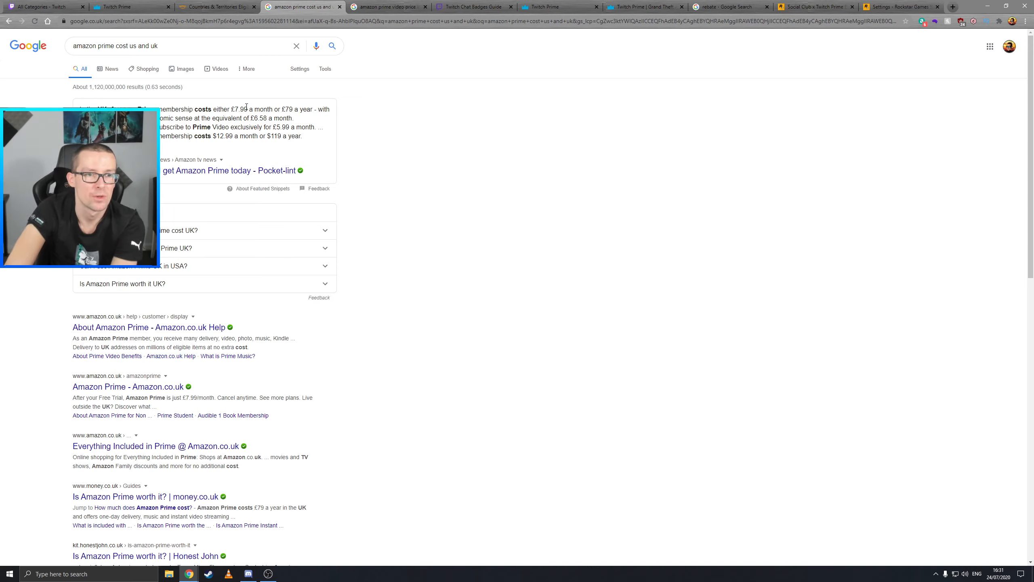
mouse_move(288, 107)
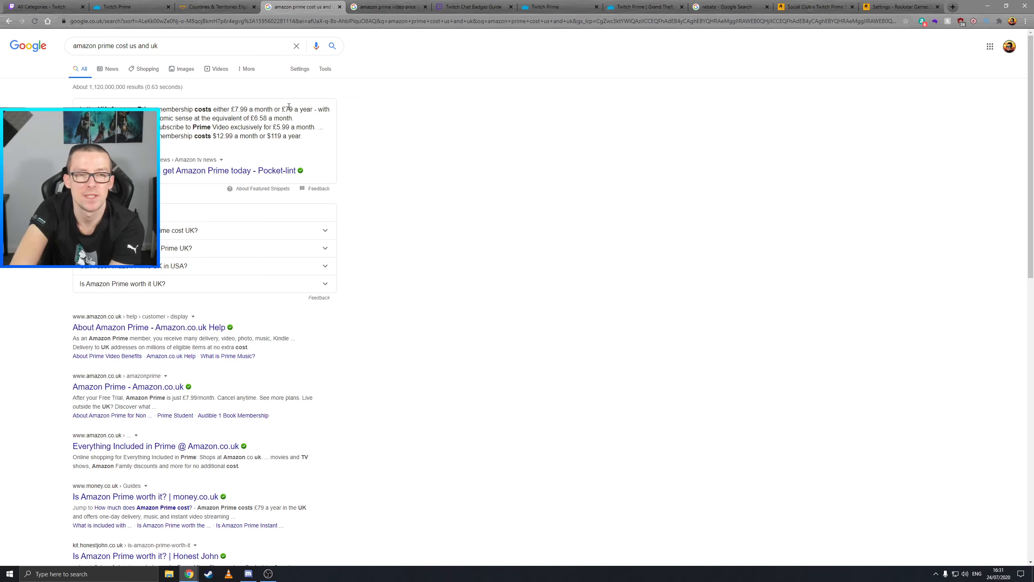
mouse_move(217, 143)
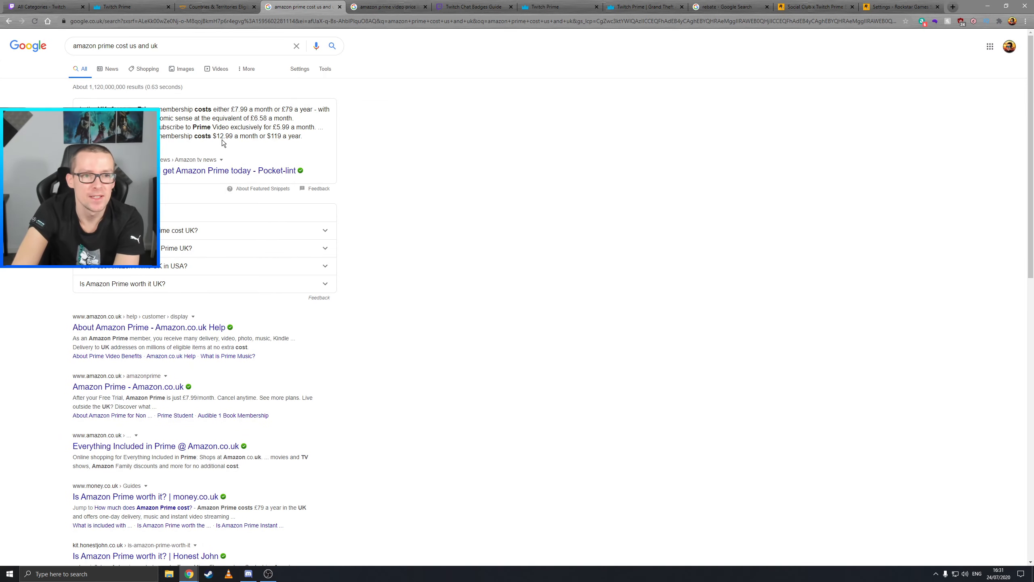
mouse_move(276, 147)
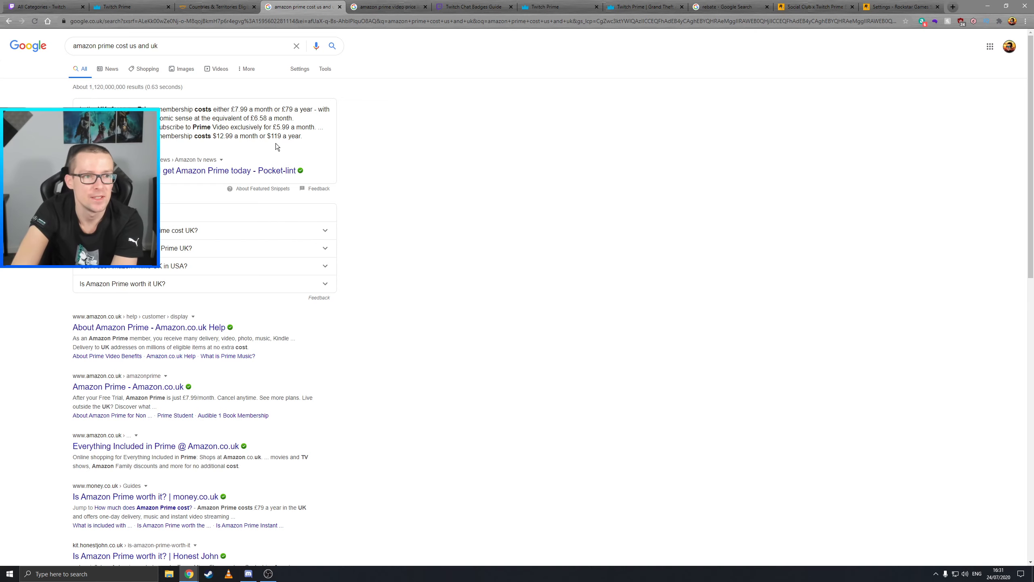
Search Google for 'amazon prime video price in uk' and read the Prime Video price answer
left_click(388, 7)
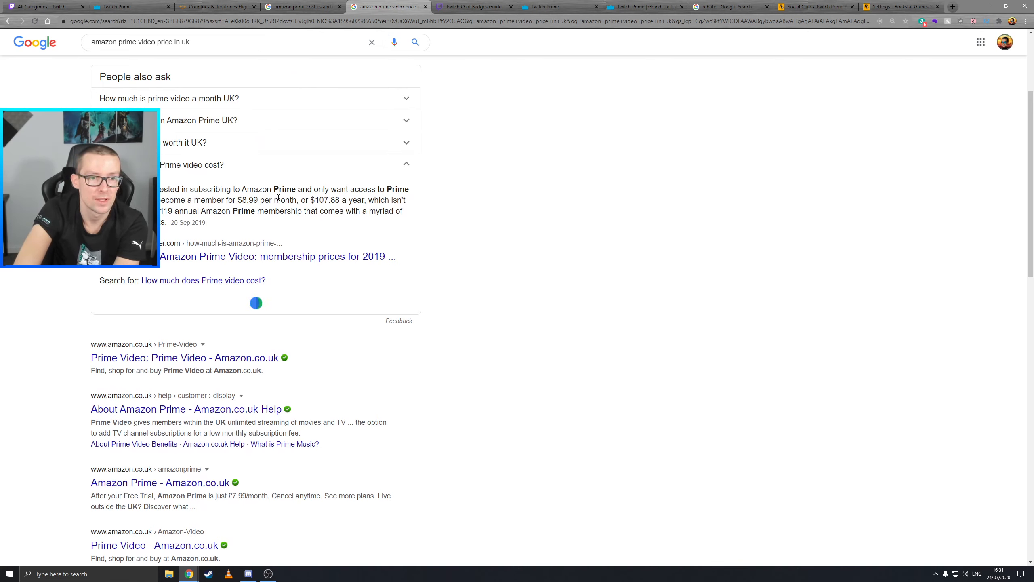
mouse_move(178, 210)
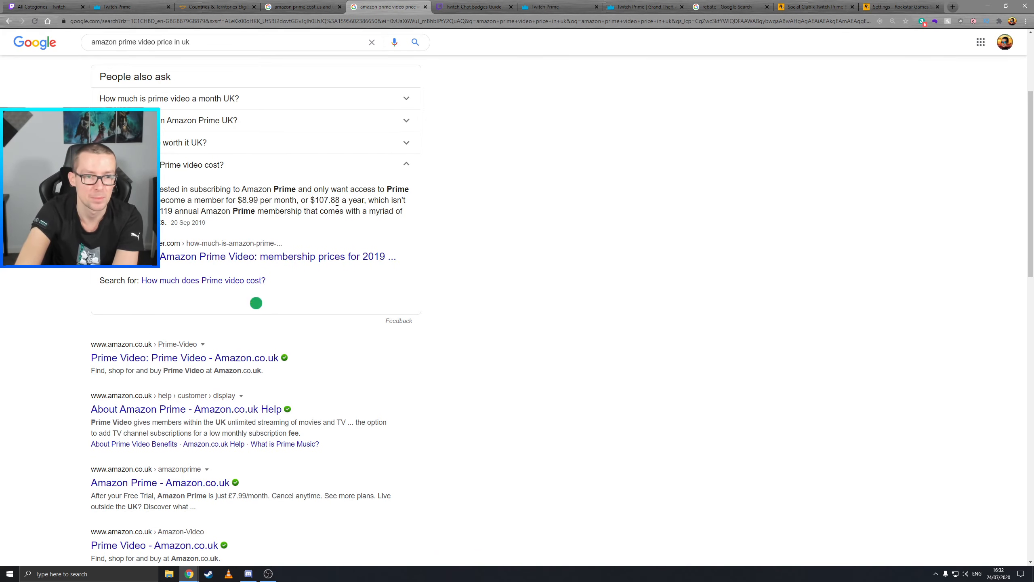
scroll("up", 3)
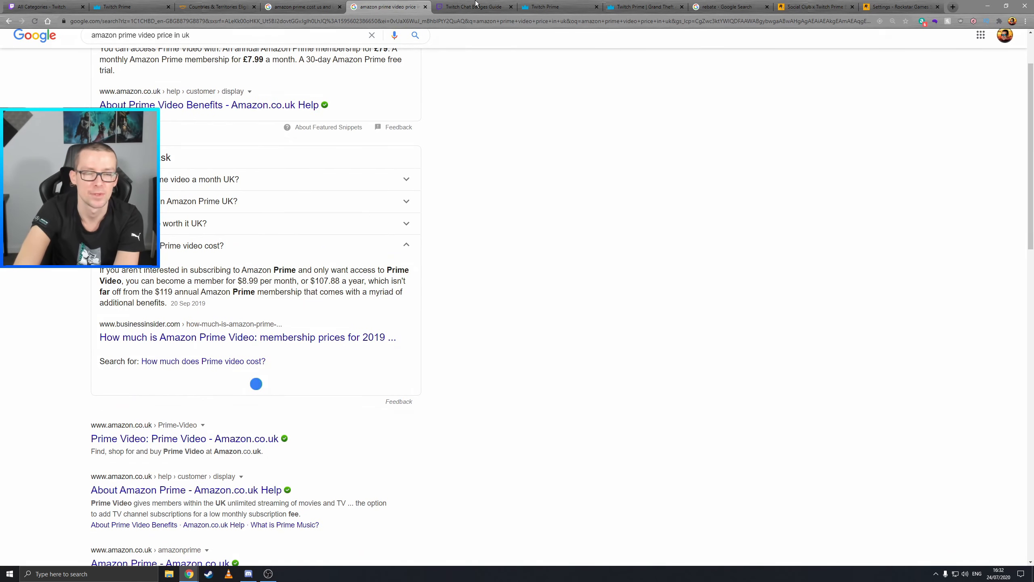
Check the Twitch Prime User entry in the chat badges guide, then return to Twitch Prime
left_click(473, 6)
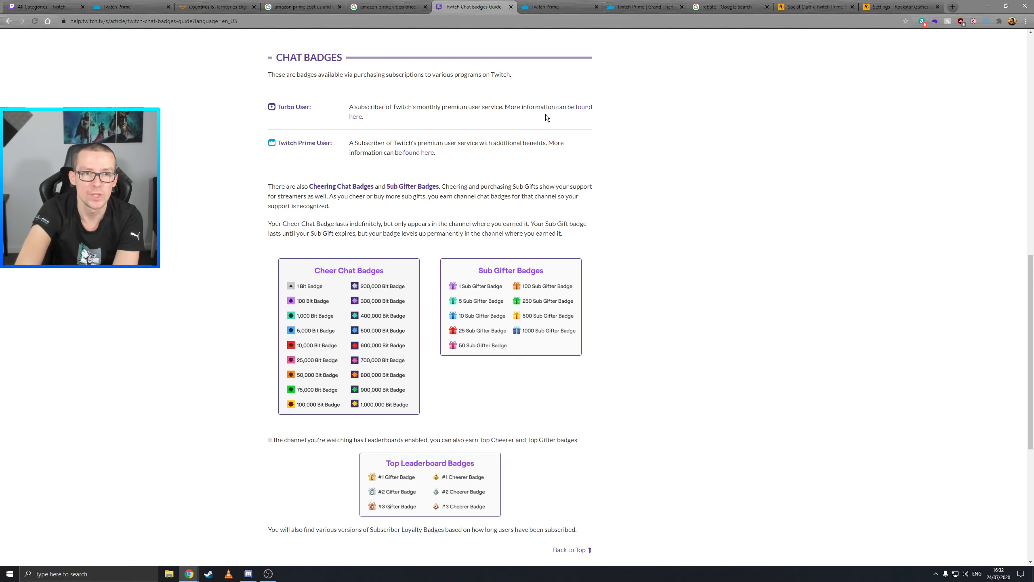
mouse_move(348, 152)
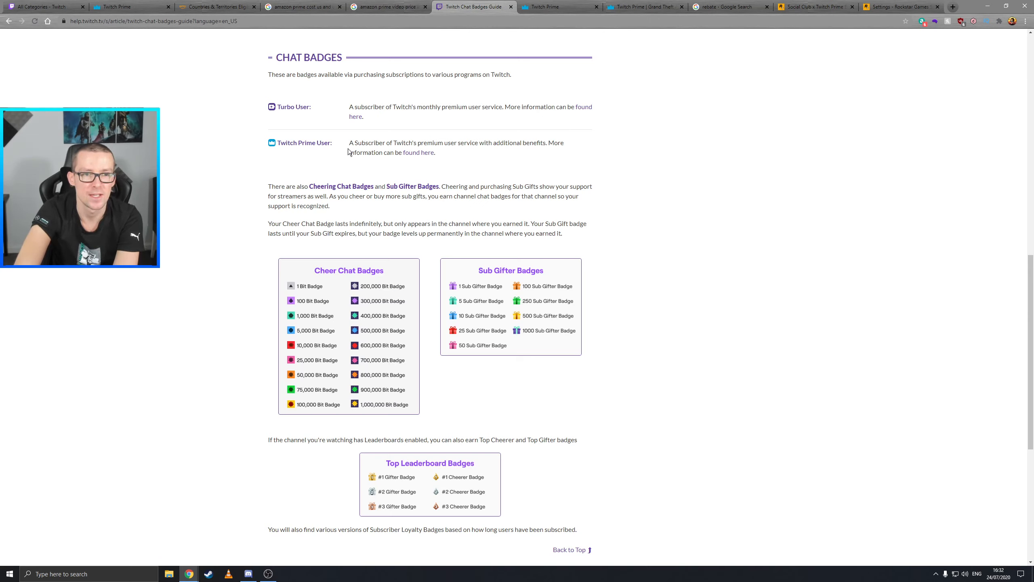
mouse_move(274, 150)
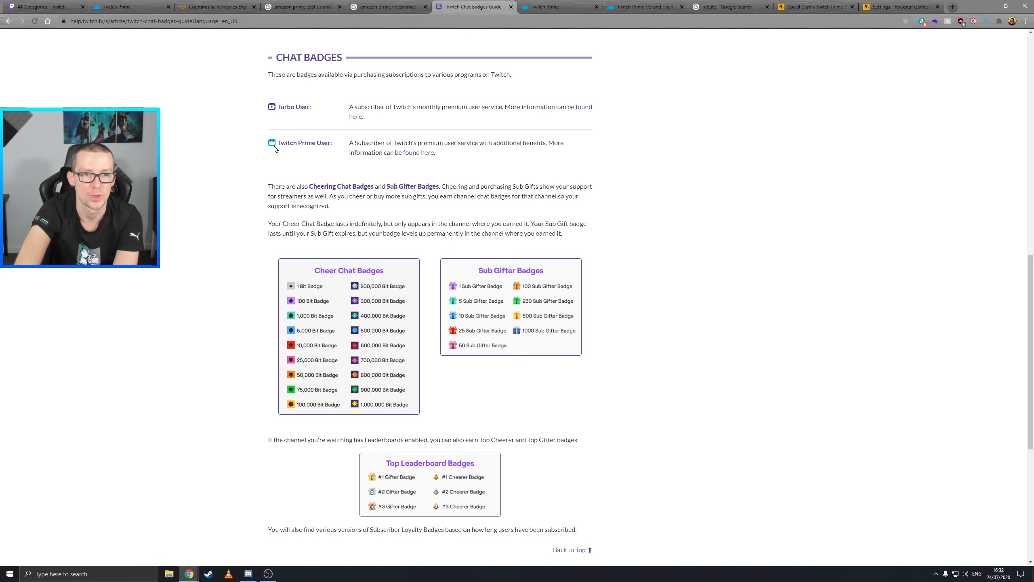
left_click(557, 6)
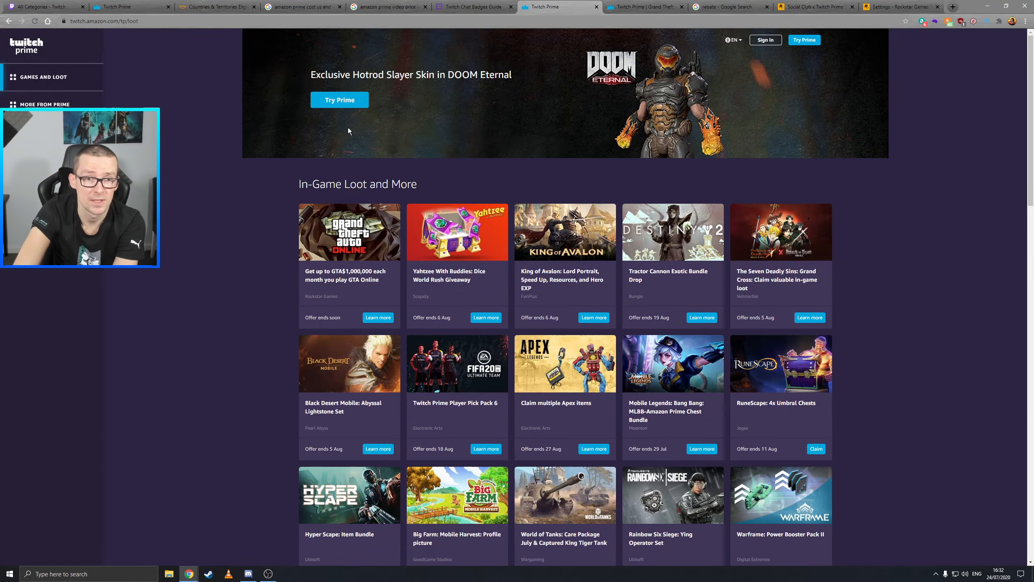
scroll("down", 3)
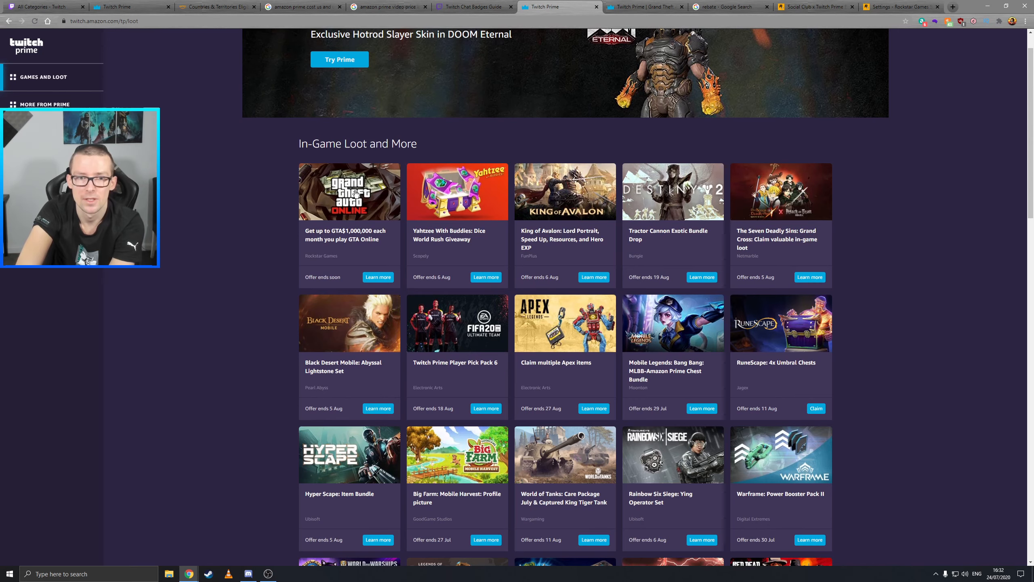
scroll("down", 3)
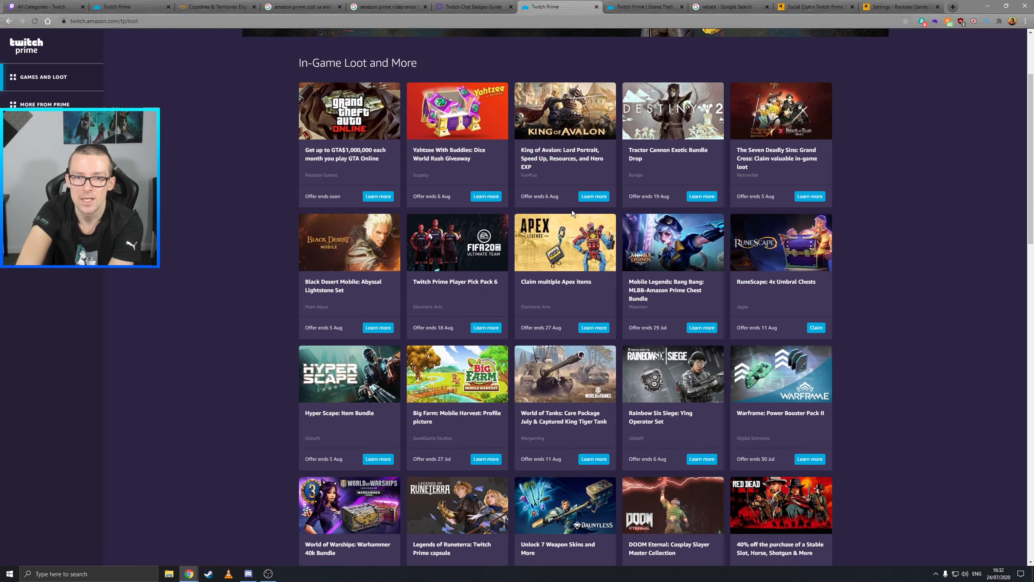
scroll("down", 3)
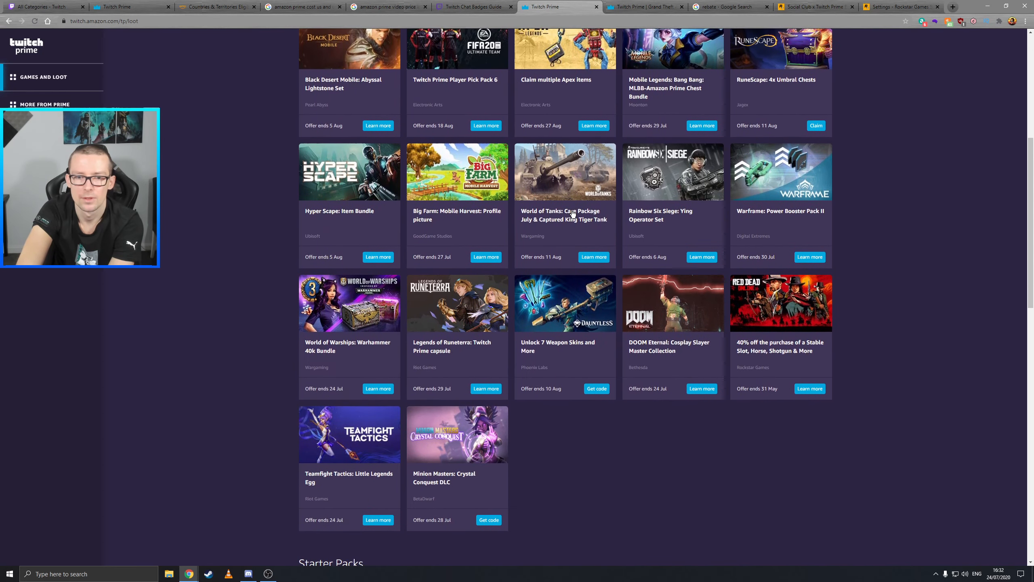
scroll("down", 3)
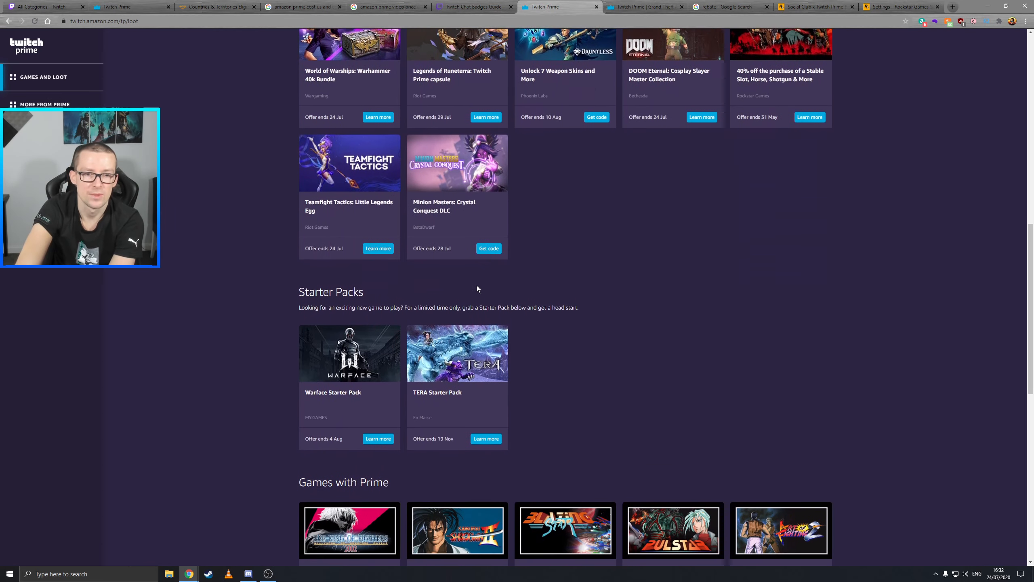
scroll("down", 3)
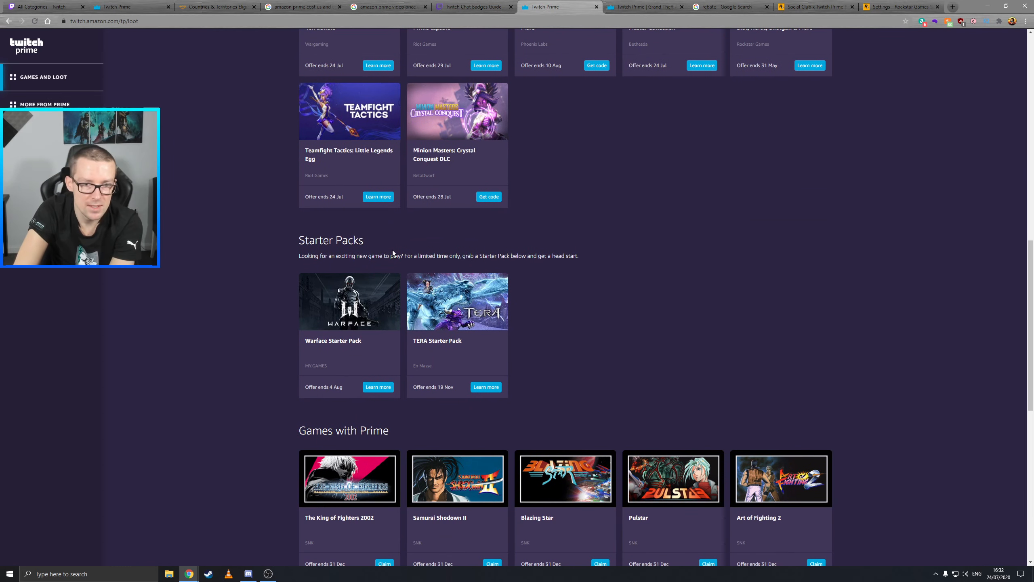
scroll("down", 3)
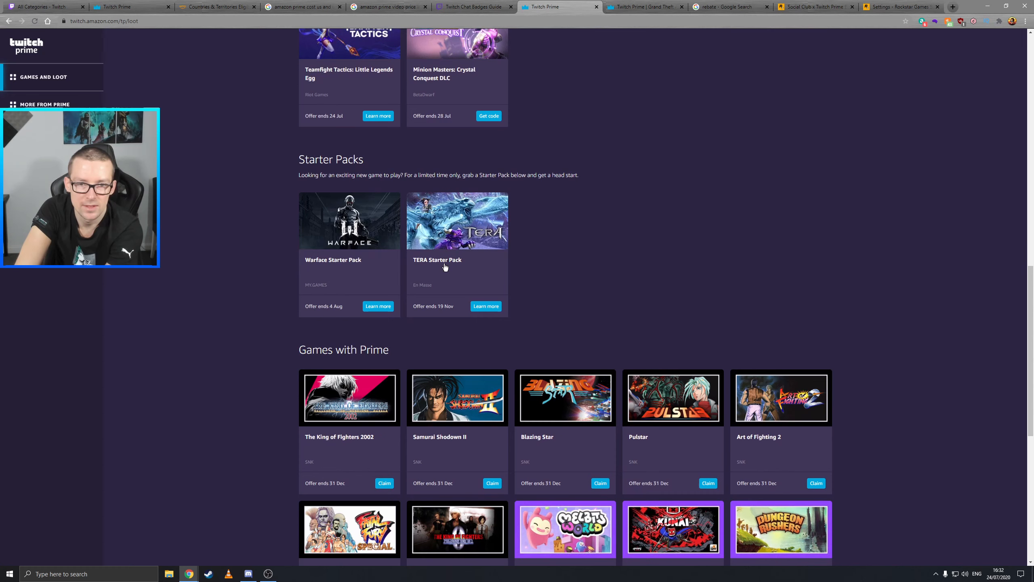
mouse_move(397, 248)
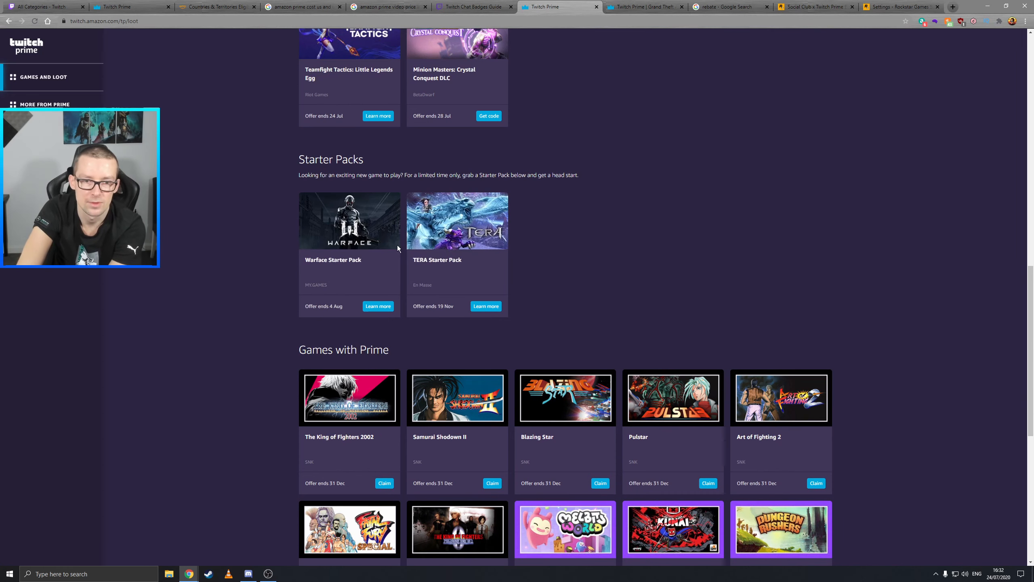
scroll("down", 3)
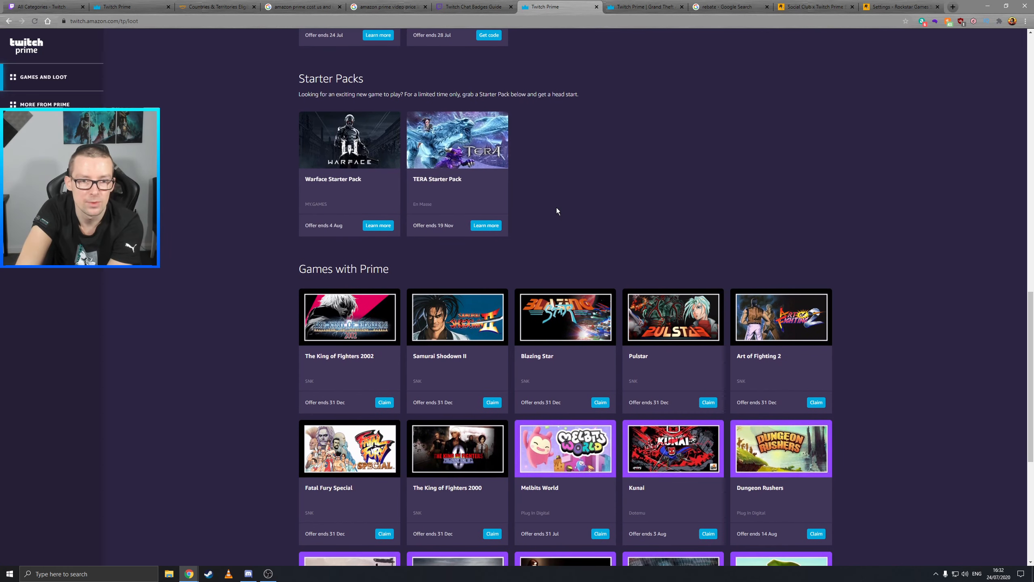
scroll("down", 3)
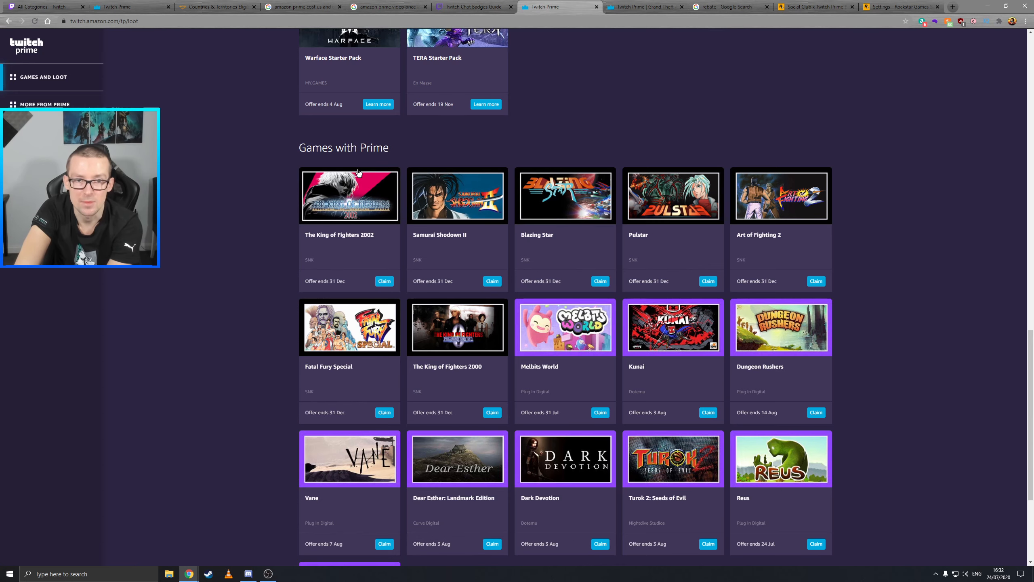
scroll("down", 3)
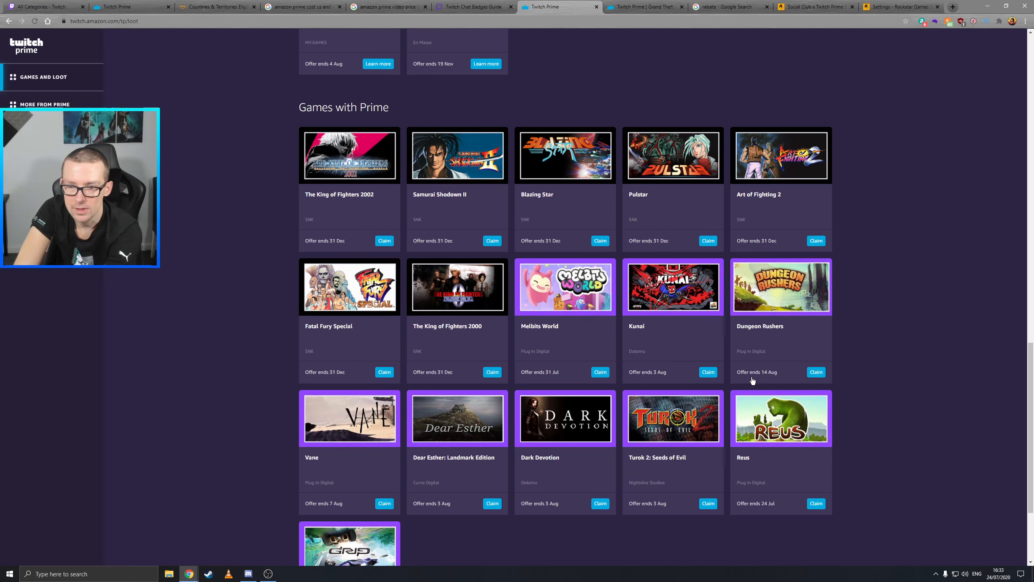
mouse_move(670, 370)
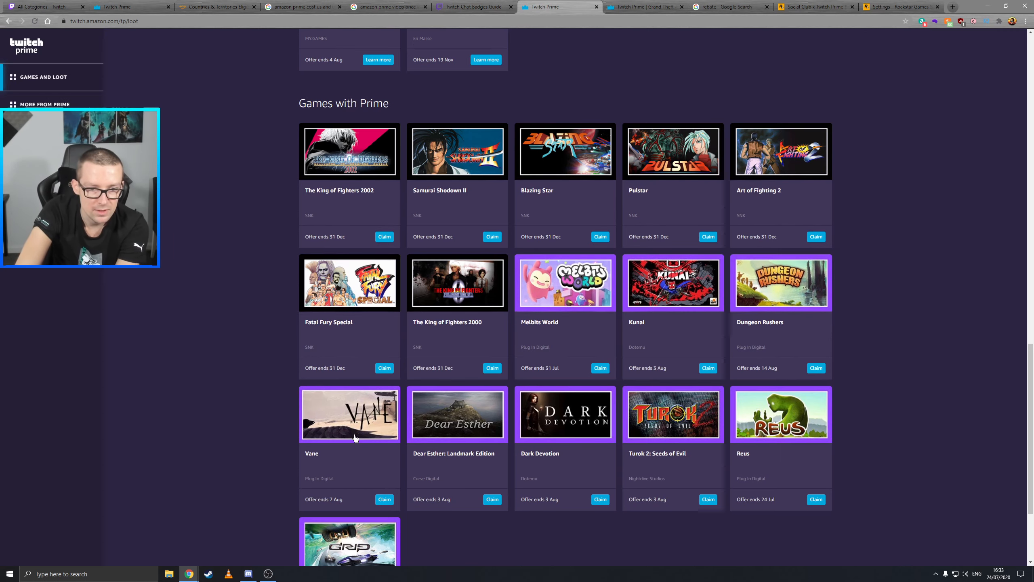
scroll("up", 3)
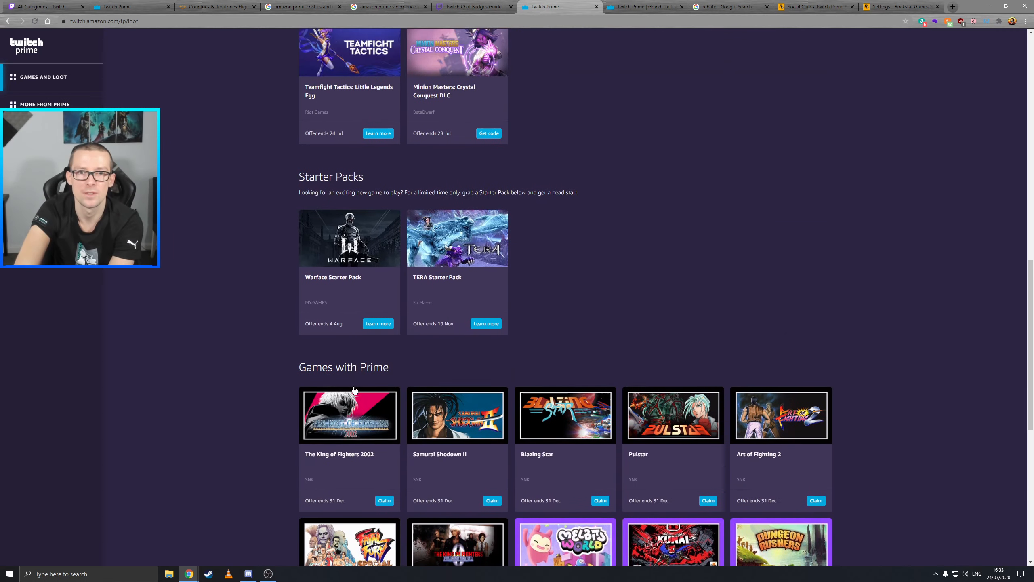
left_click(644, 7)
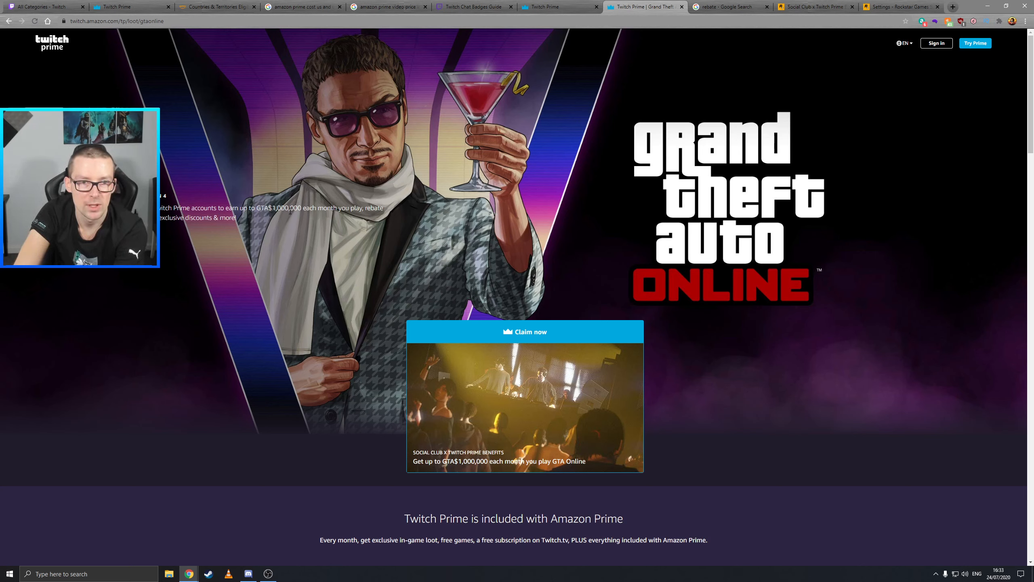
mouse_move(374, 215)
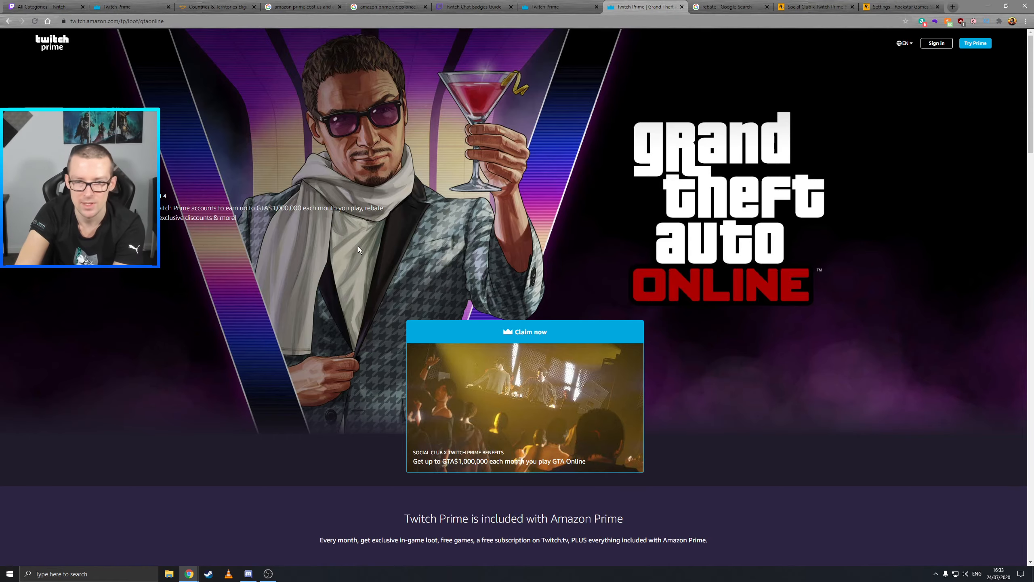
Scroll the GTA Online offer page down to the FAQ and back, then switch to the rebate search
scroll("down", 3)
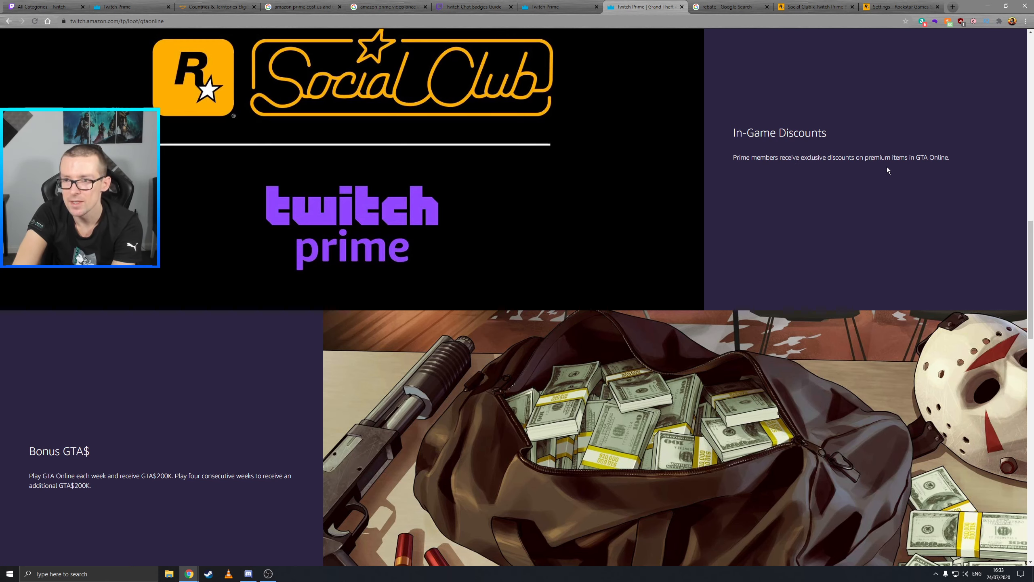
mouse_move(943, 166)
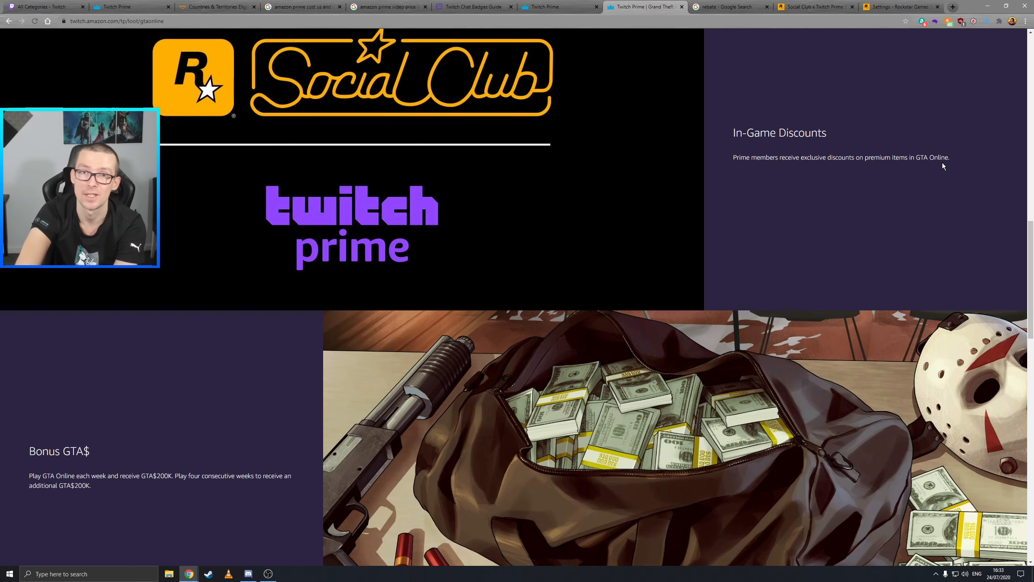
mouse_move(932, 168)
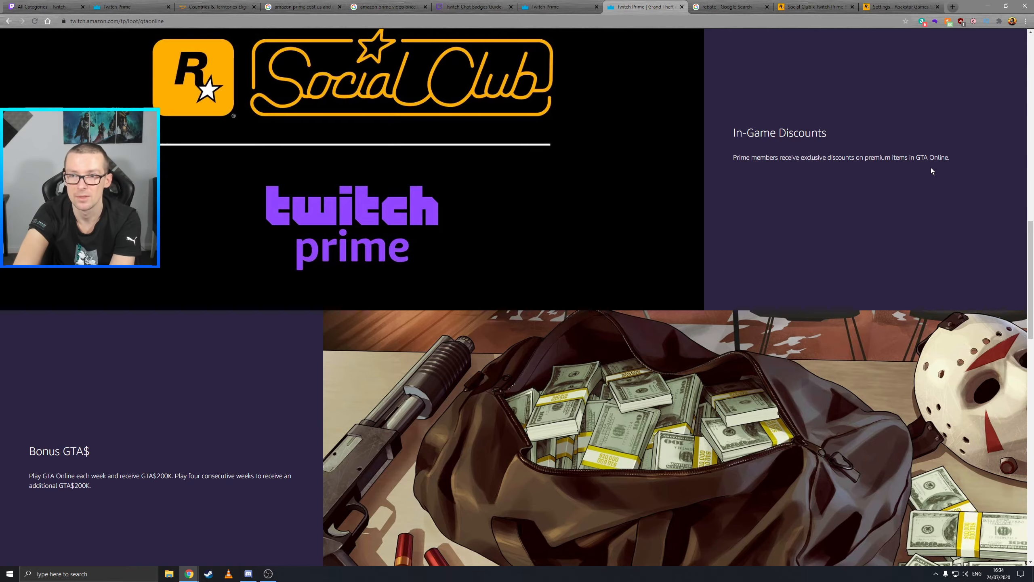
scroll("down", 3)
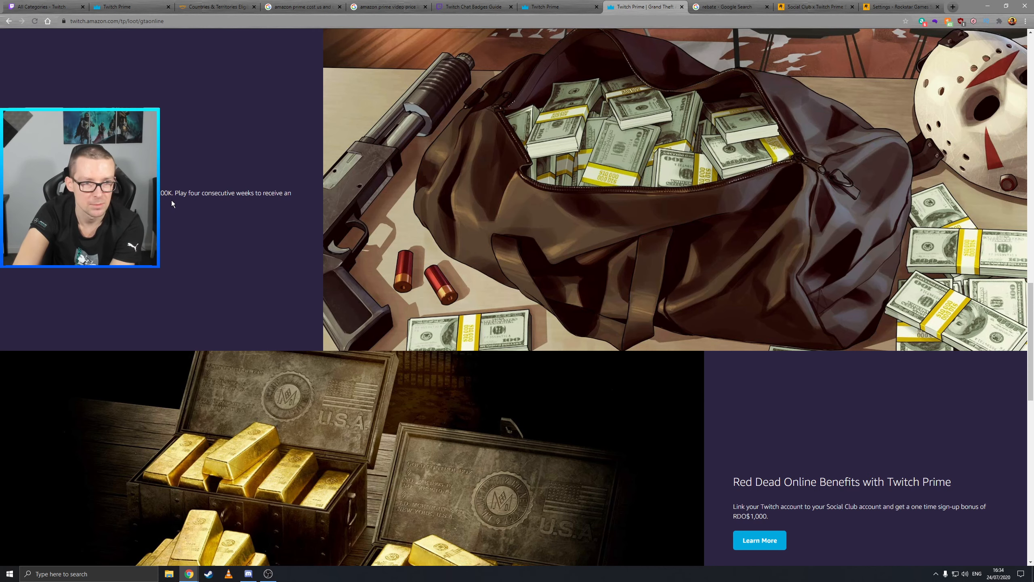
mouse_move(207, 211)
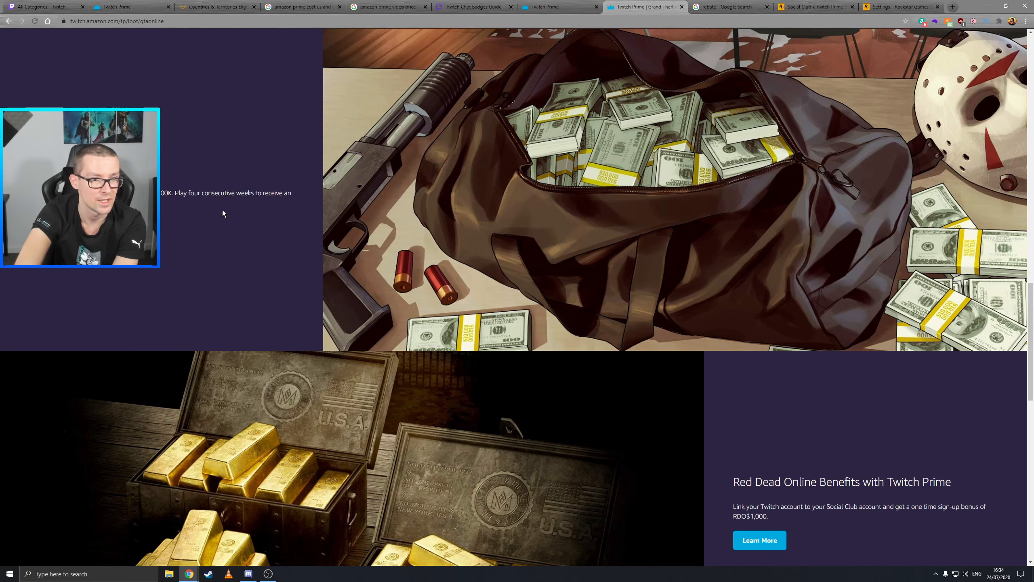
mouse_move(225, 209)
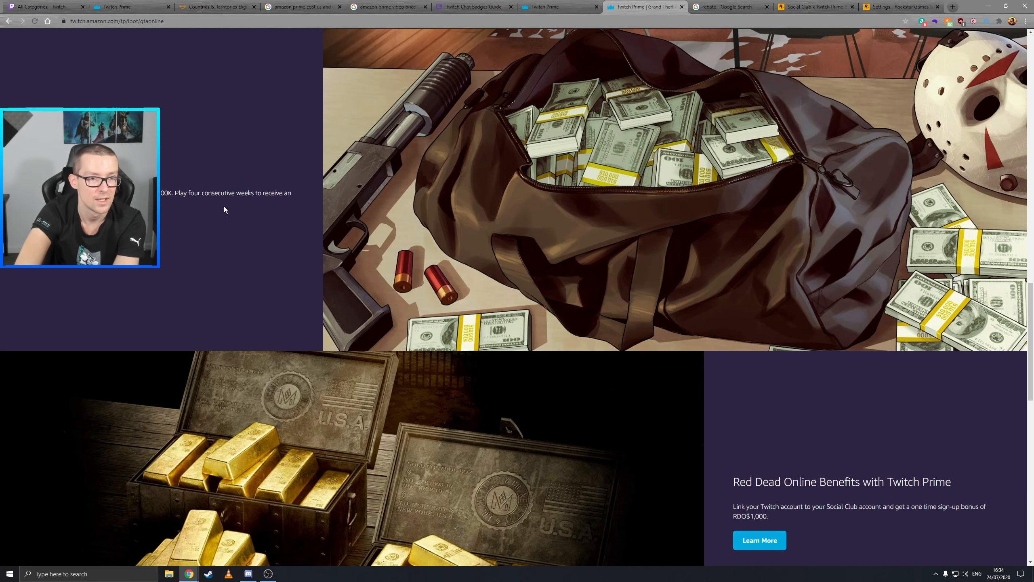
mouse_move(225, 206)
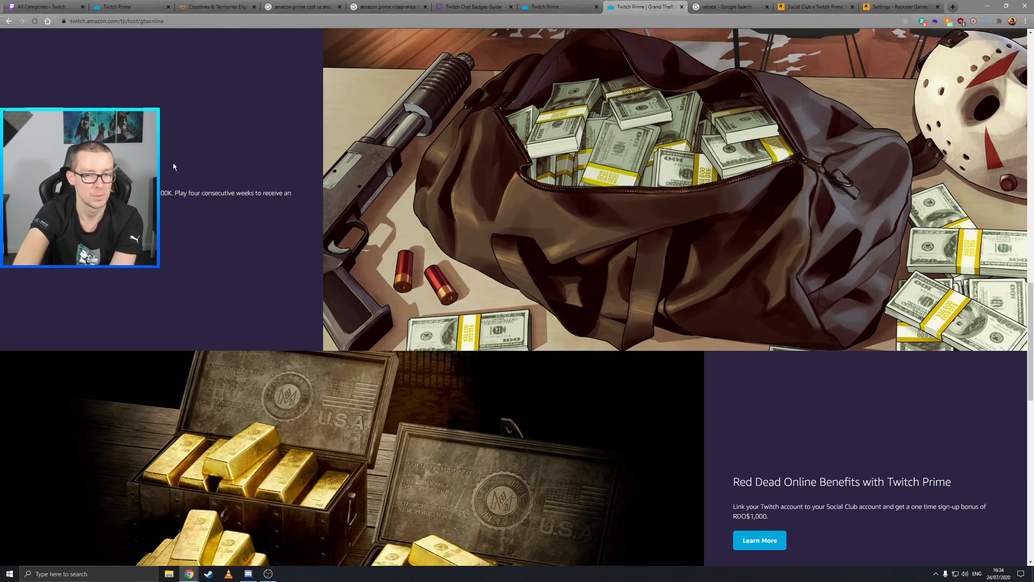
scroll("down", 3)
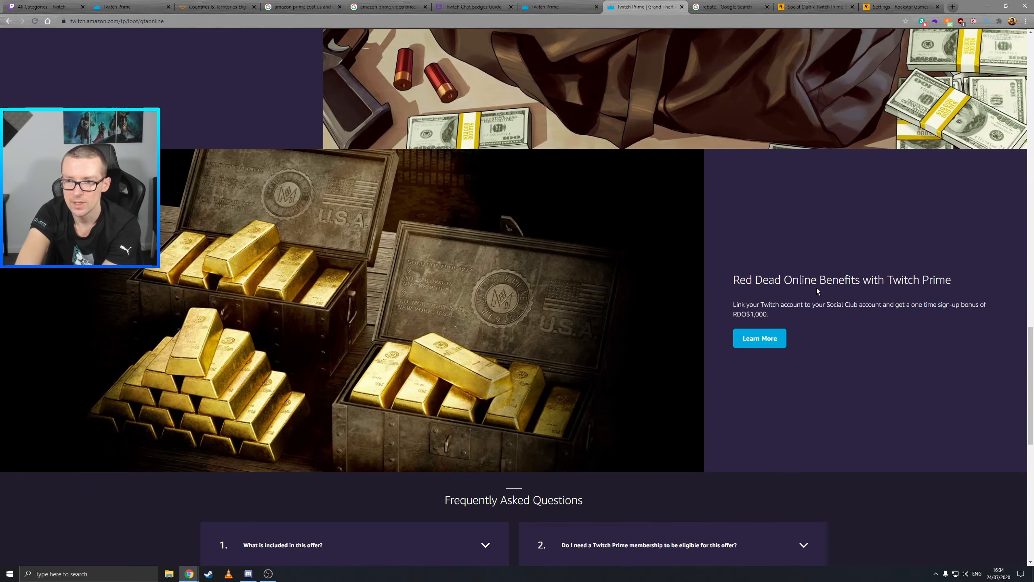
scroll("up", 3)
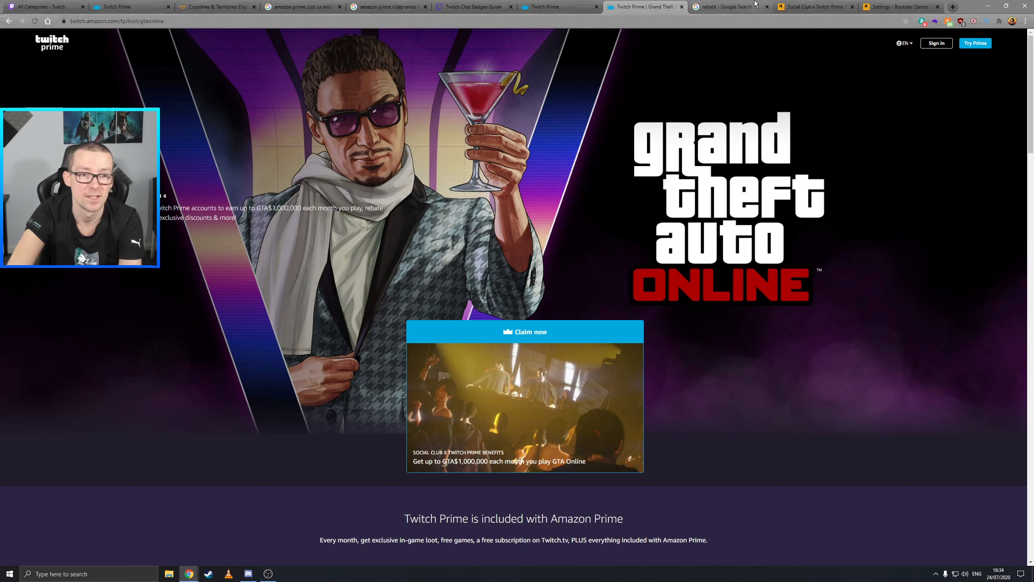
mouse_move(726, 6)
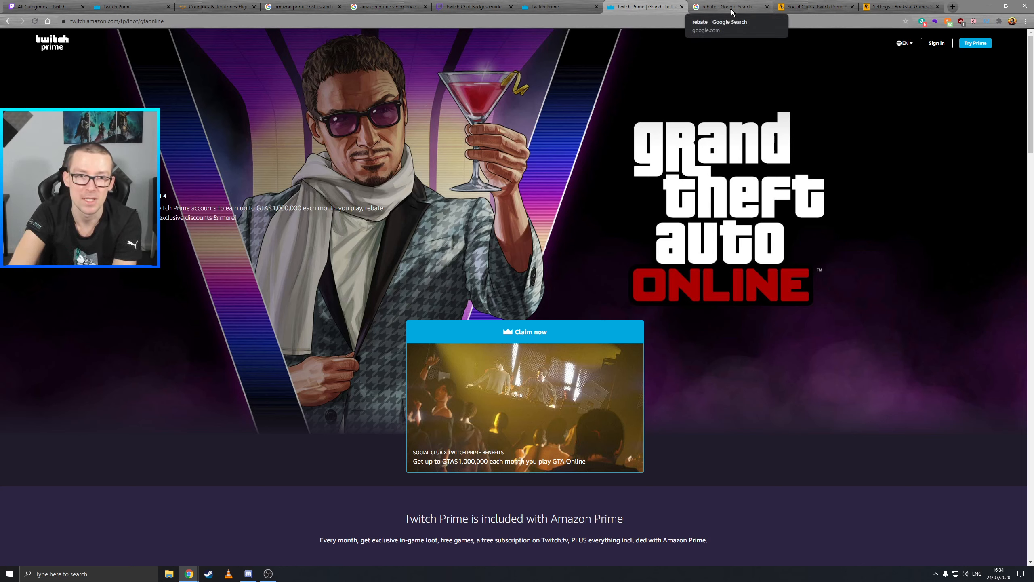
left_click(729, 6)
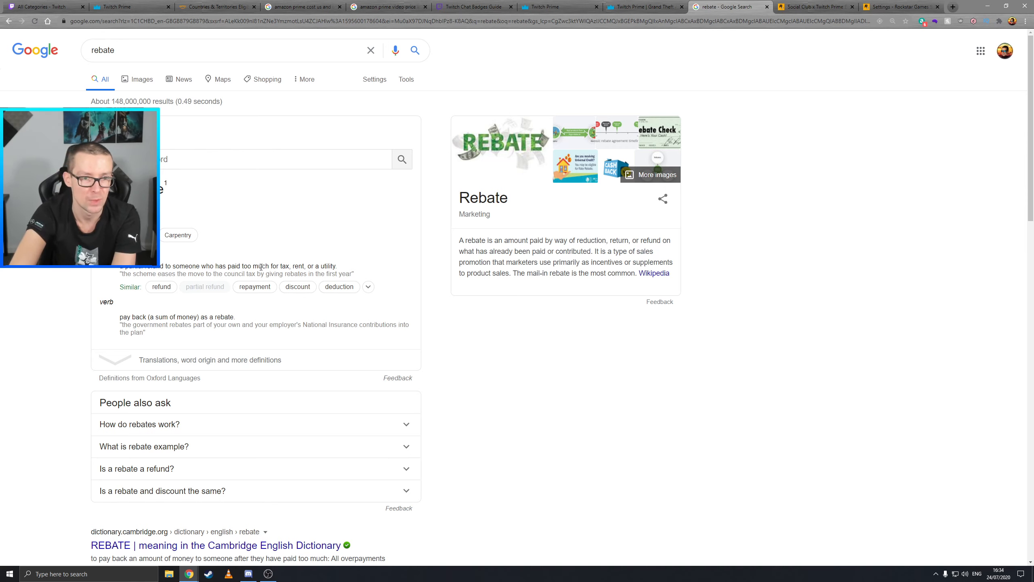
mouse_move(339, 251)
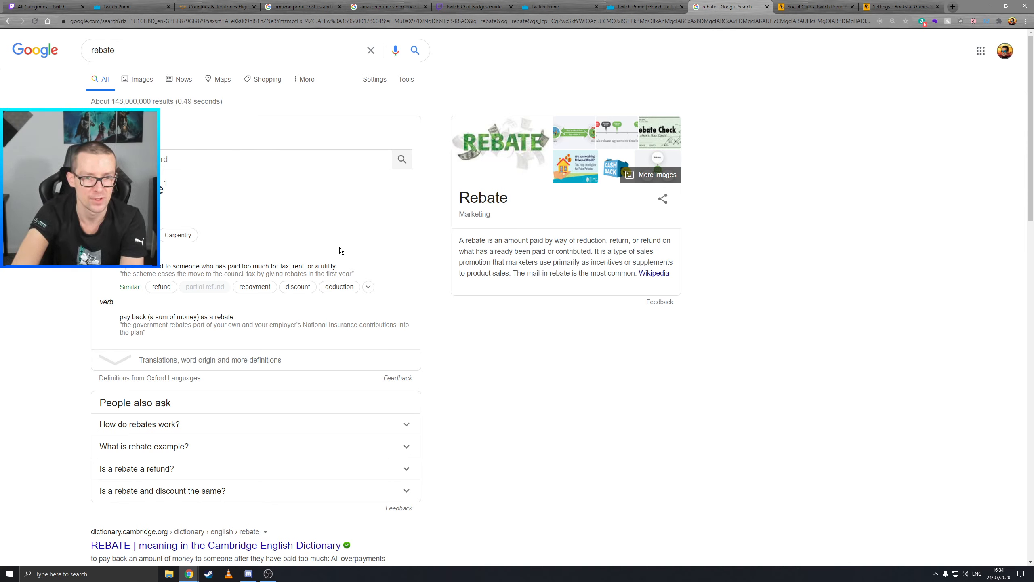
mouse_move(162, 295)
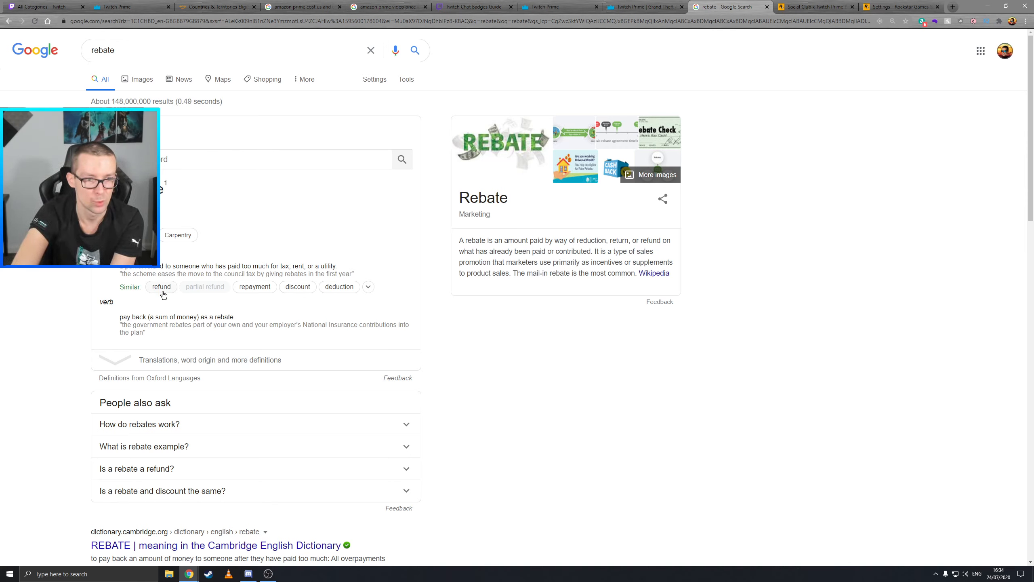
mouse_move(302, 298)
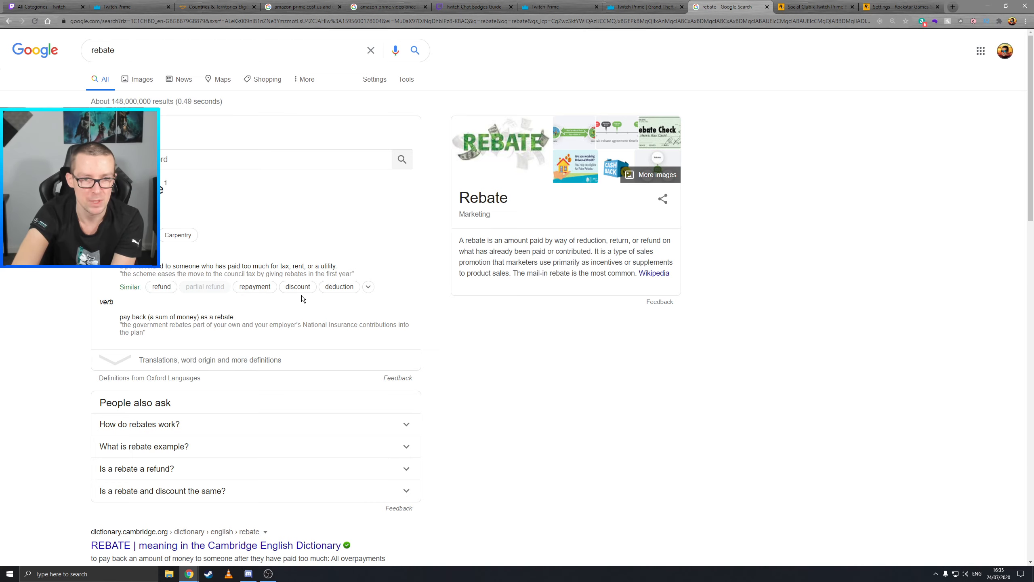
mouse_move(346, 287)
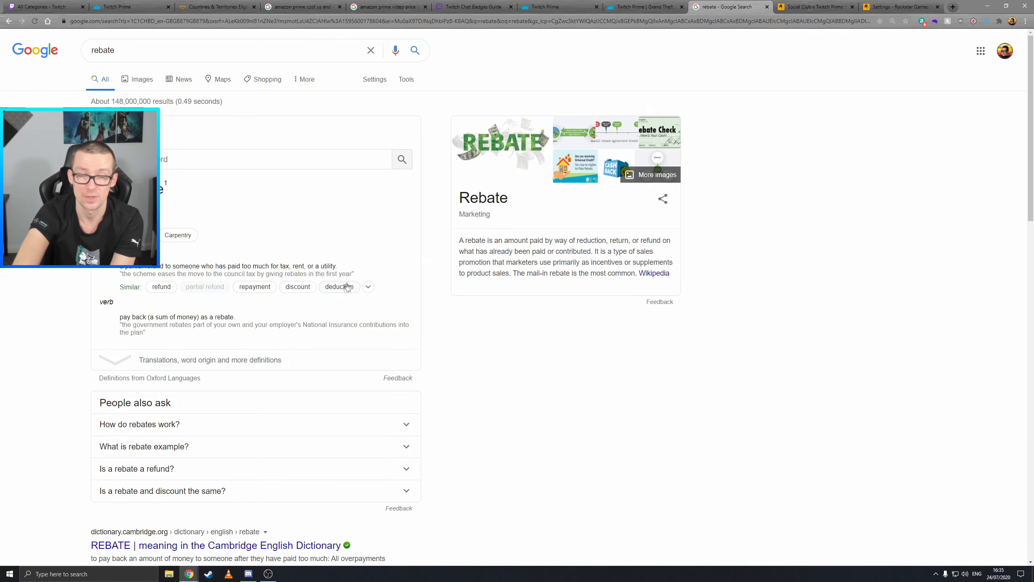
mouse_move(420, 186)
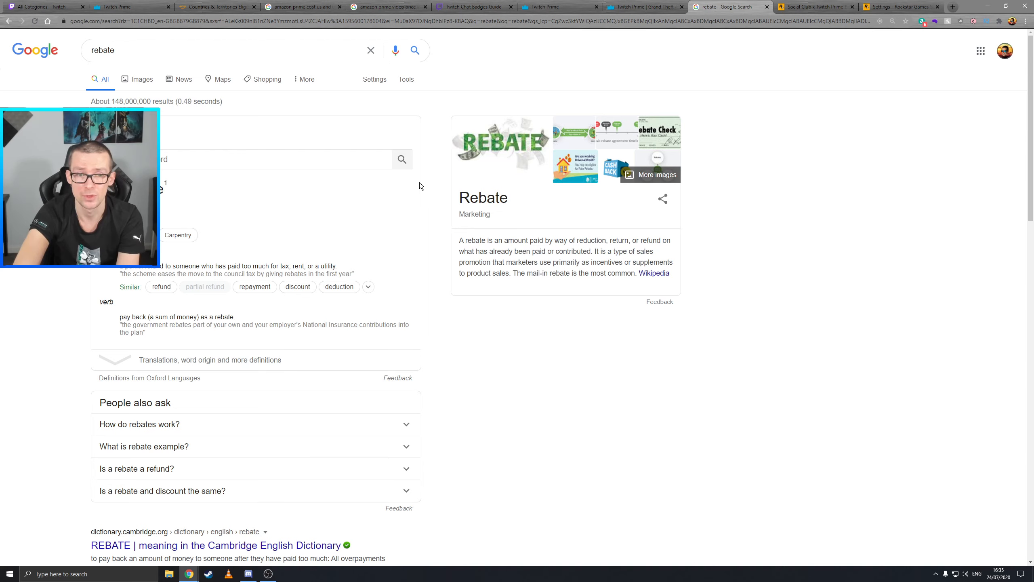
mouse_move(468, 184)
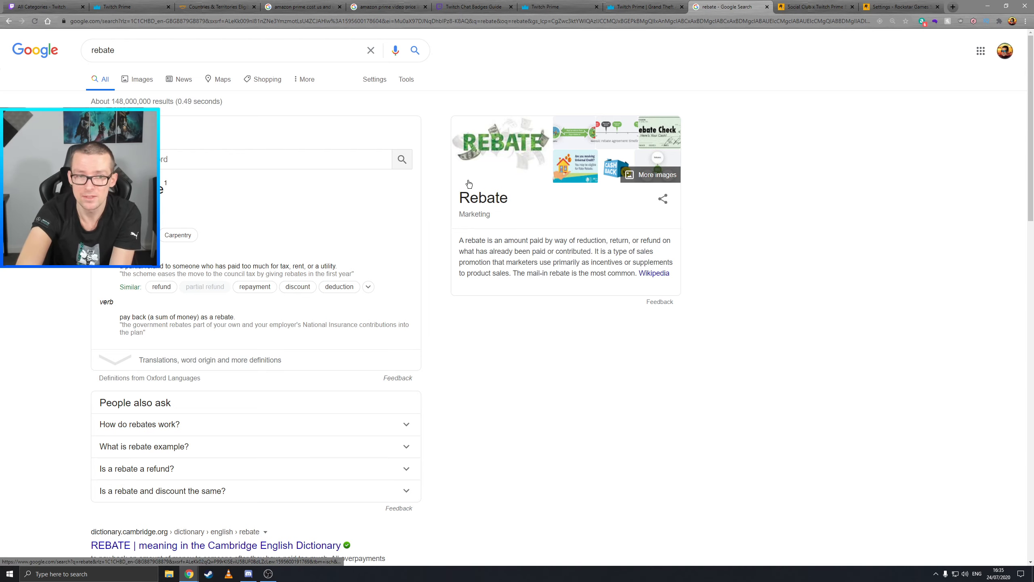
mouse_move(586, 161)
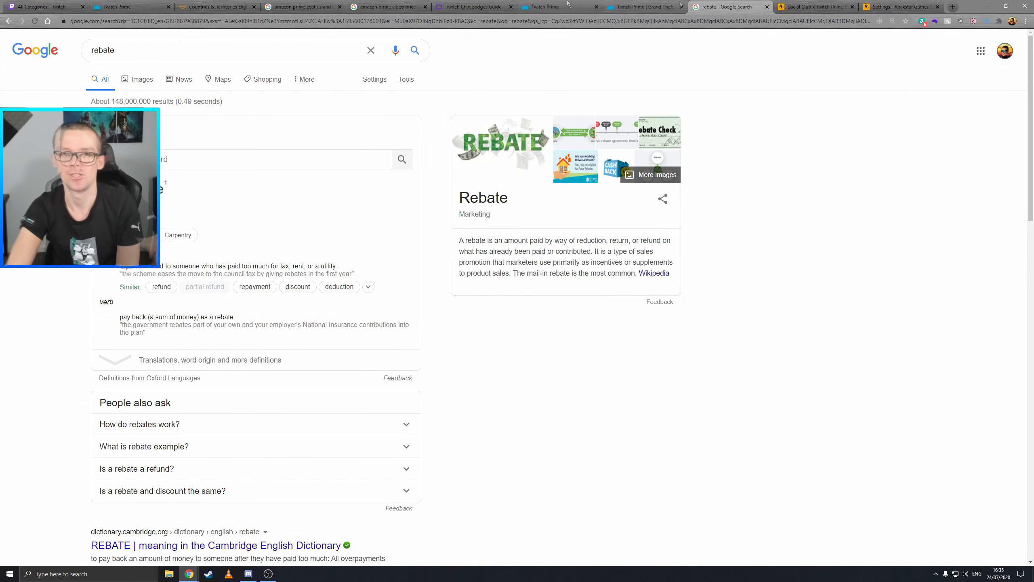
mouse_move(471, 7)
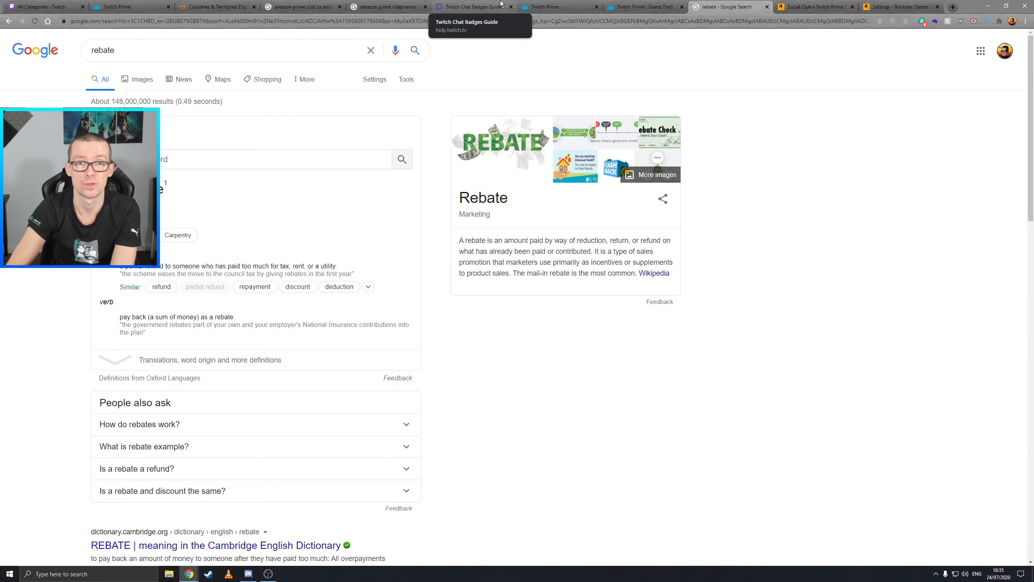
Read Google's rebate definition, then return to the Twitch Prime Grand Theft Auto tab
left_click(644, 6)
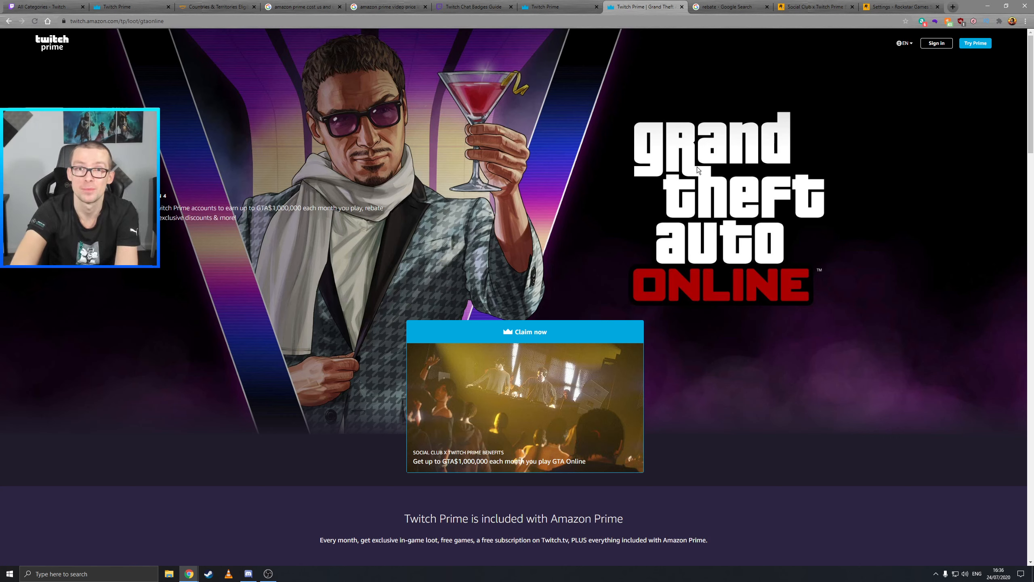
mouse_move(716, 163)
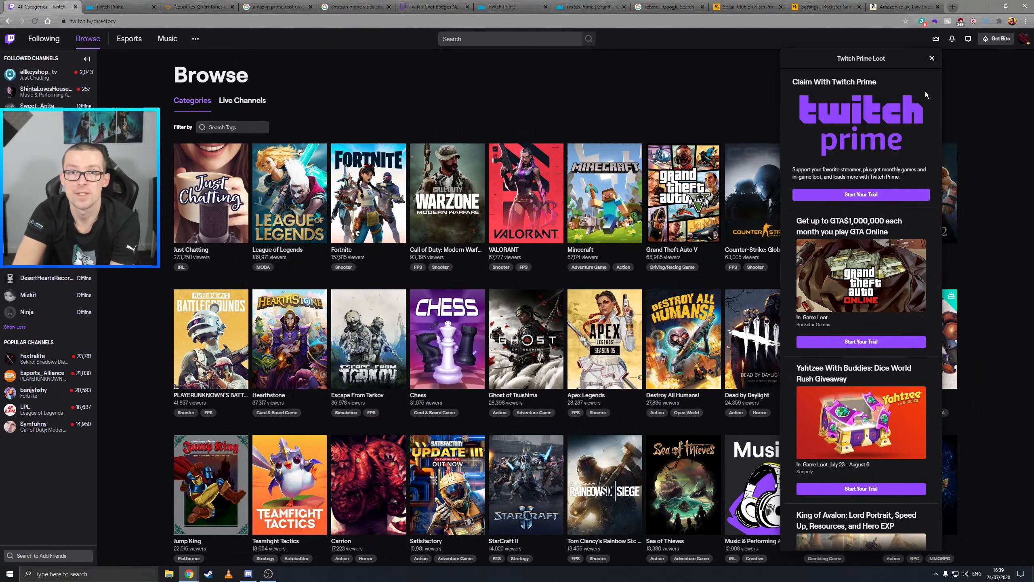
Switch to the Amazon.co.uk home page tab
left_click(903, 7)
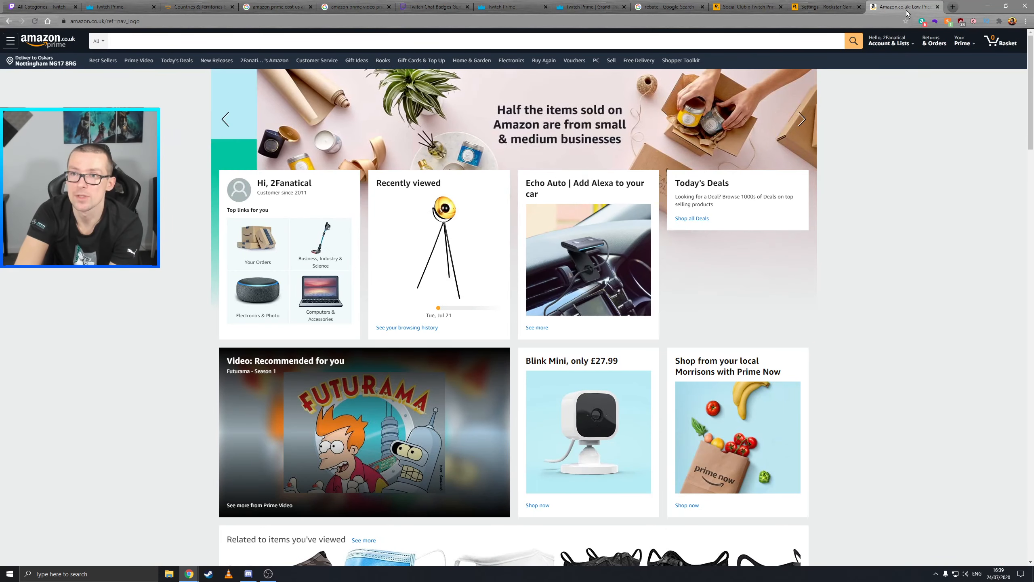
mouse_move(890, 41)
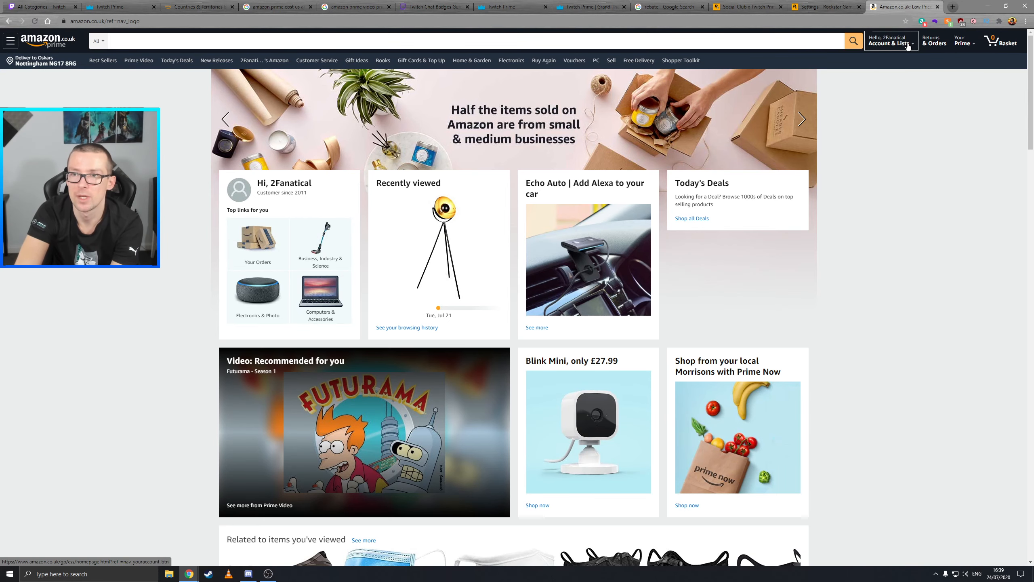
Go from the Amazon account overview to Prime membership's streaming and Twitch Prime gamer perks
left_click(889, 41)
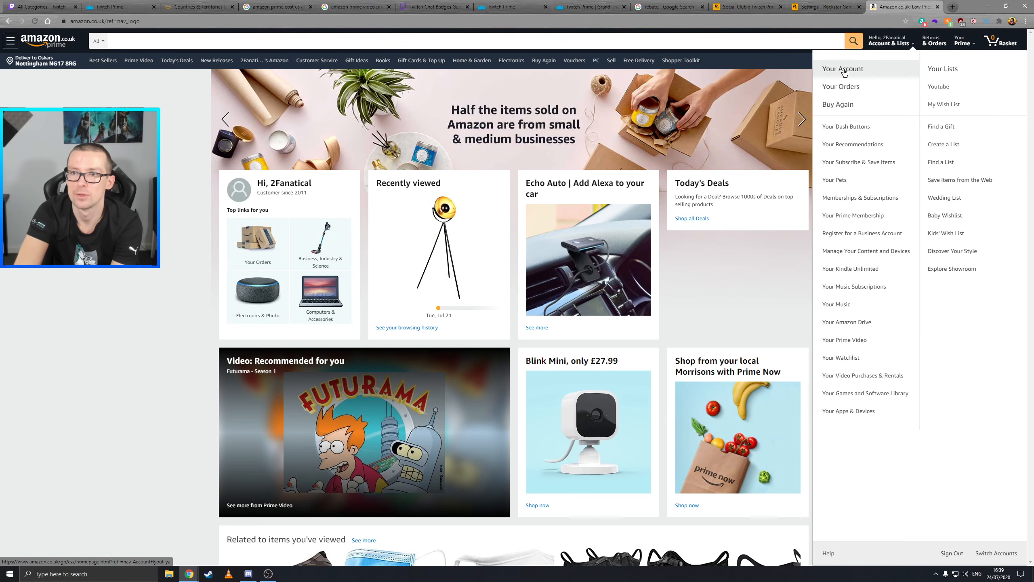
left_click(842, 69)
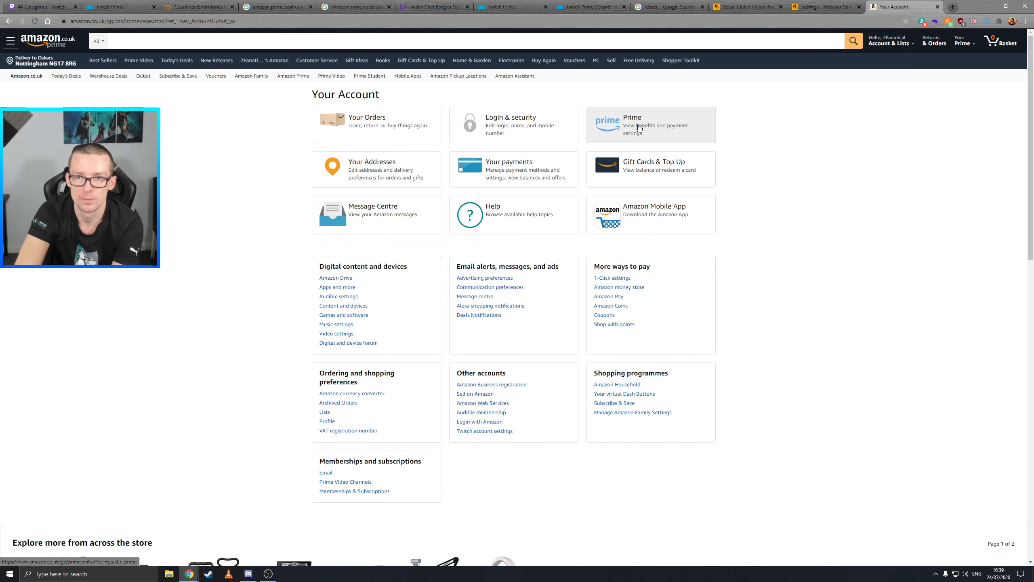
left_click(651, 125)
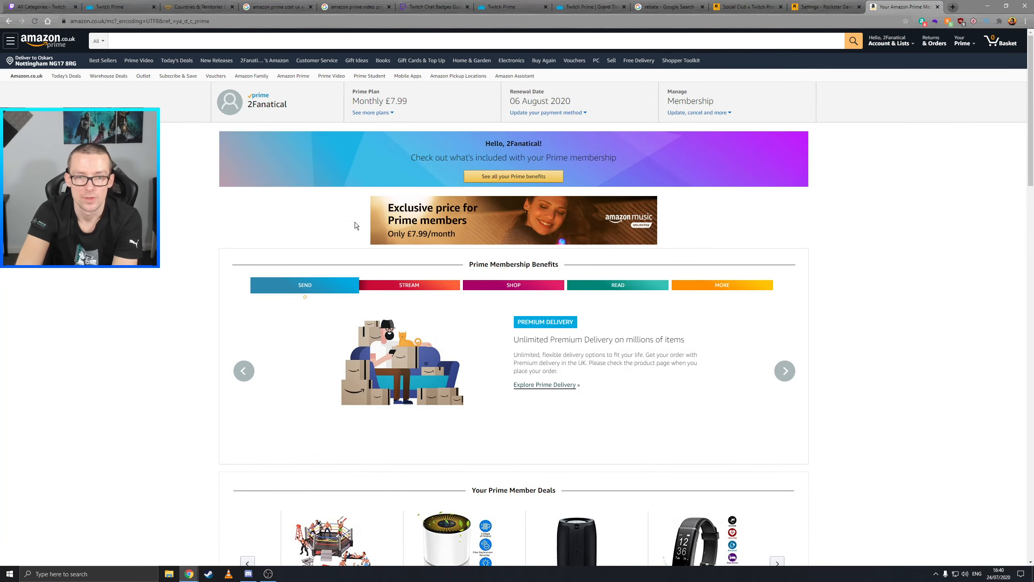
left_click(409, 285)
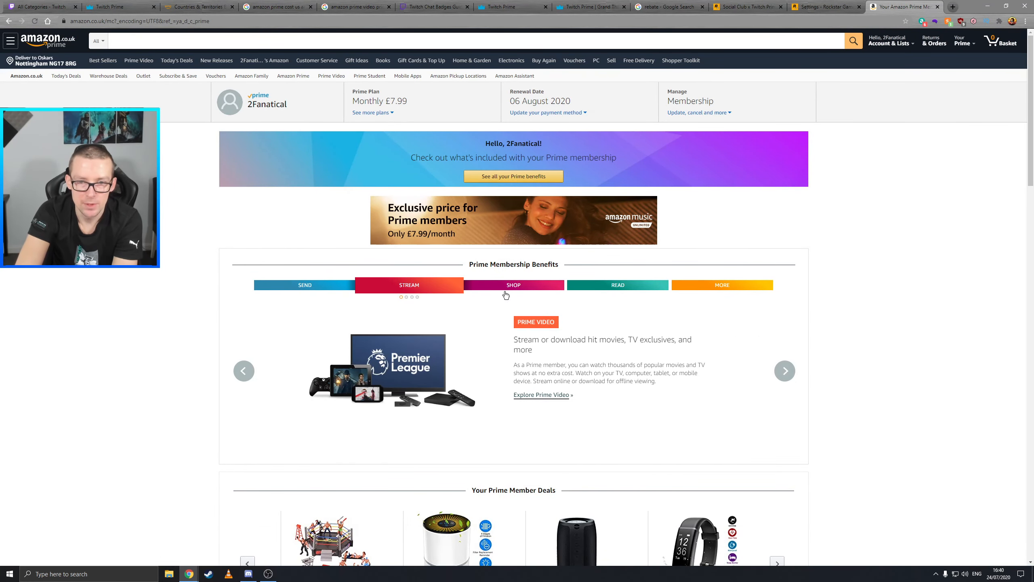
left_click(785, 370)
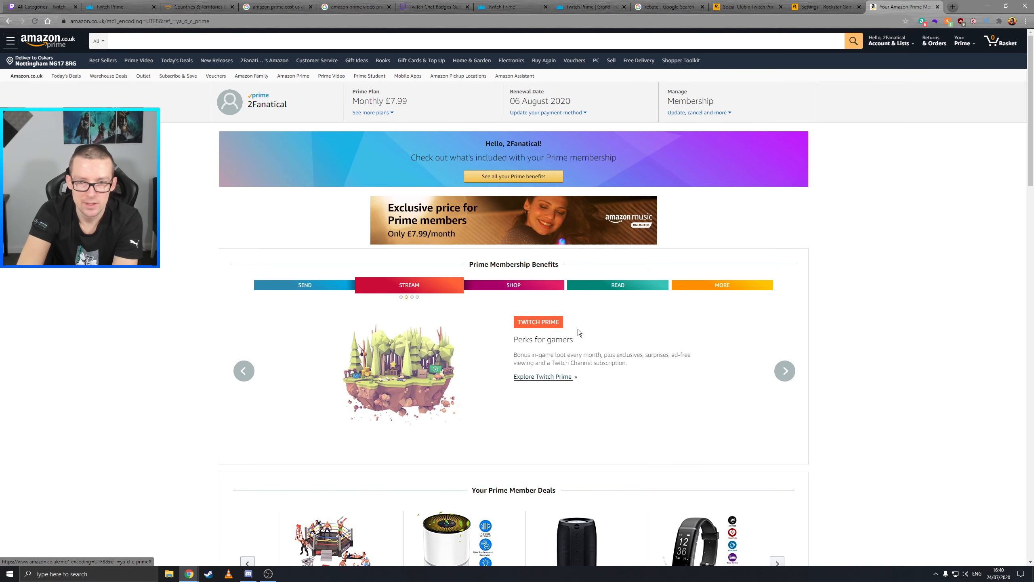
mouse_move(561, 376)
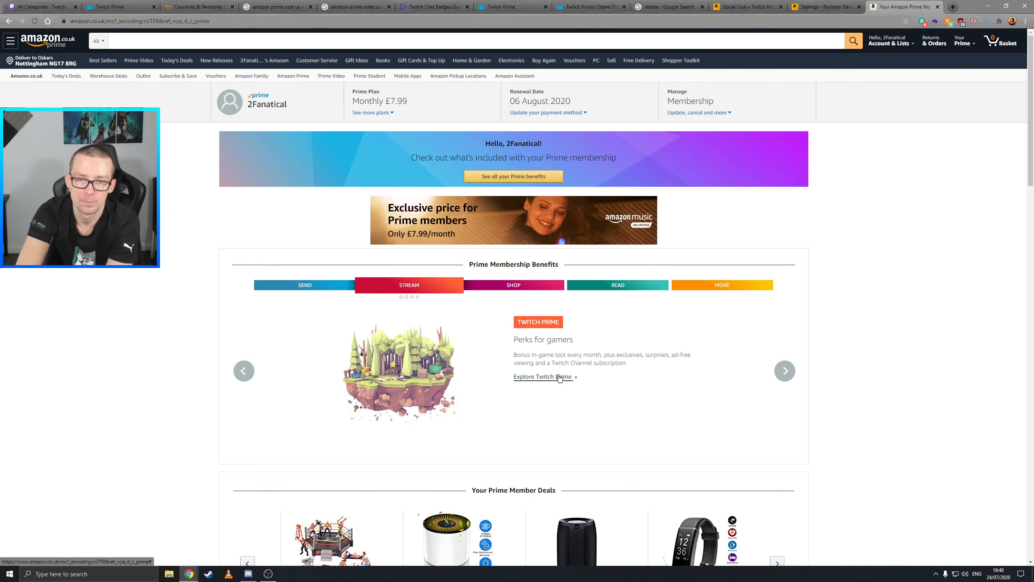
Open the Twitch Prime introduction page and scroll to the Connect your Twitch Account box
left_click(540, 377)
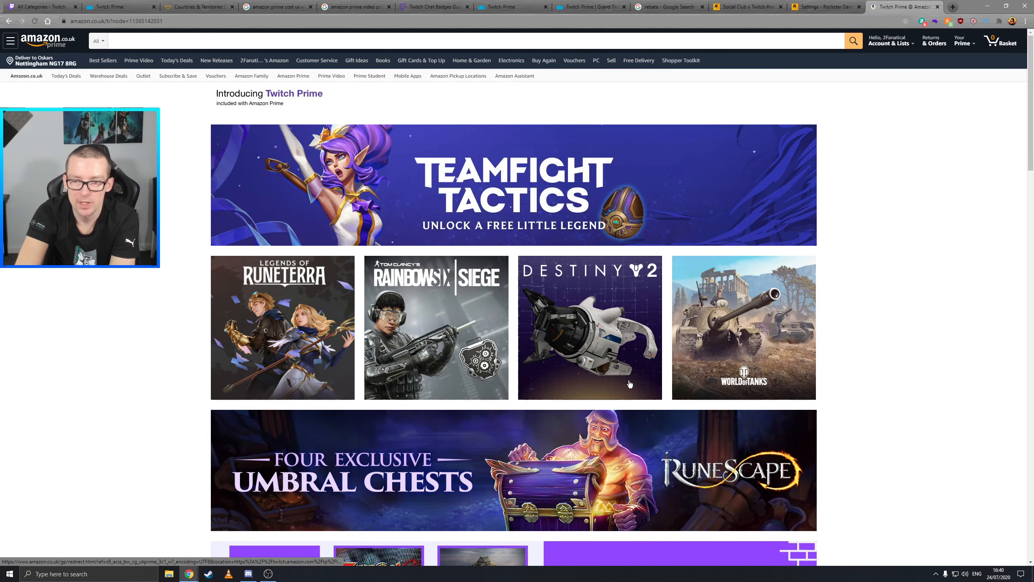
scroll("down", 3)
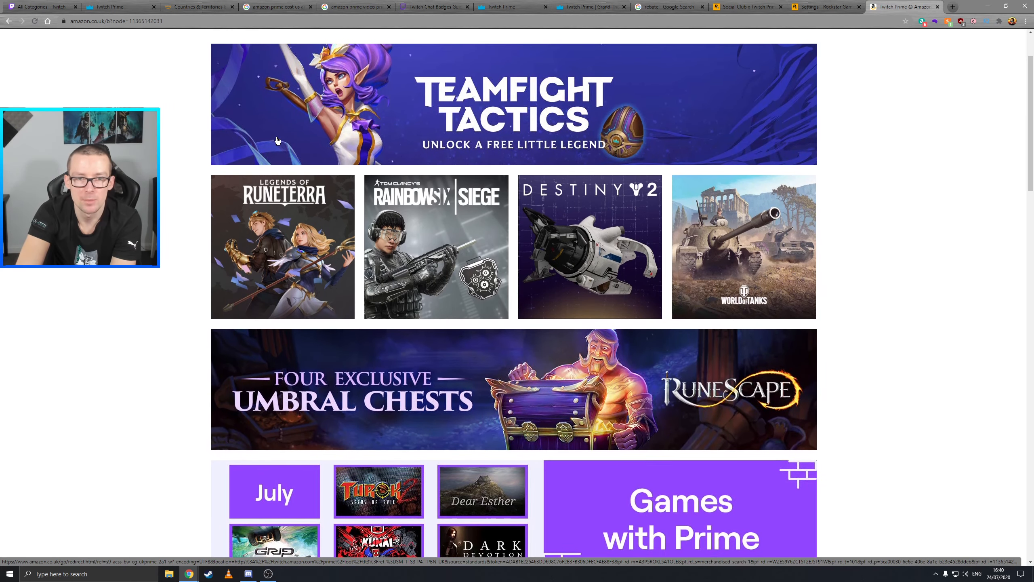
scroll("down", 3)
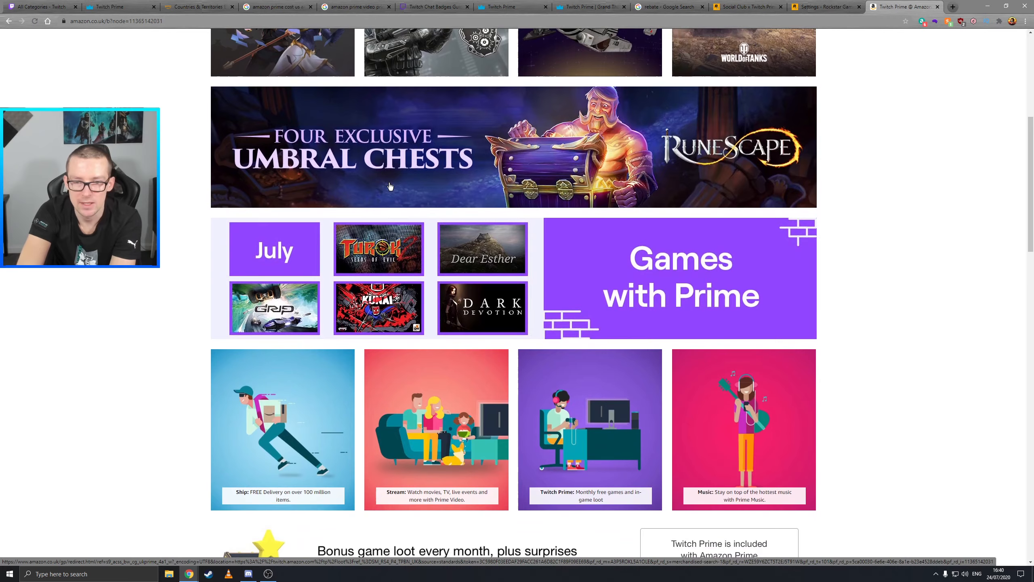
scroll("down", 3)
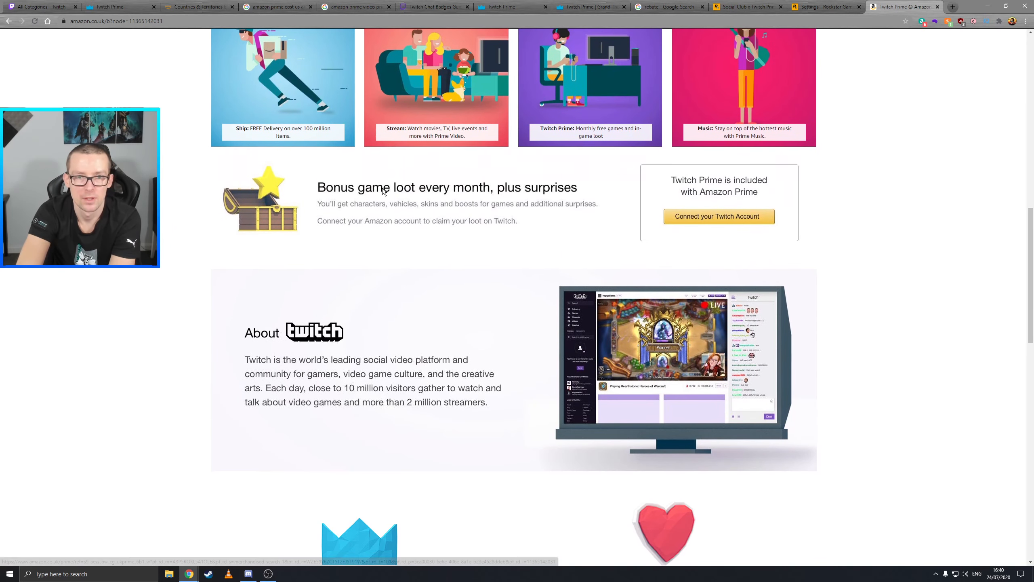
mouse_move(658, 217)
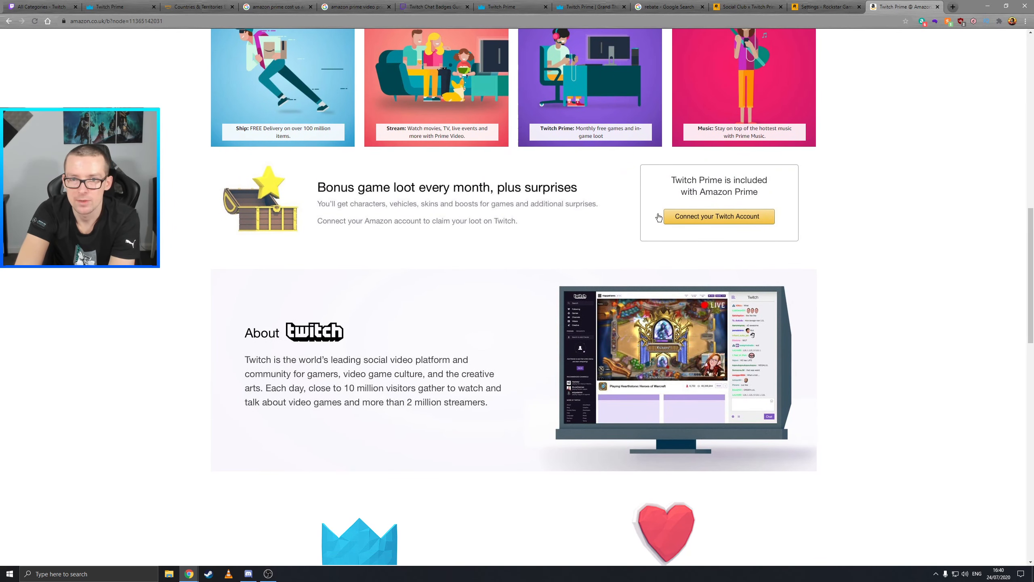
scroll("down", 3)
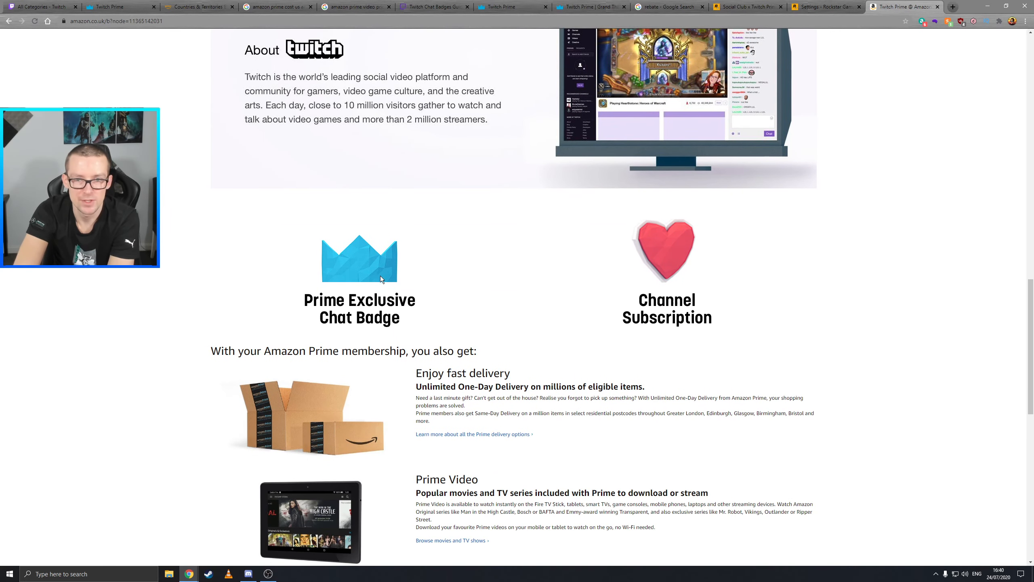
scroll("up", 3)
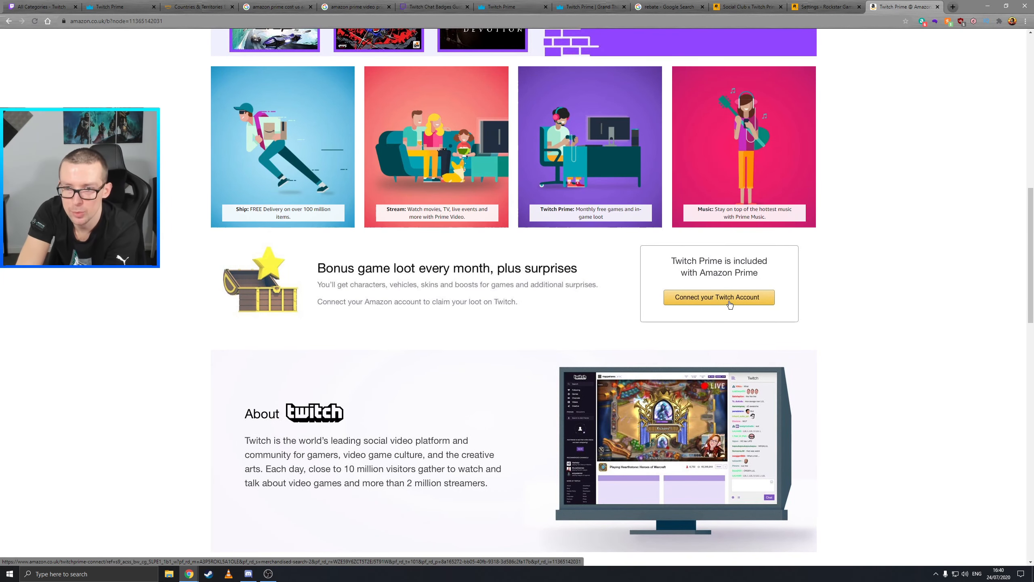
Connect the Twitch account to Amazon, keeping United Kingdom, signing in and confirming
left_click(719, 297)
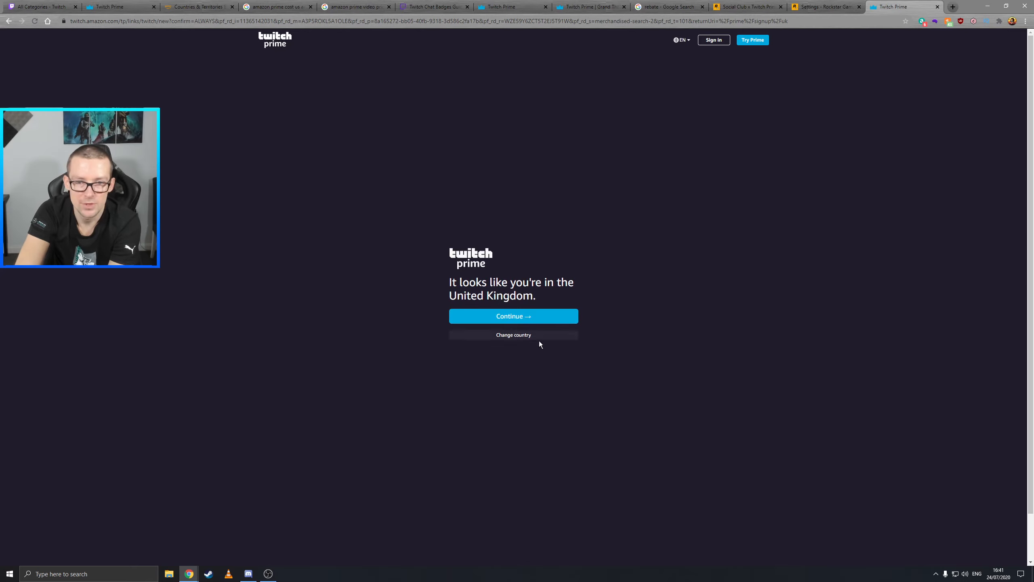
mouse_move(580, 306)
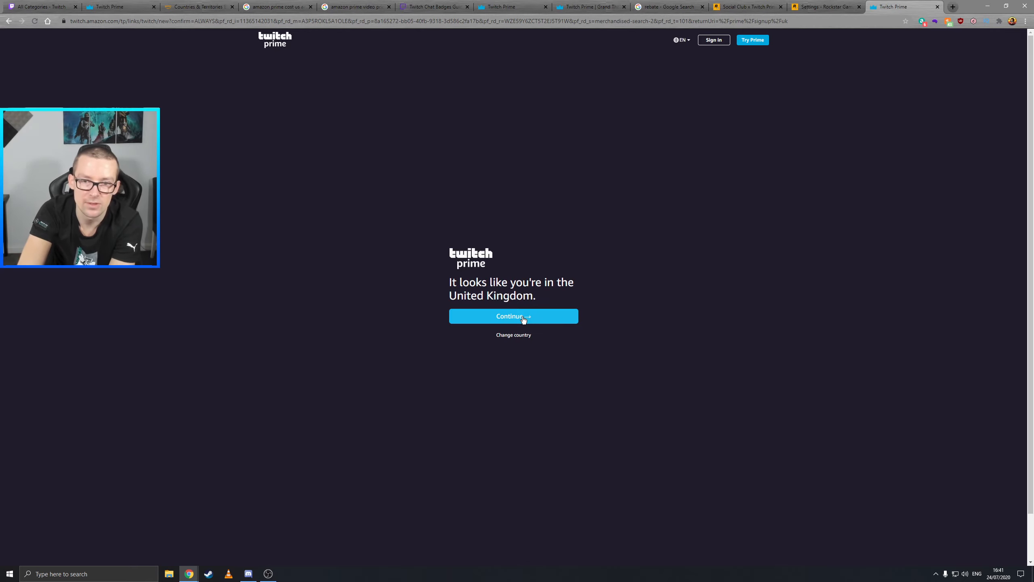
mouse_move(531, 320)
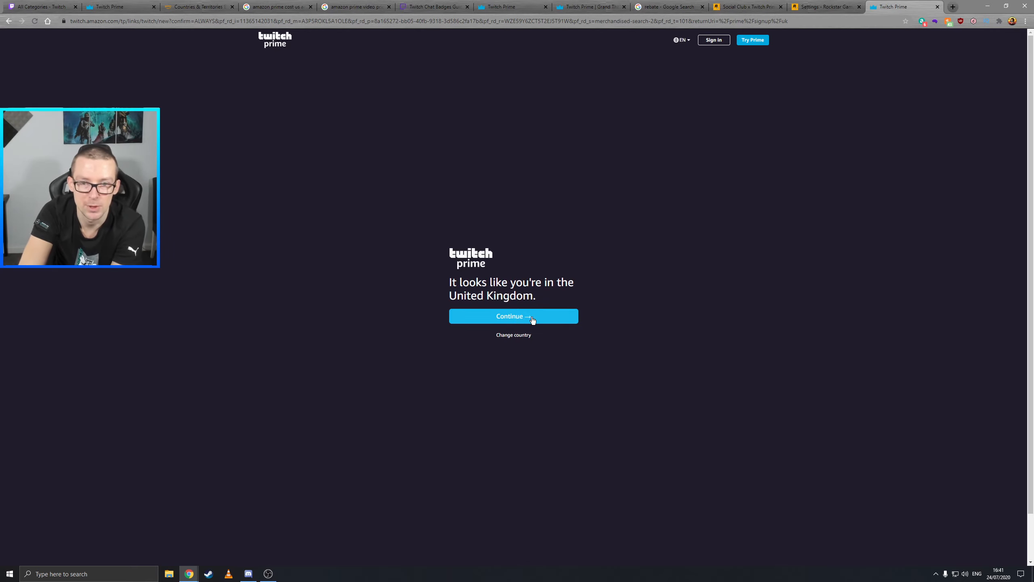
left_click(514, 316)
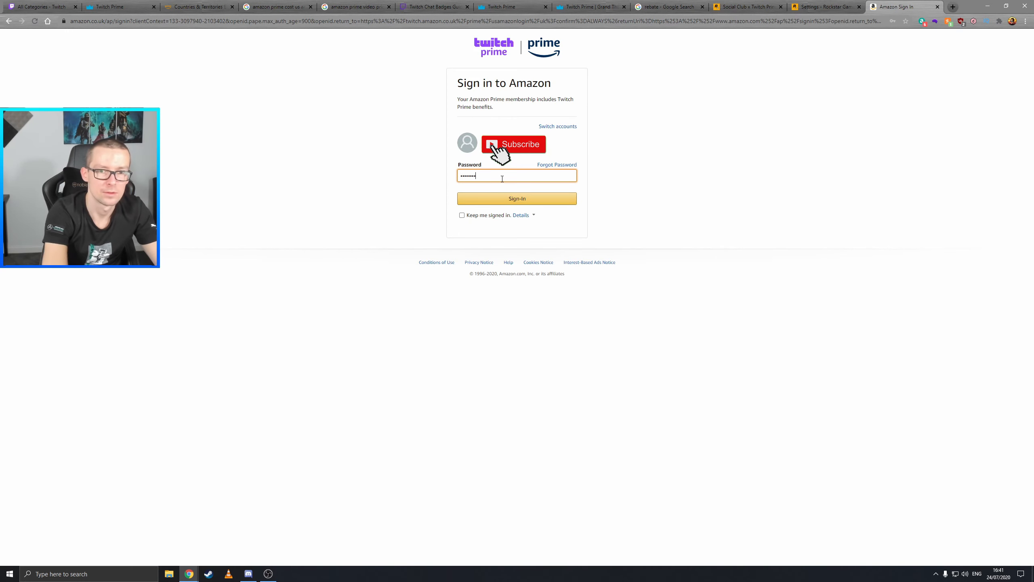
left_click(518, 199)
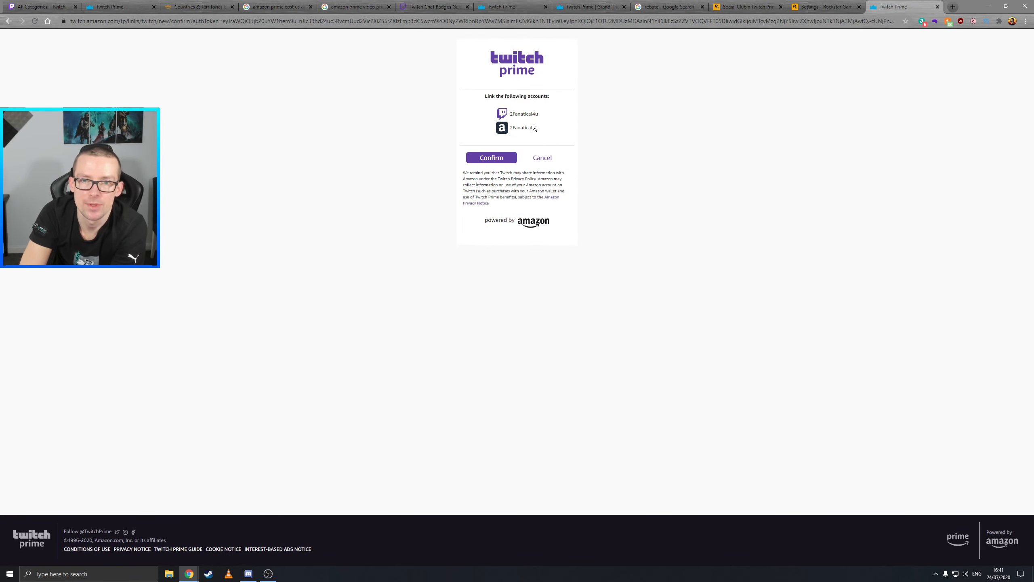
mouse_move(552, 153)
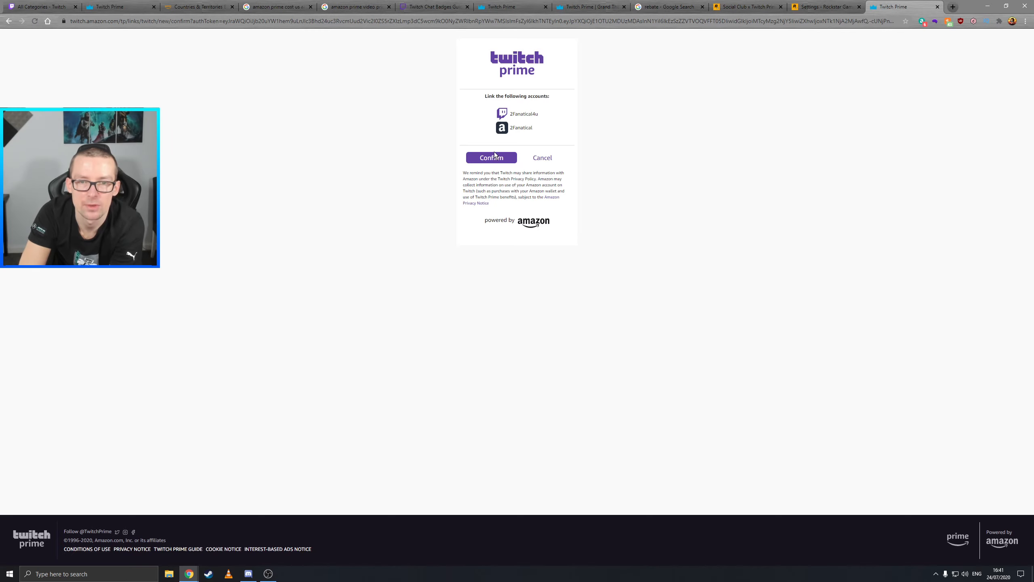
left_click(491, 157)
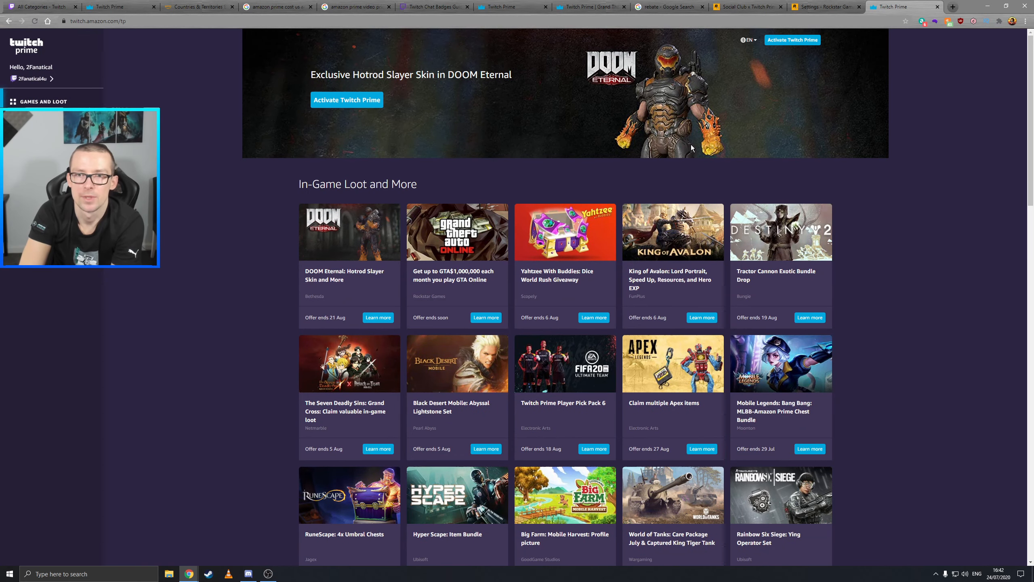
mouse_move(793, 40)
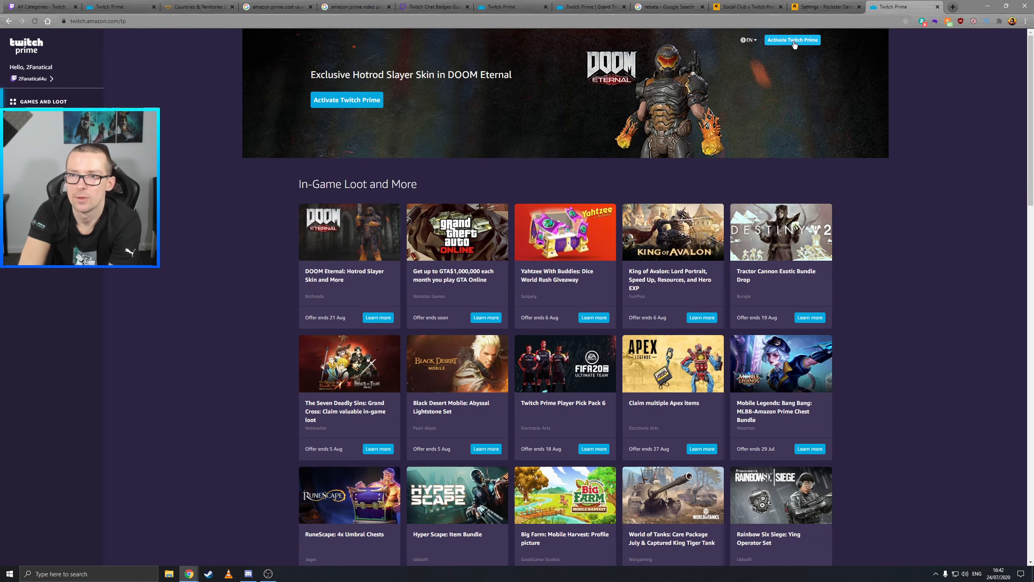
Start Twitch Prime activation, continuing with United Kingdom as the country
left_click(793, 40)
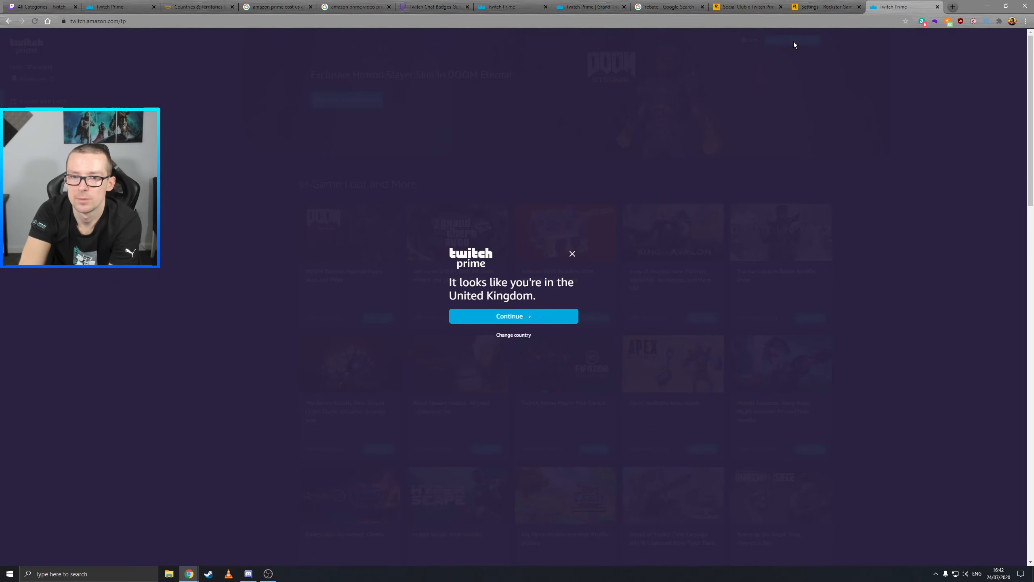
left_click(513, 316)
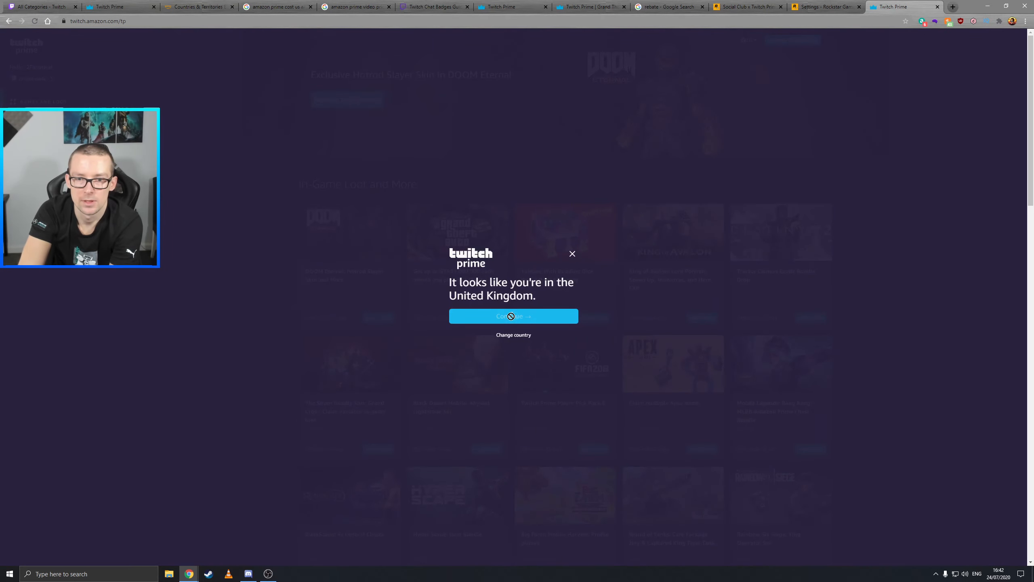
left_click(513, 316)
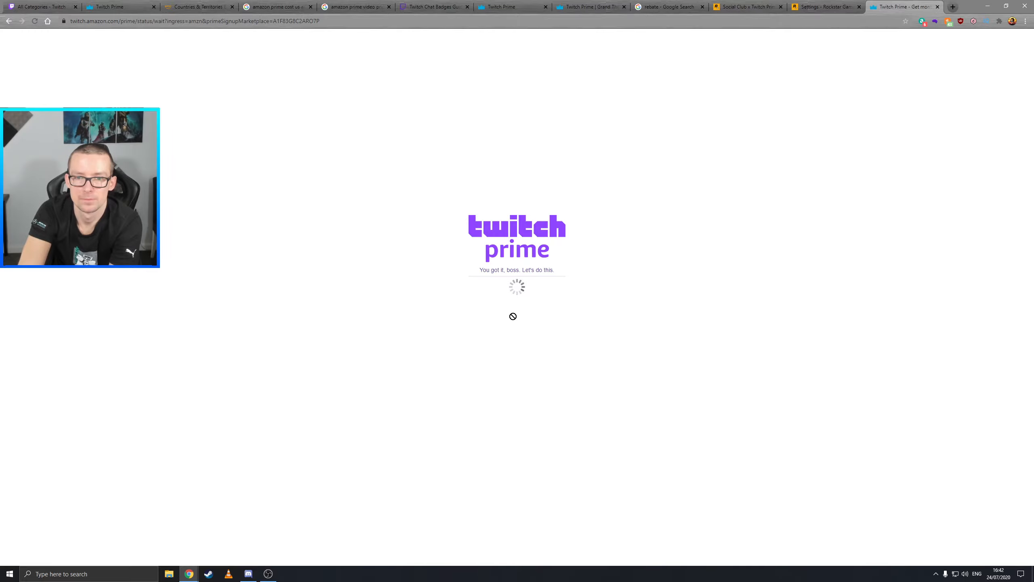
mouse_move(513, 303)
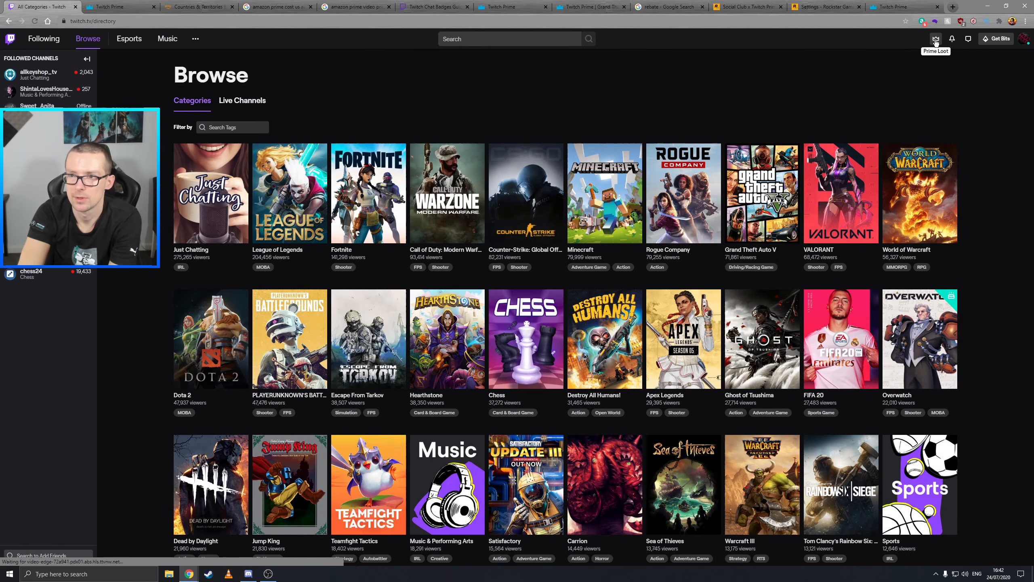
Open the Prime Loot crown panel and scroll to the GTA Online cash offer
left_click(935, 38)
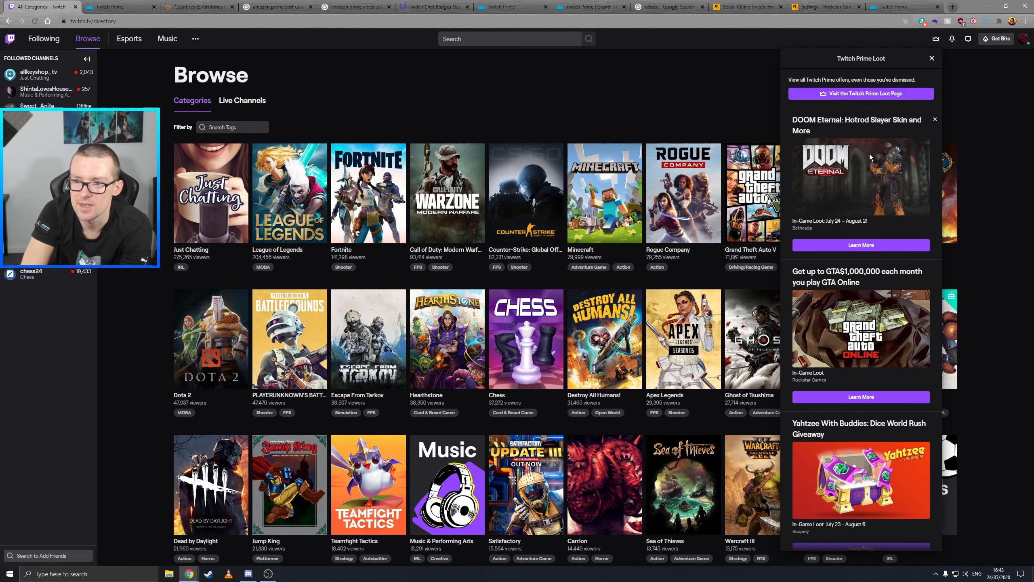
scroll("down", 3)
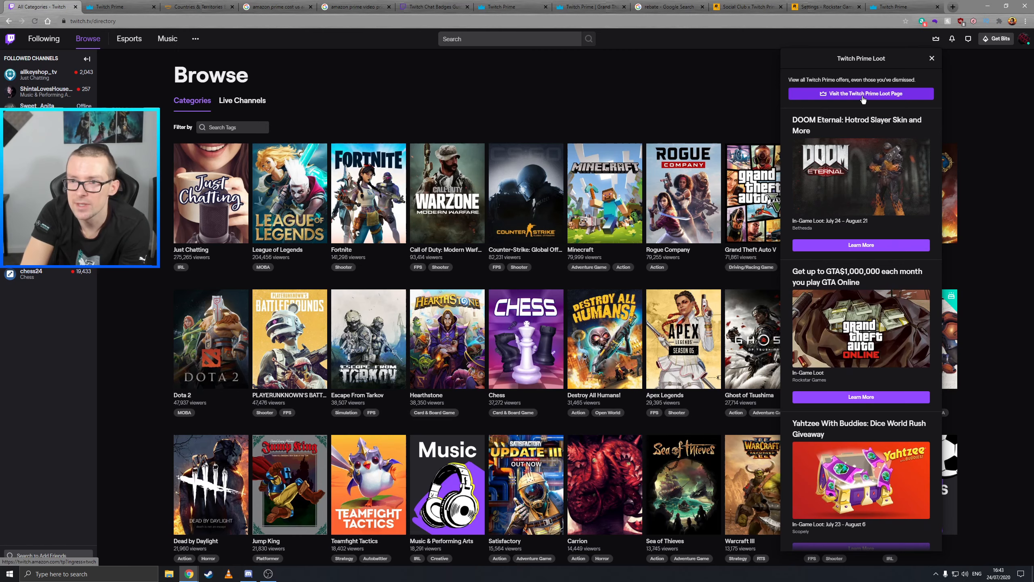
Visit the Twitch Prime Loot Page and scroll to the In-Game Loot and More grid
left_click(861, 93)
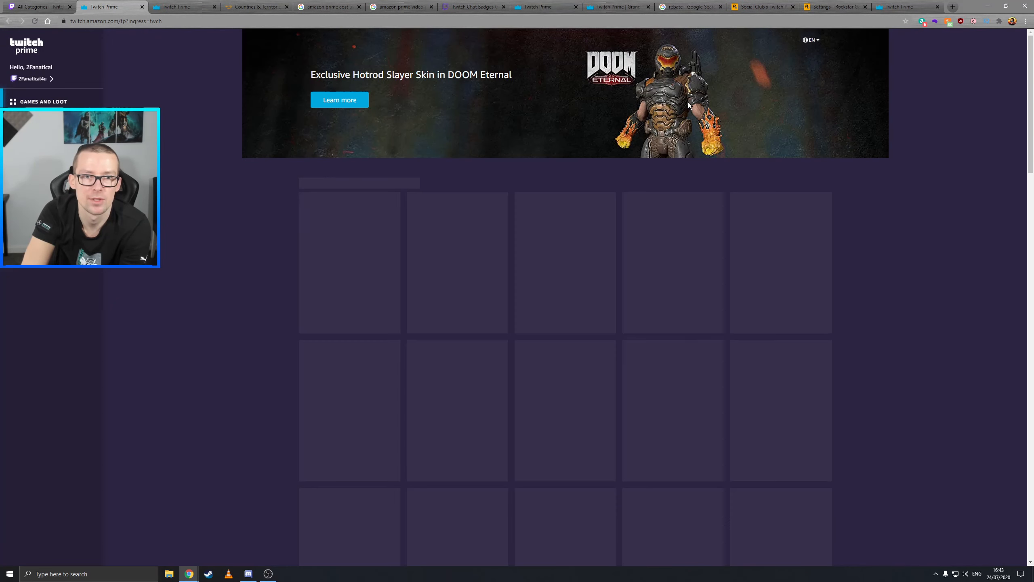
scroll("down", 3)
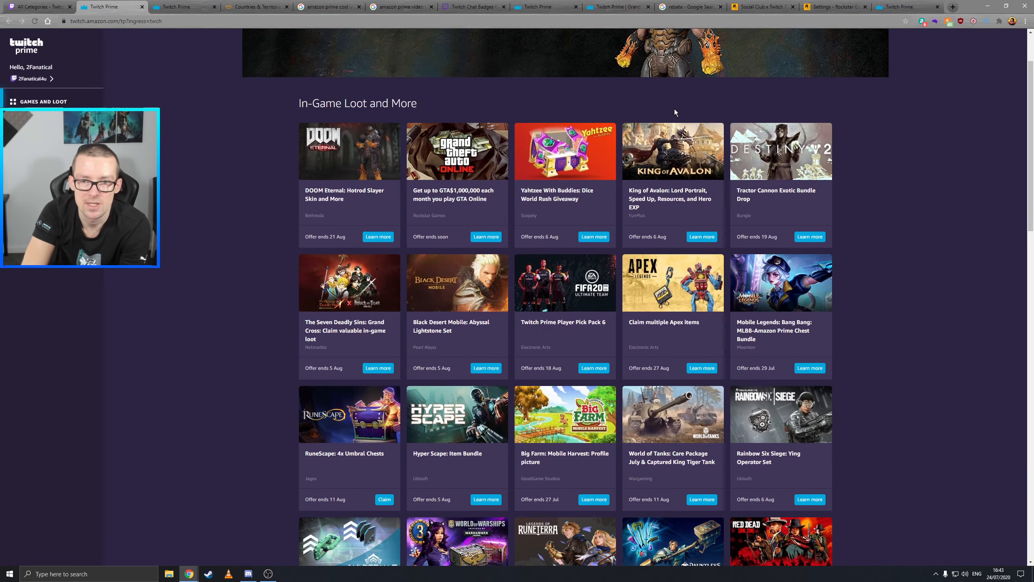
mouse_move(392, 118)
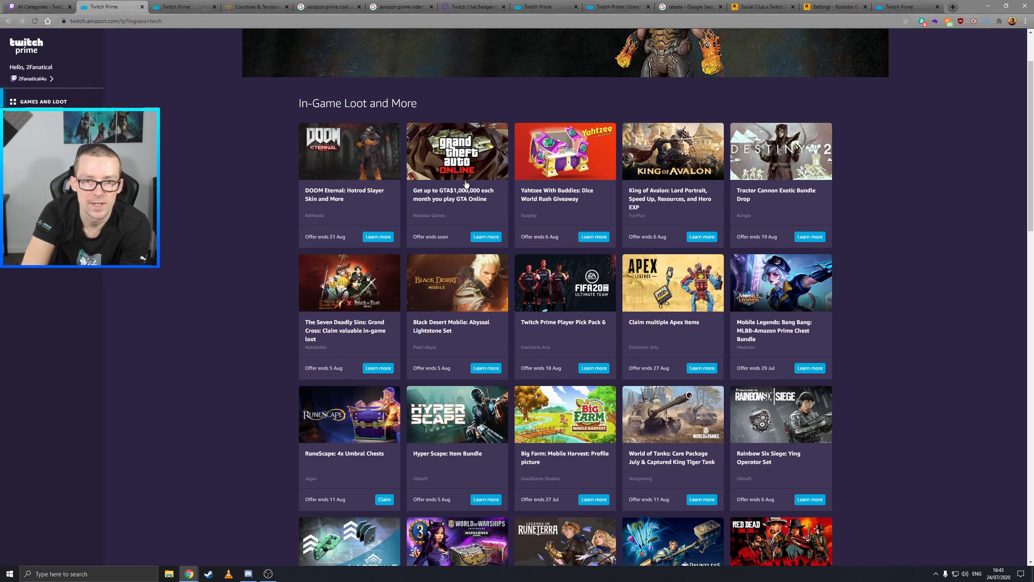
mouse_move(486, 236)
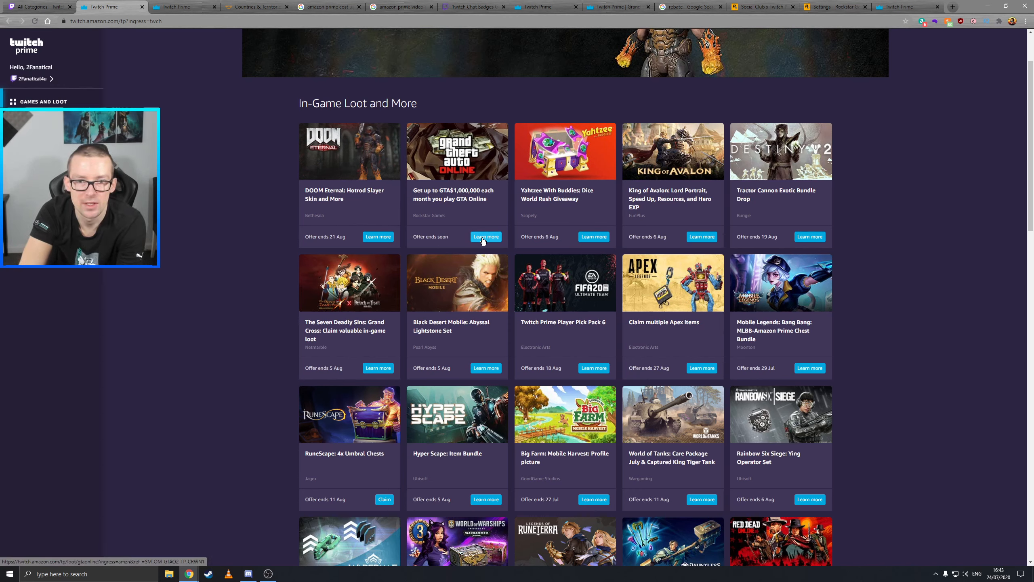
Claim the GTA Online money offer and choose Link game account in the popup
left_click(486, 236)
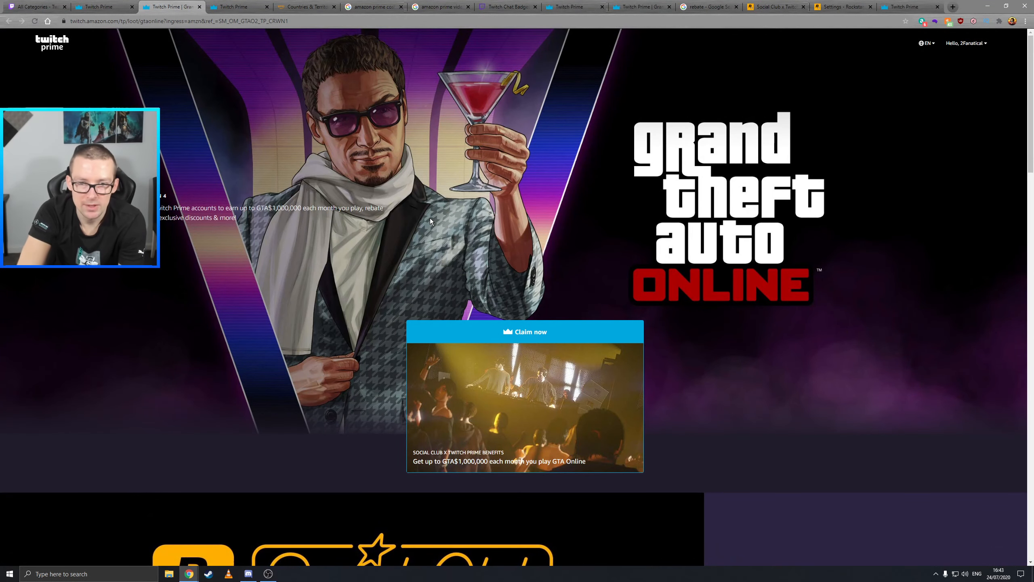
mouse_move(556, 305)
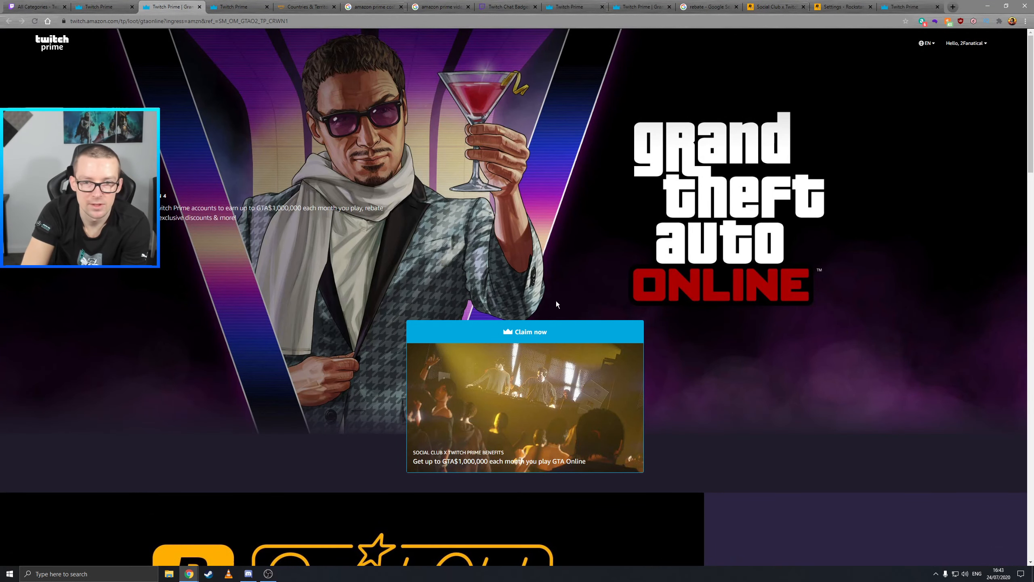
left_click(525, 332)
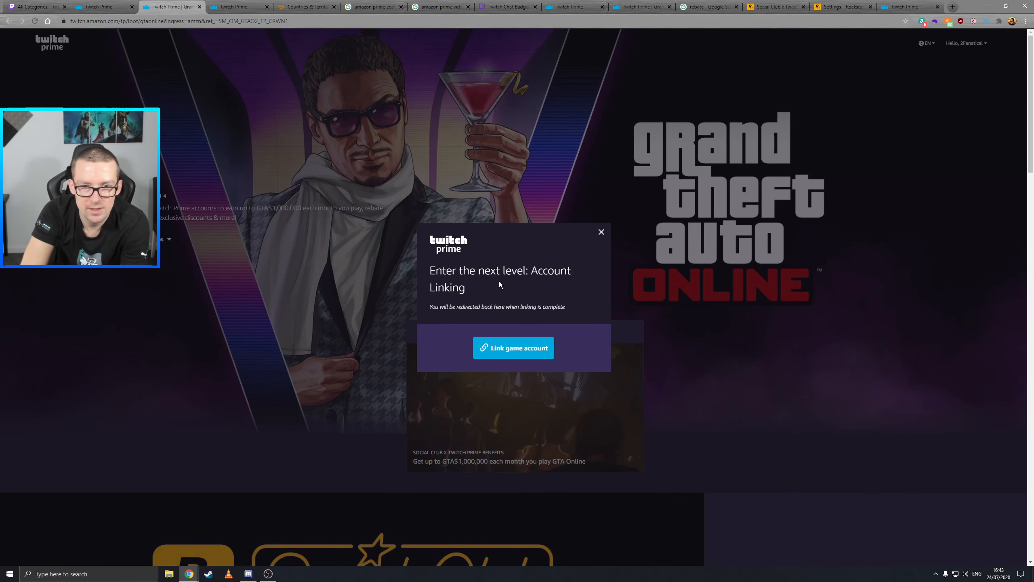
mouse_move(484, 322)
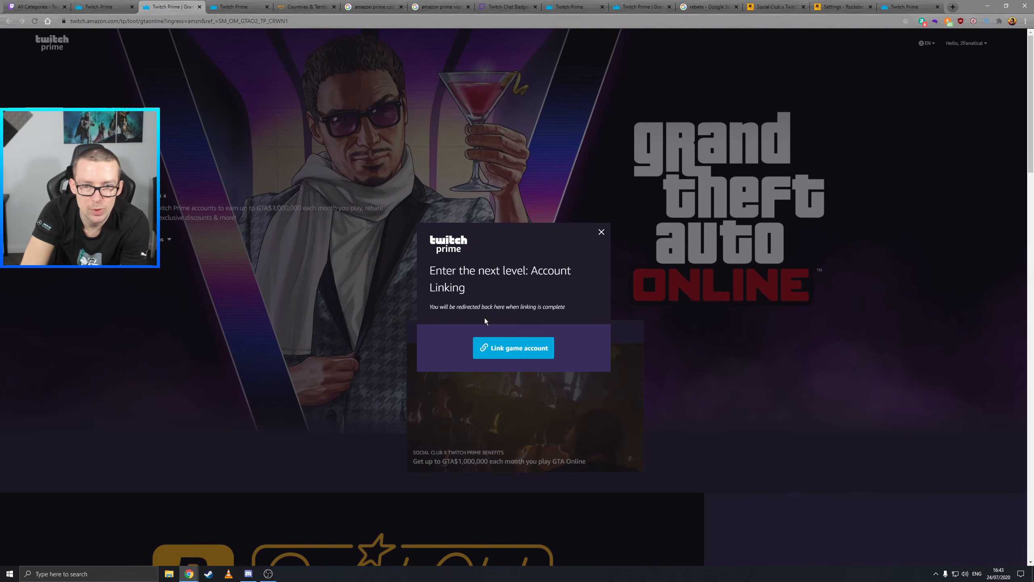
mouse_move(529, 320)
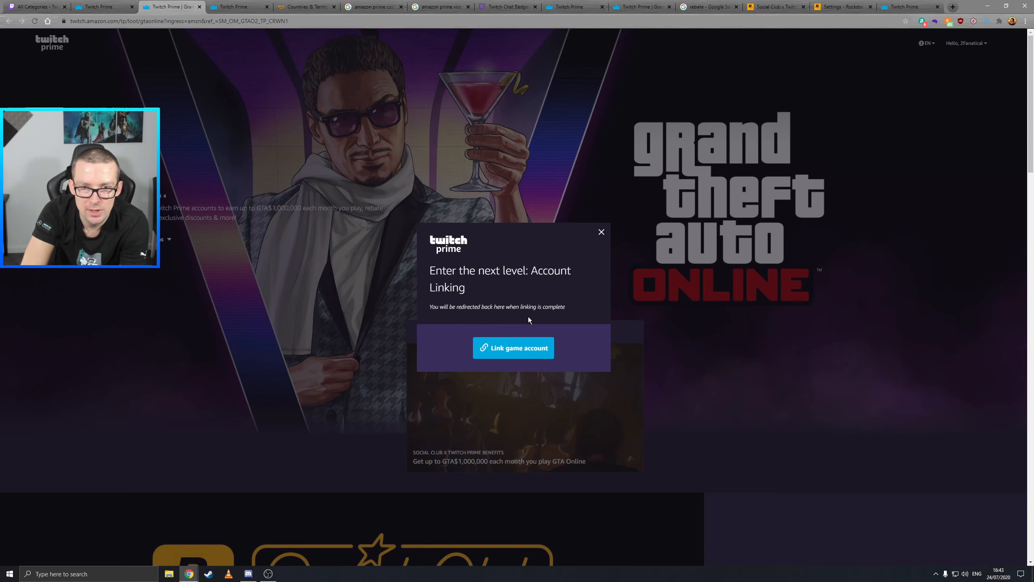
left_click(514, 348)
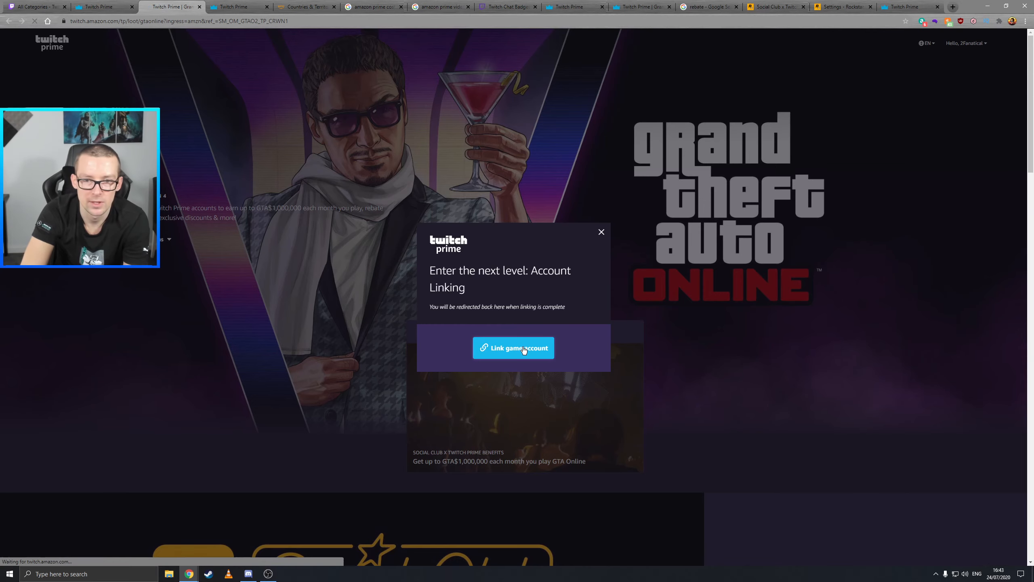
left_click(513, 347)
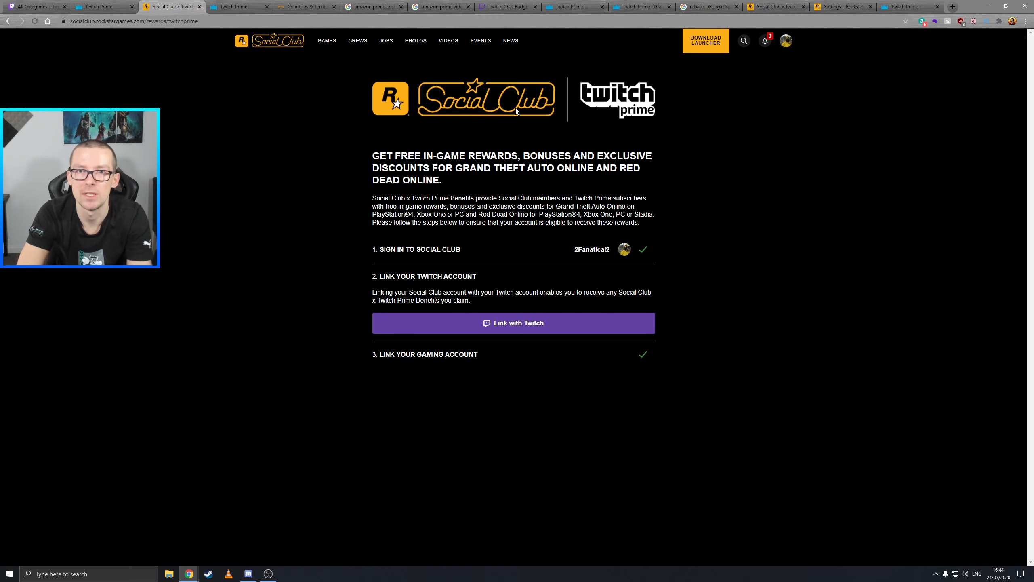
mouse_move(657, 256)
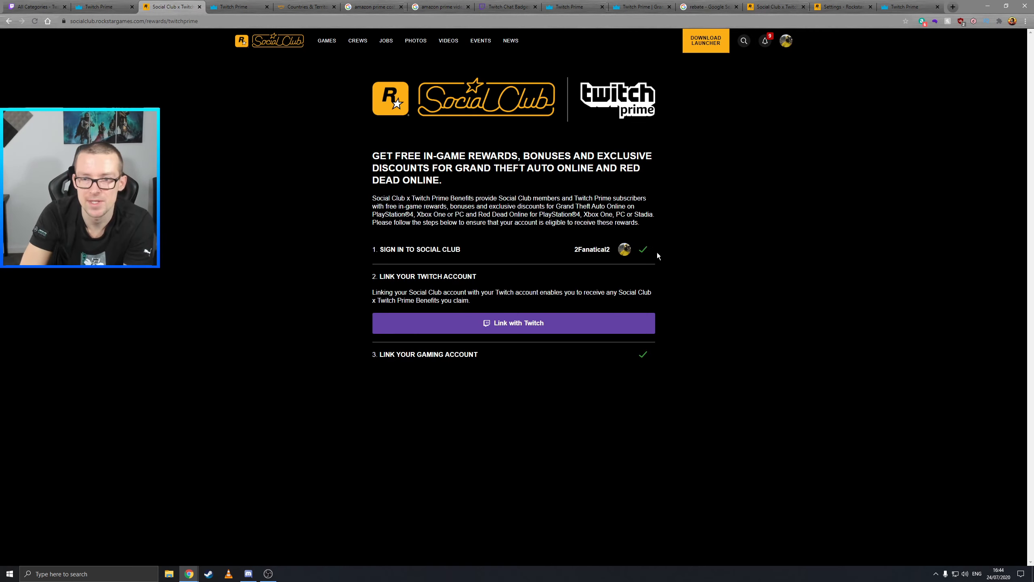
mouse_move(388, 287)
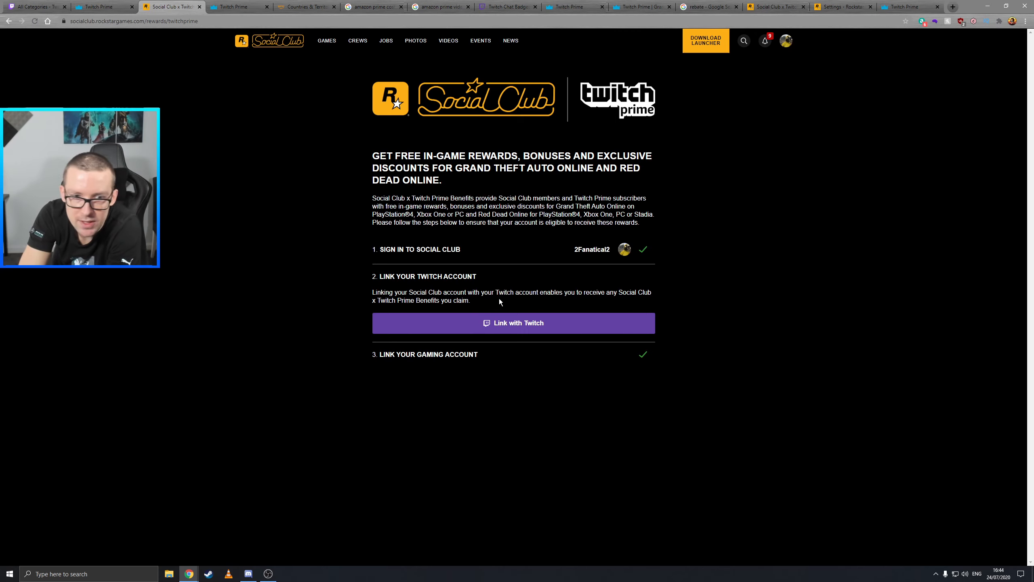
mouse_move(518, 323)
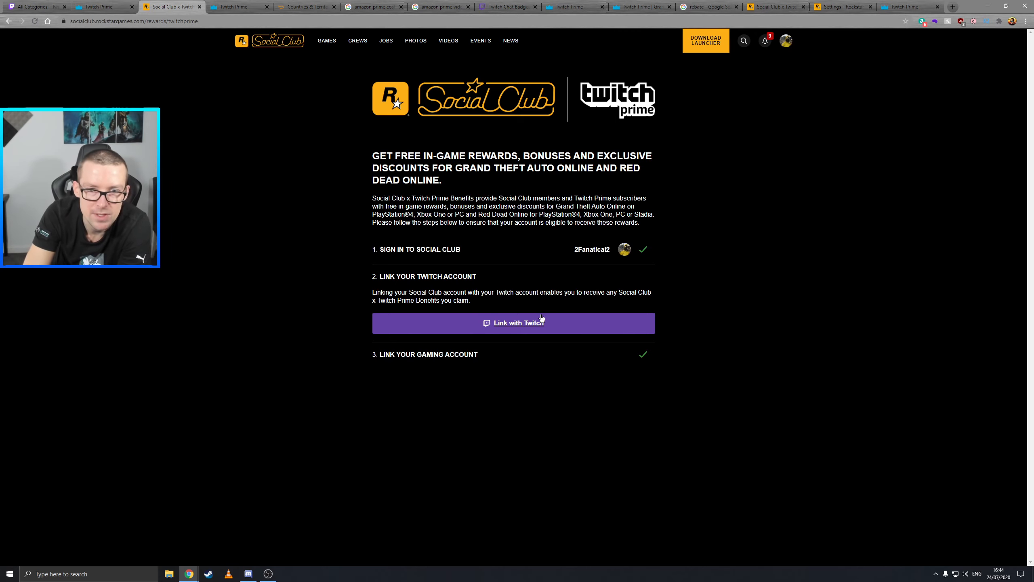
mouse_move(533, 327)
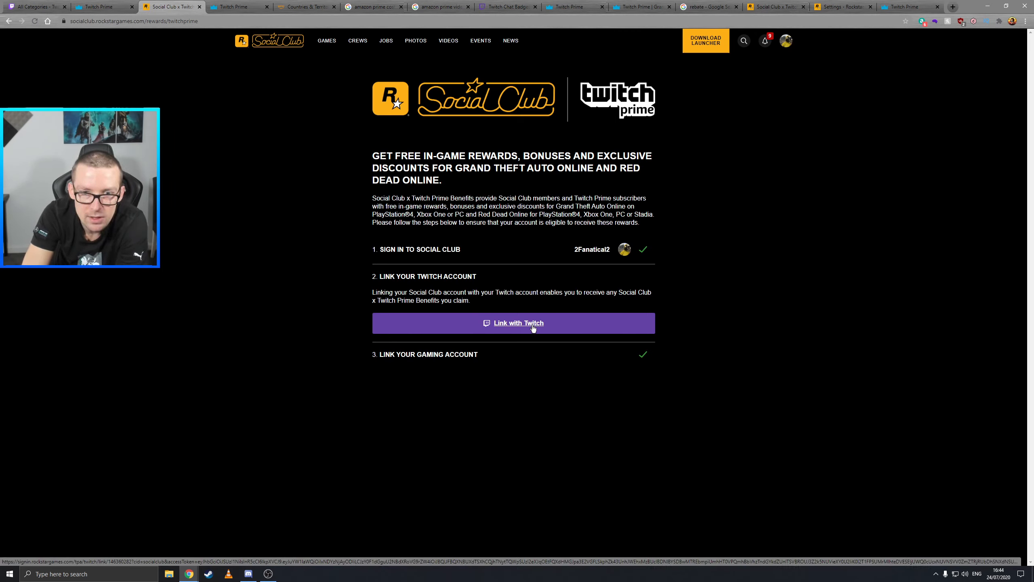
Choose 'Link with Twitch' under step 2 on the Social Club x Twitch Prime page
left_click(513, 322)
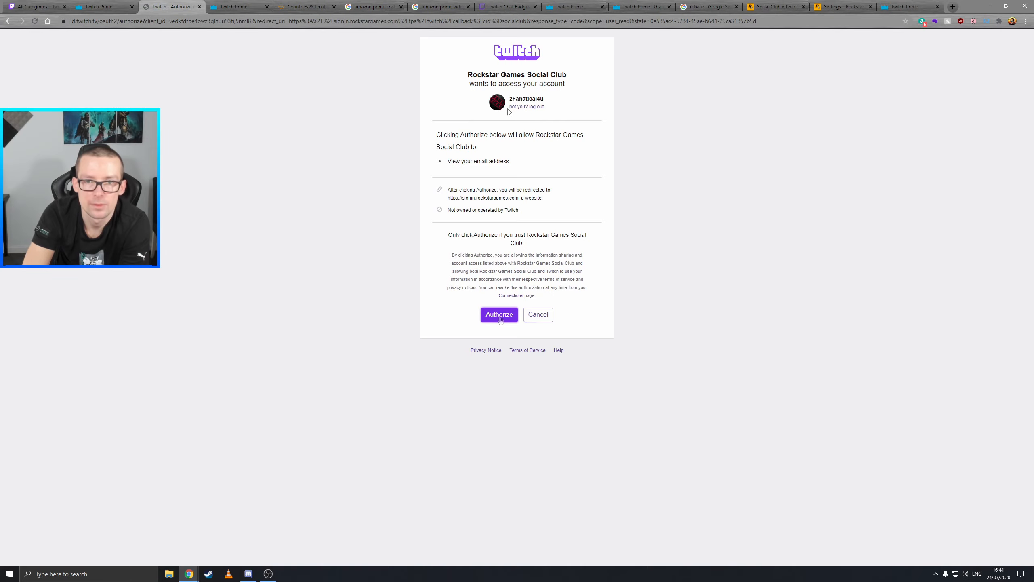
Authorize Social Club on Twitch, keep visibility at Everyone, and continue
left_click(499, 315)
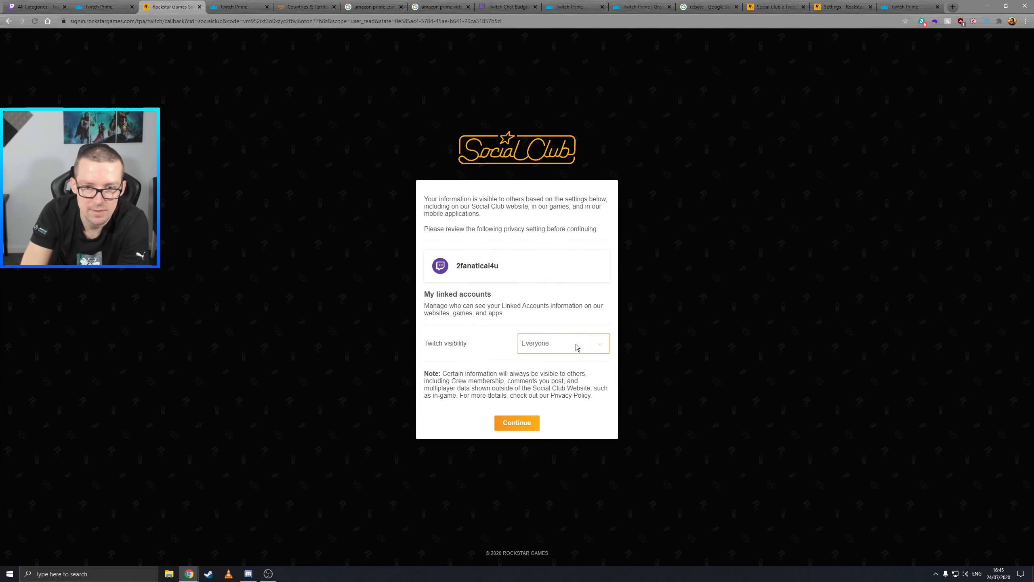
left_click(561, 343)
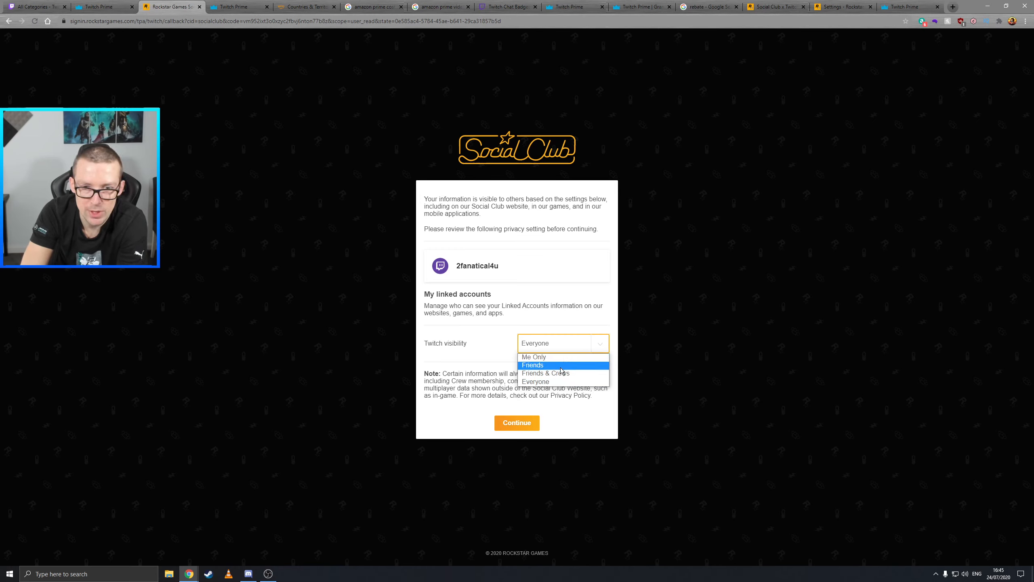
mouse_move(546, 374)
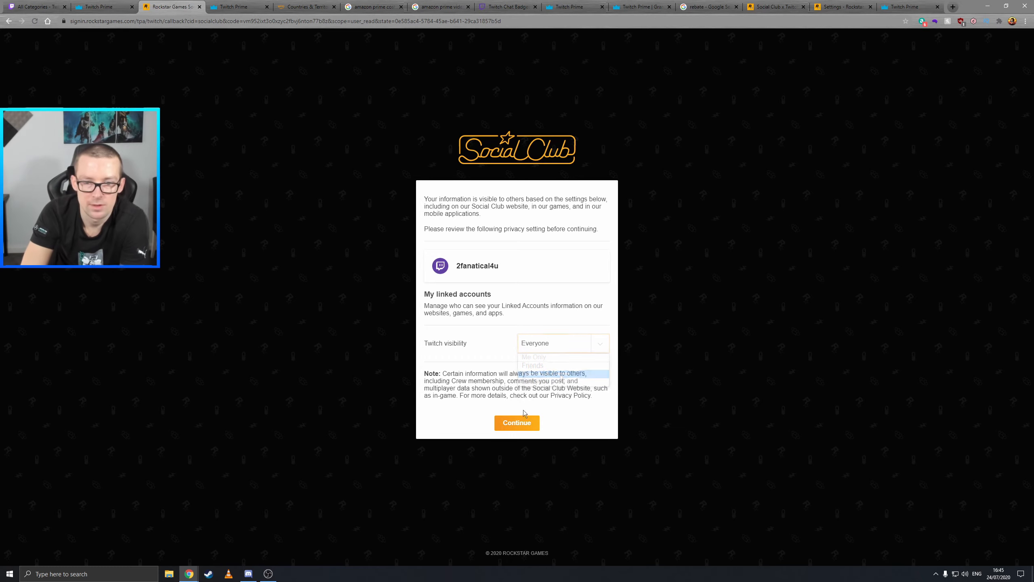
left_click(517, 423)
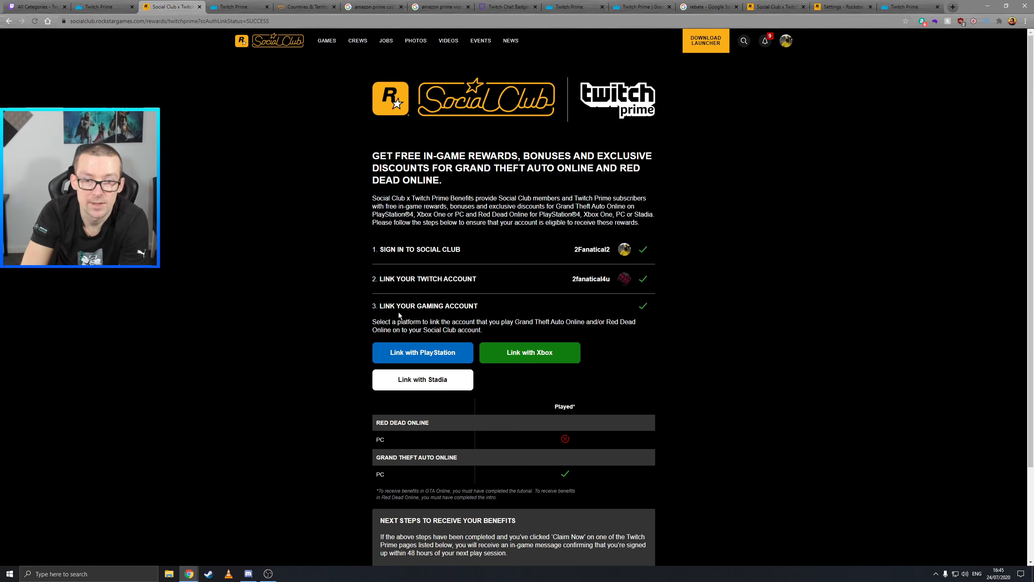
mouse_move(616, 309)
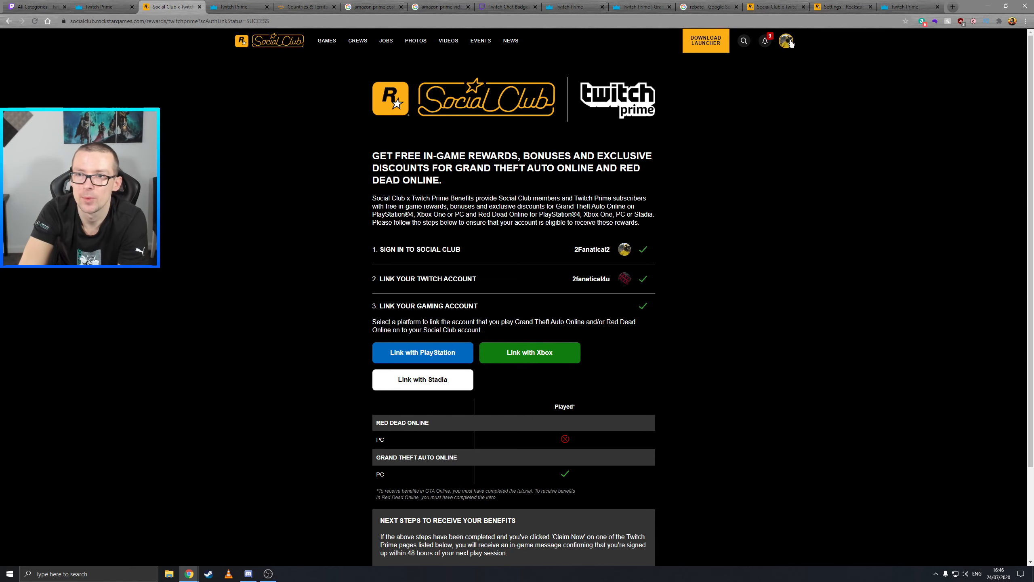
Open Settings from the Social Club profile avatar menu
left_click(786, 40)
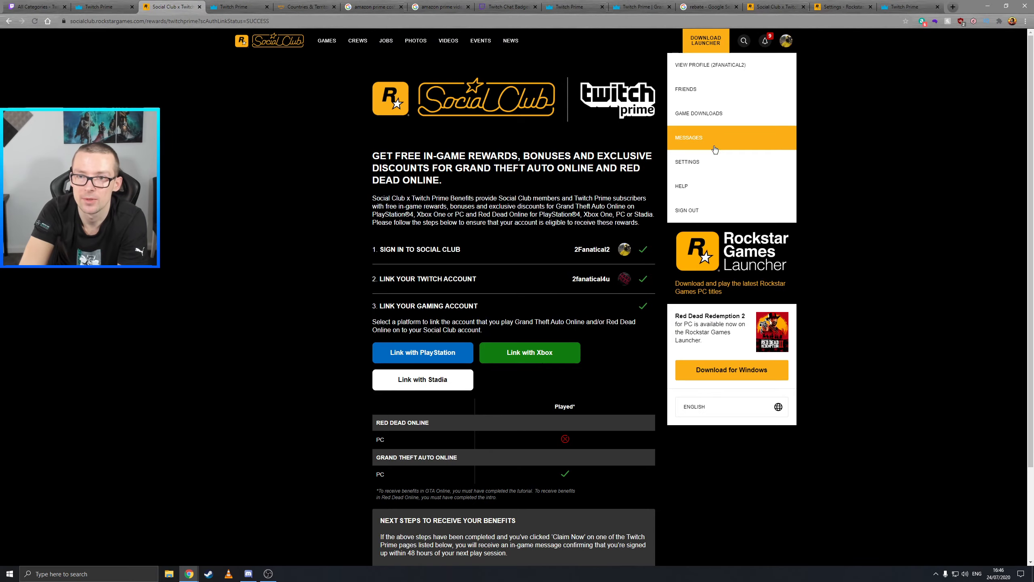
mouse_move(695, 162)
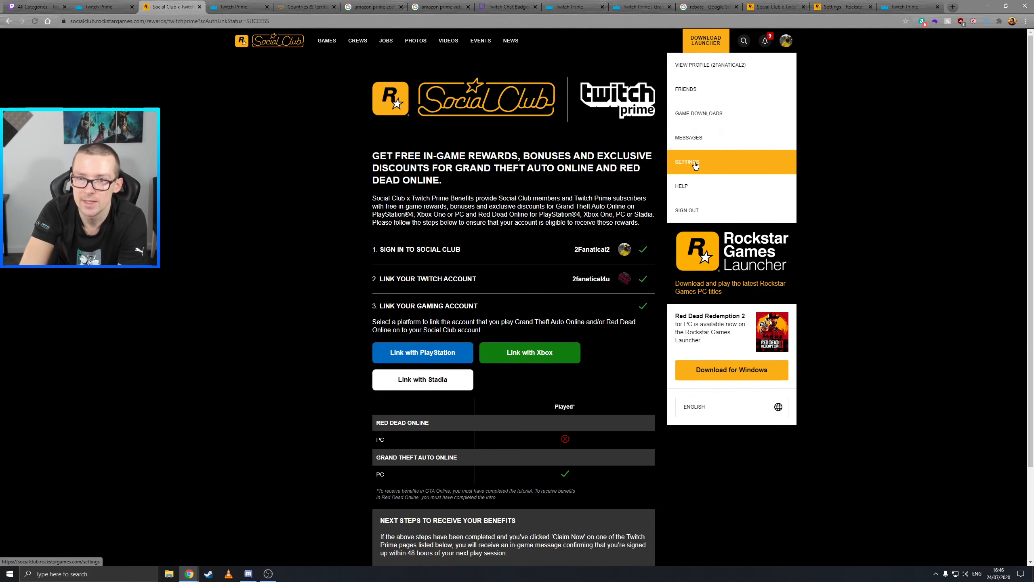
left_click(687, 162)
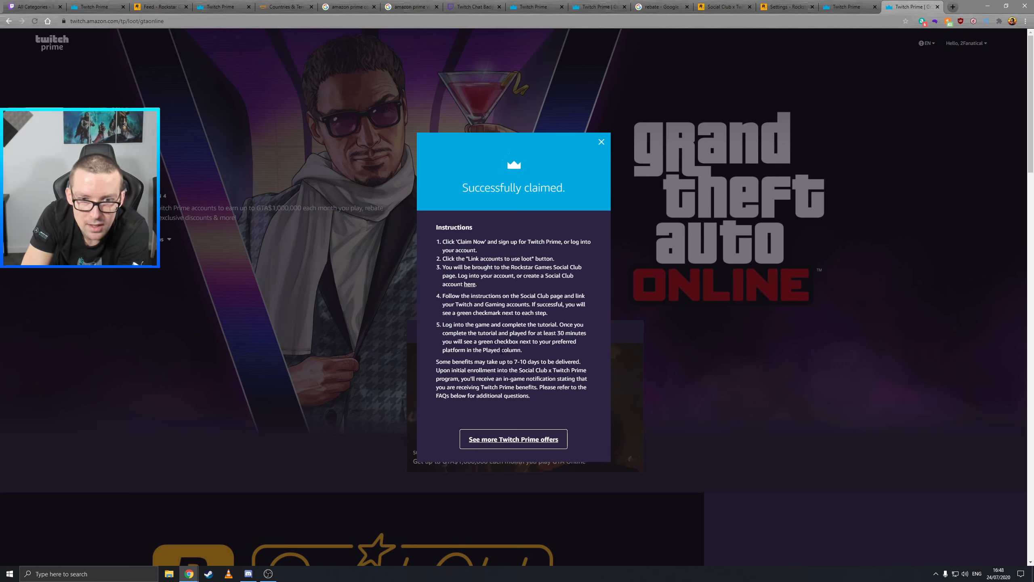
mouse_move(538, 353)
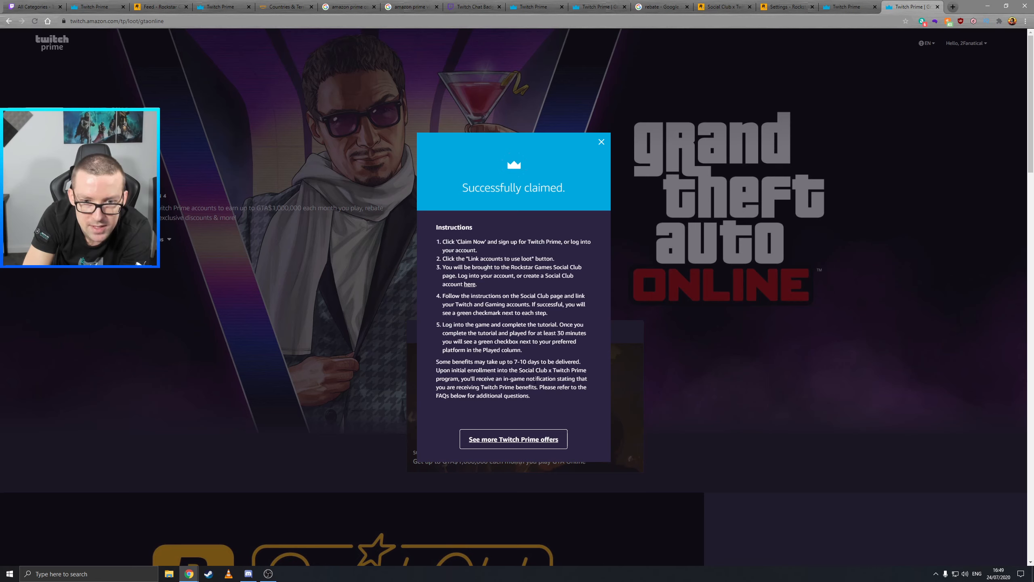
mouse_move(566, 397)
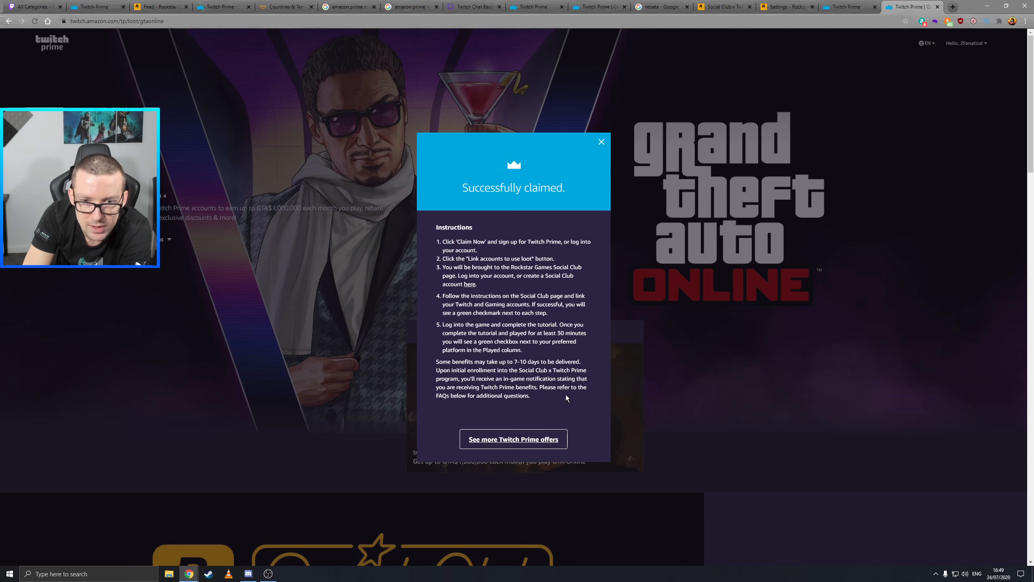
mouse_move(513, 439)
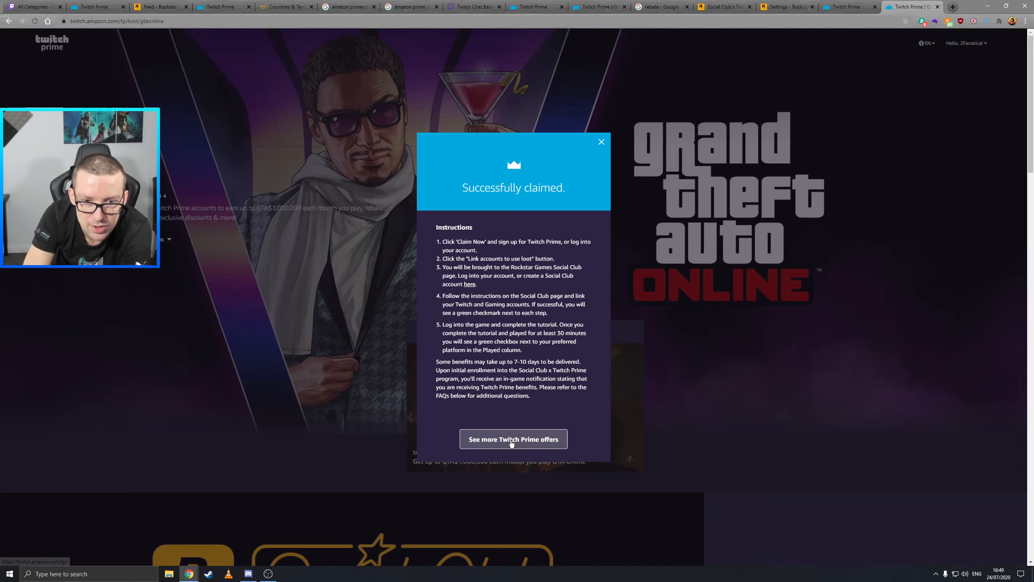
Choose 'See more Twitch Prime offers' to view the GTA Online tile marked Claimed
left_click(514, 439)
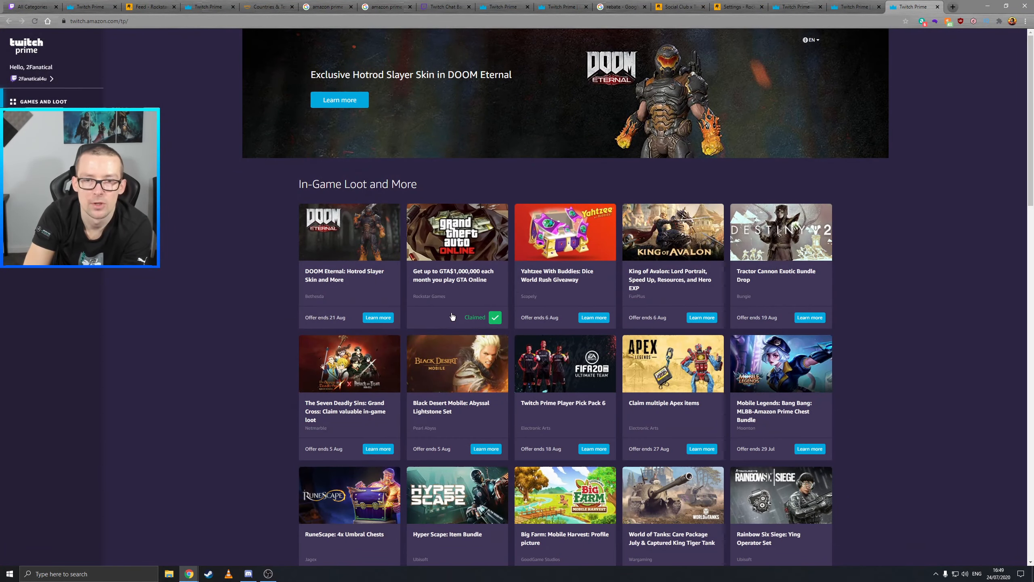
mouse_move(488, 330)
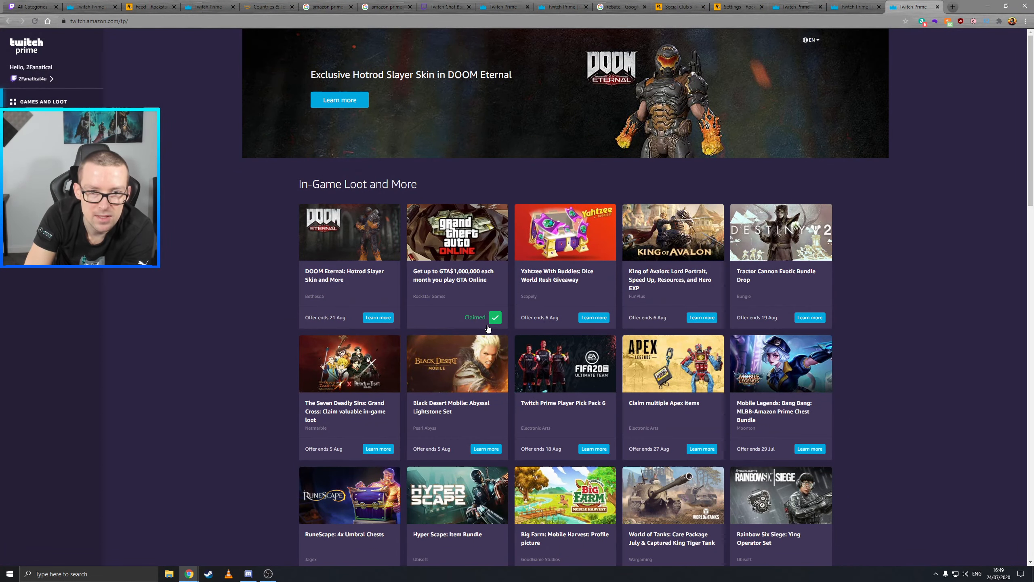
mouse_move(926, 174)
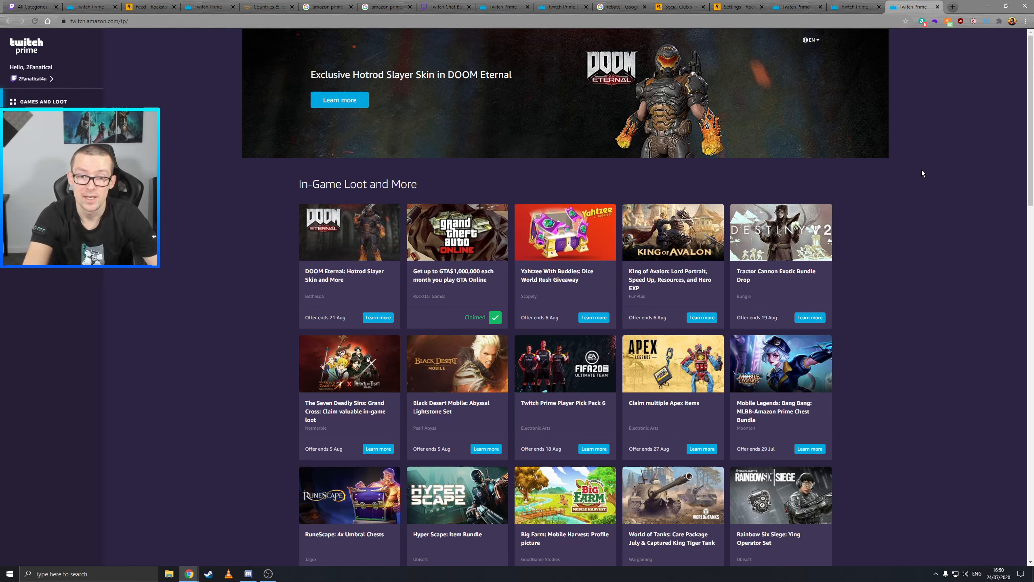
mouse_move(948, 225)
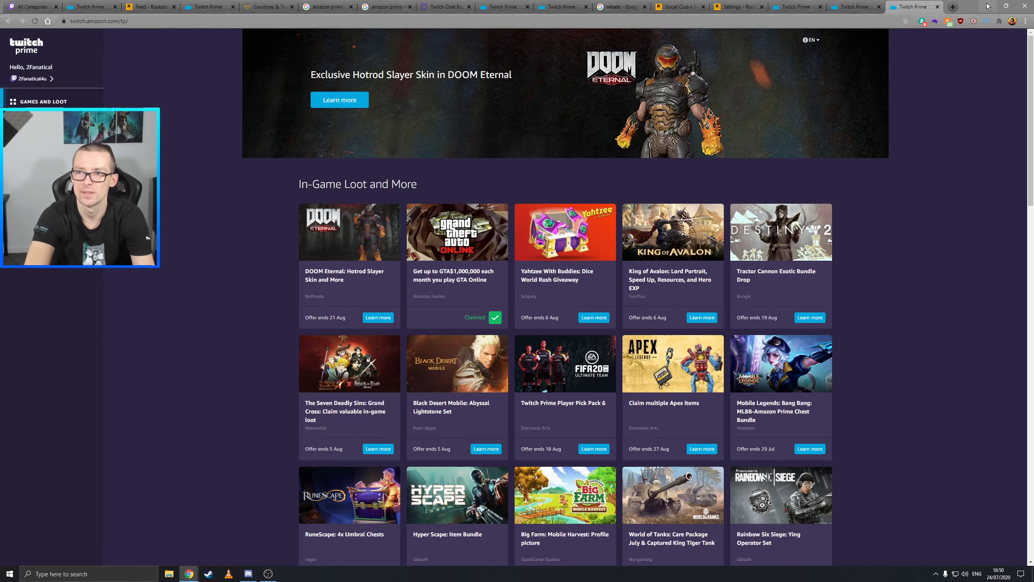
mouse_move(989, 6)
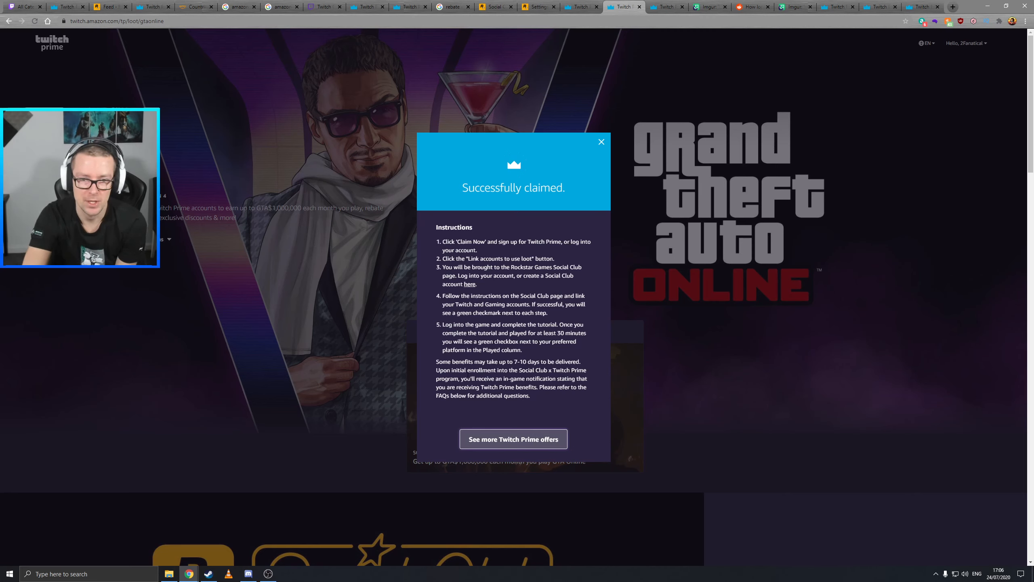
Review the GTA Online 'Successfully claimed' popup, then switch to the Social Club Settings tab
double_click(514, 362)
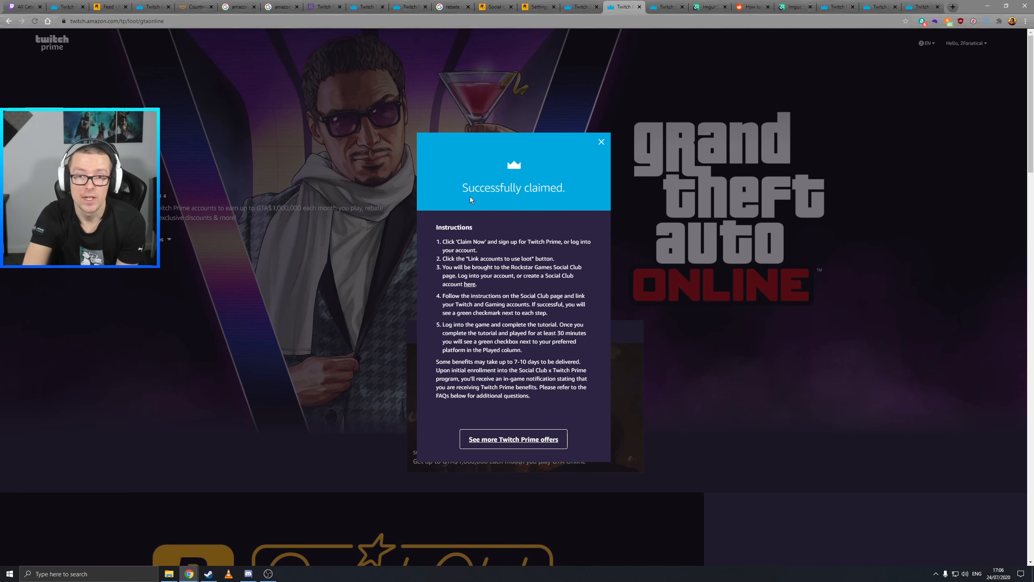
left_click(538, 7)
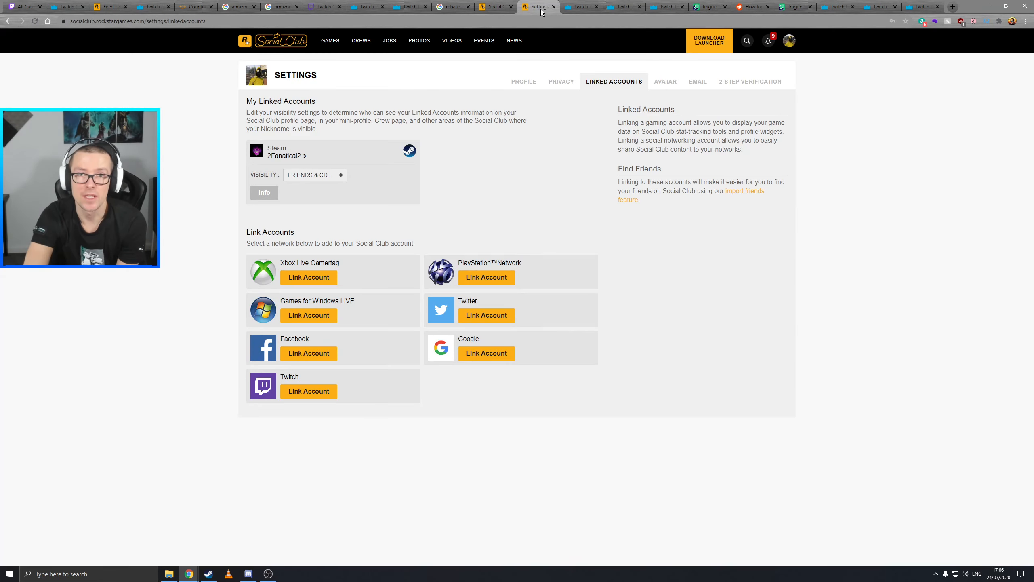
Switch to the Social Club x Twitch Prime tab showing sign-in, Twitch and gaming-account steps ticked
left_click(495, 7)
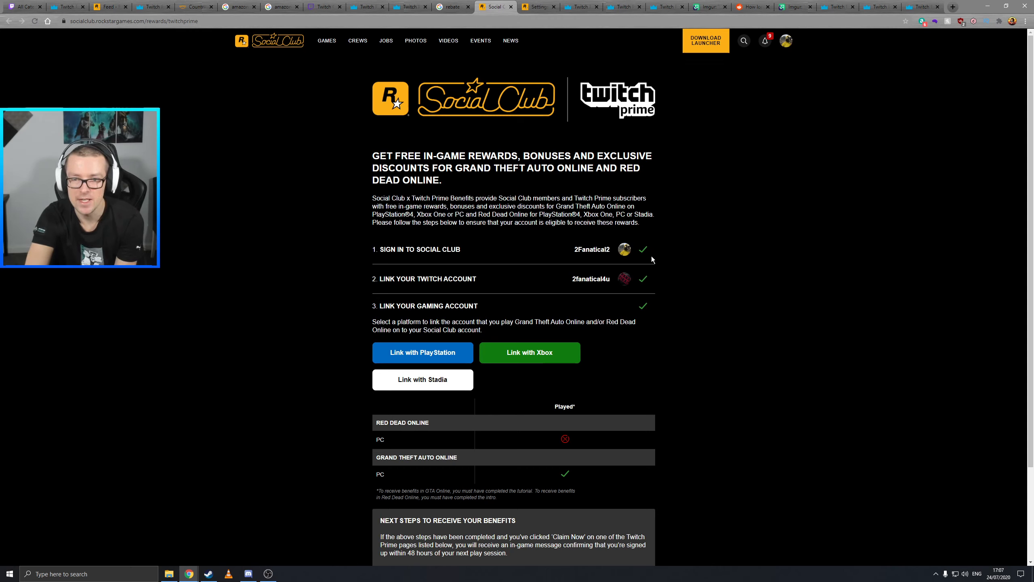
mouse_move(673, 216)
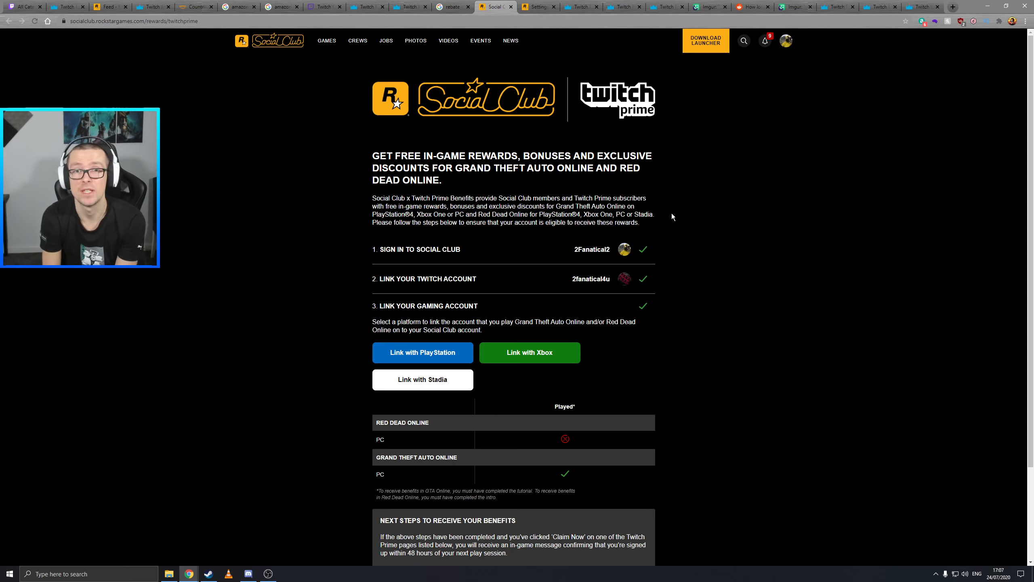